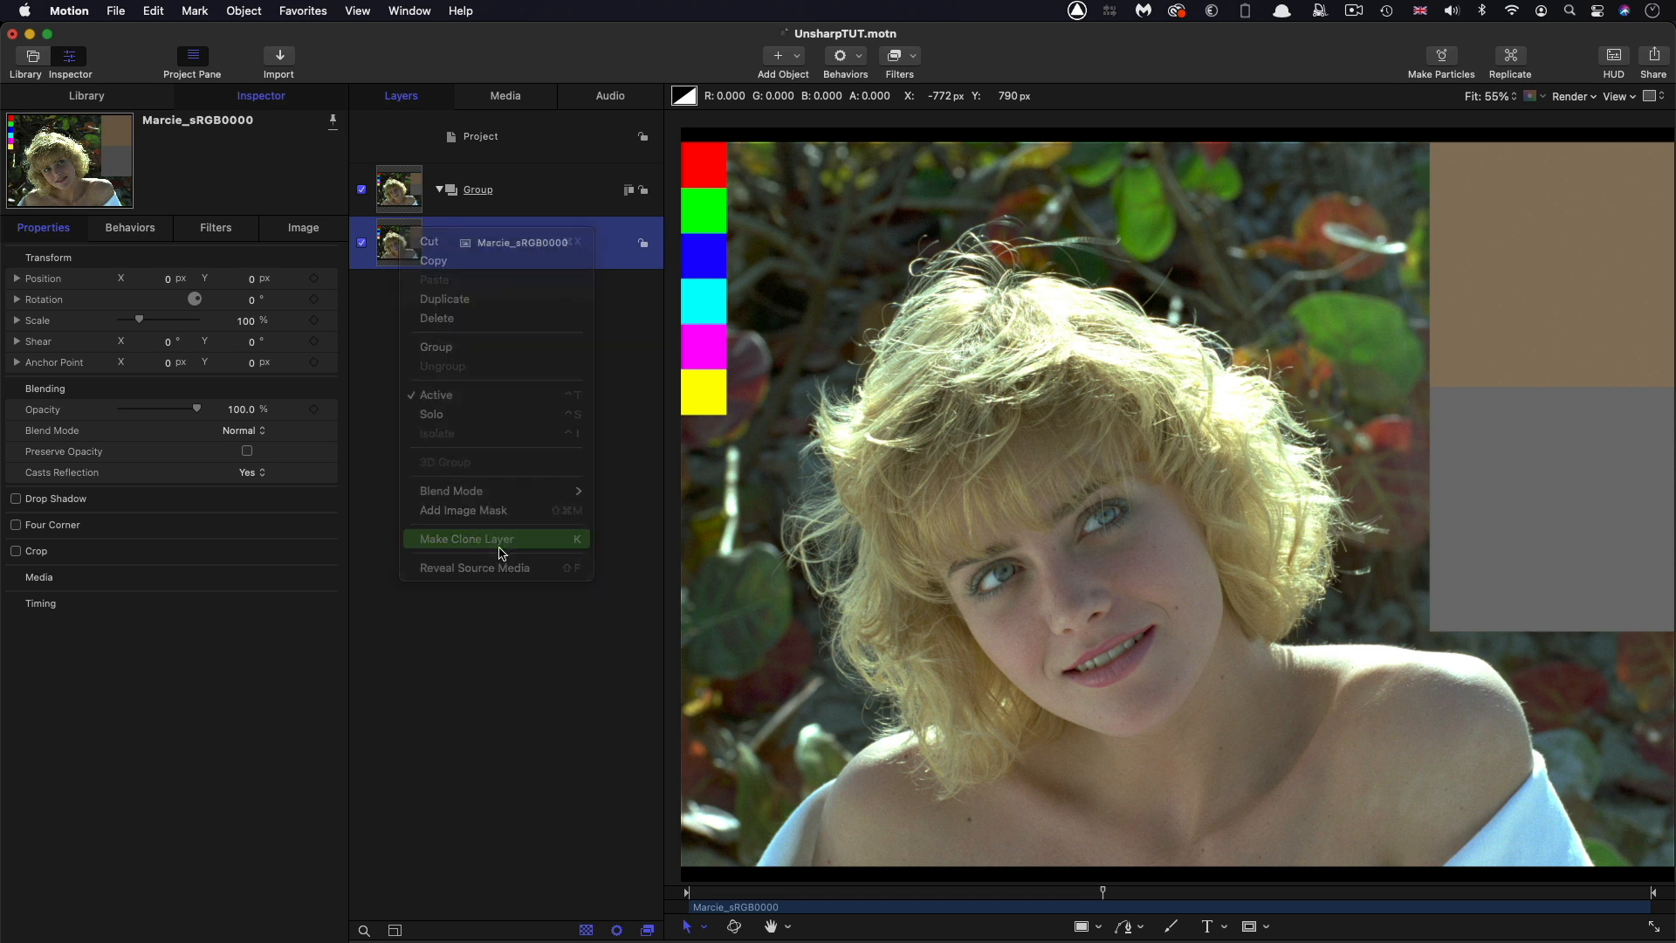
# Clone the Marcie portrait layer and duplicate the resulting Clone Layer
pyautogui.click(465, 538)
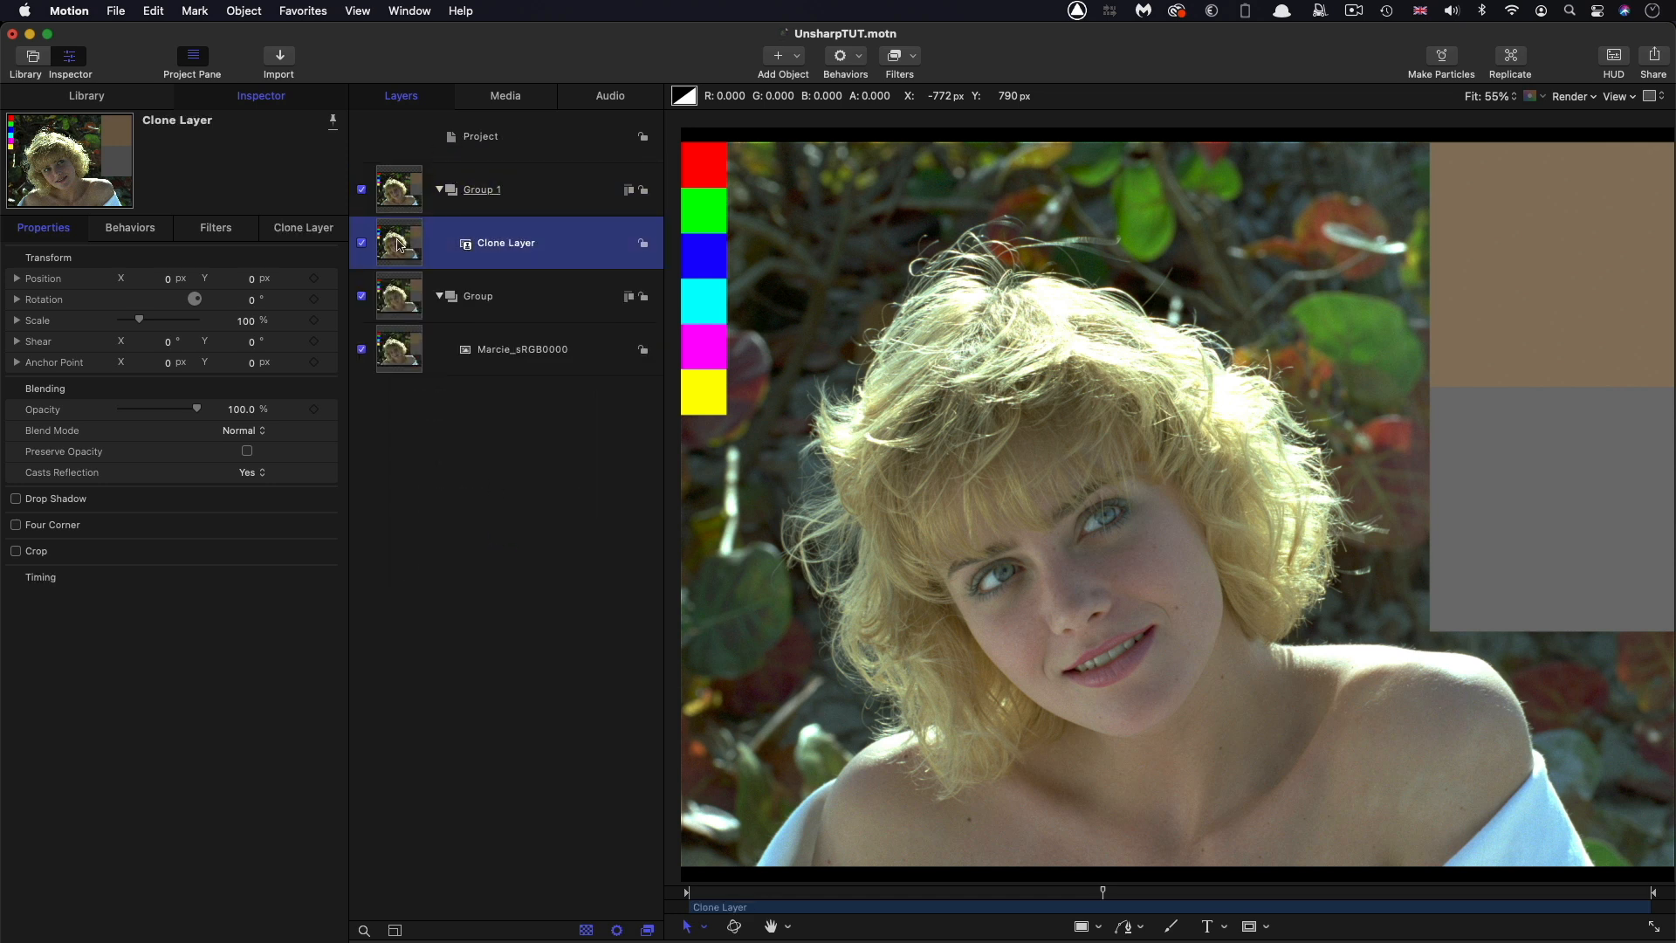
pyautogui.rightClick(505, 243)
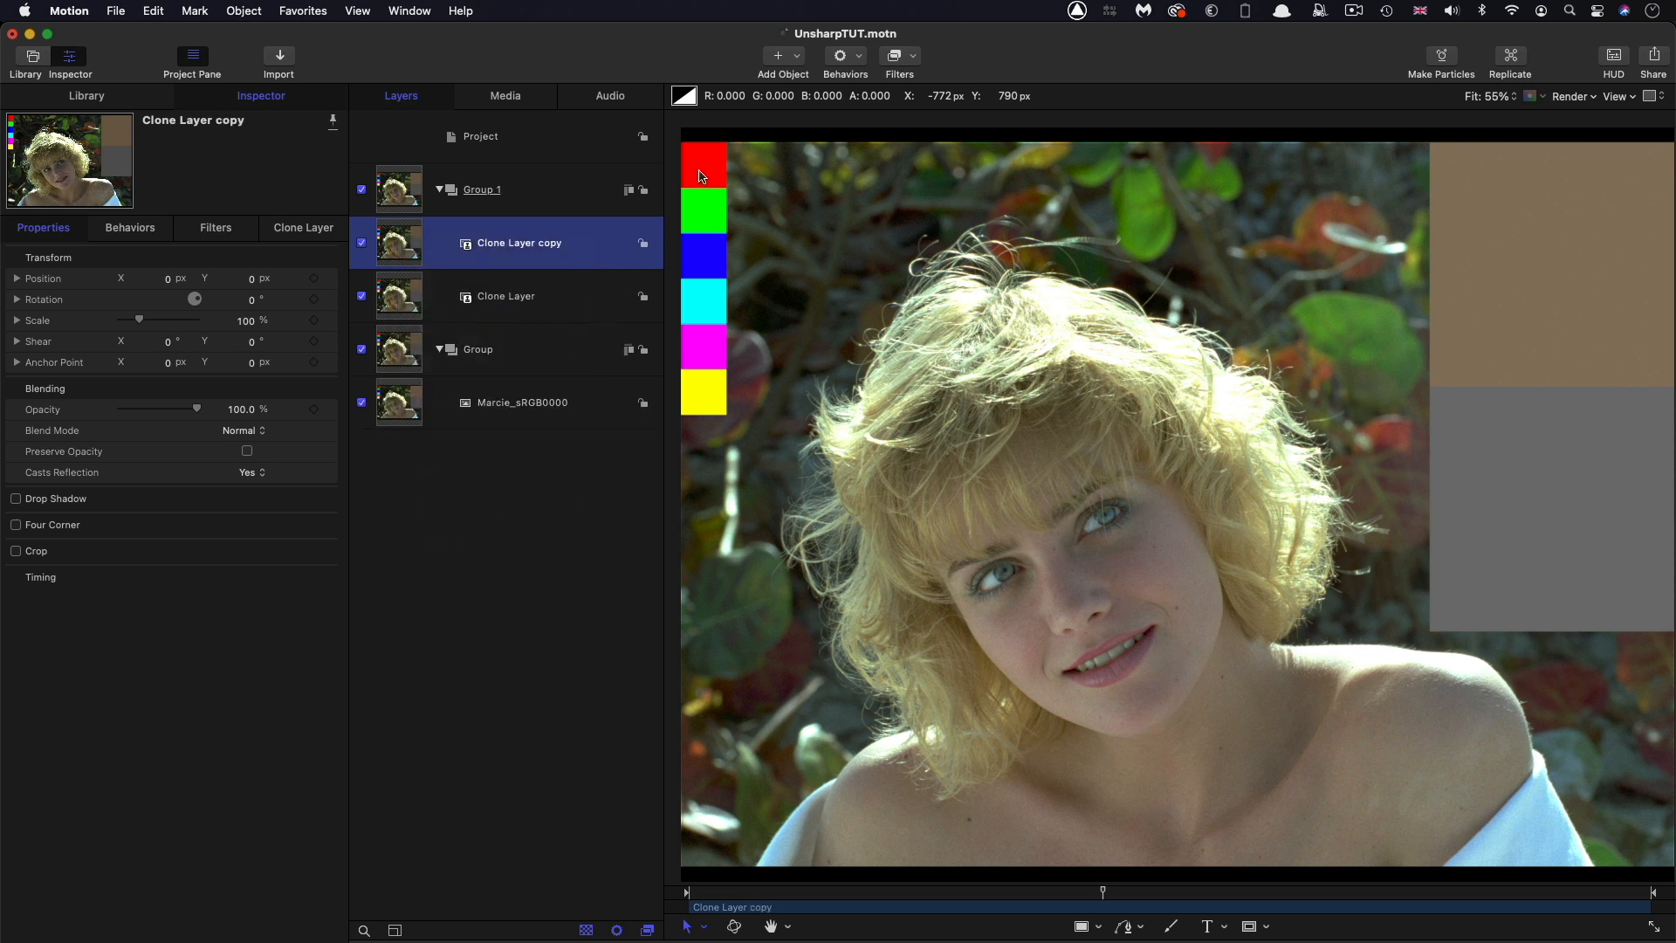
# Apply a Gaussian Blur at amount 8 to Clone Layer copy and reselect it
pyautogui.click(897, 55)
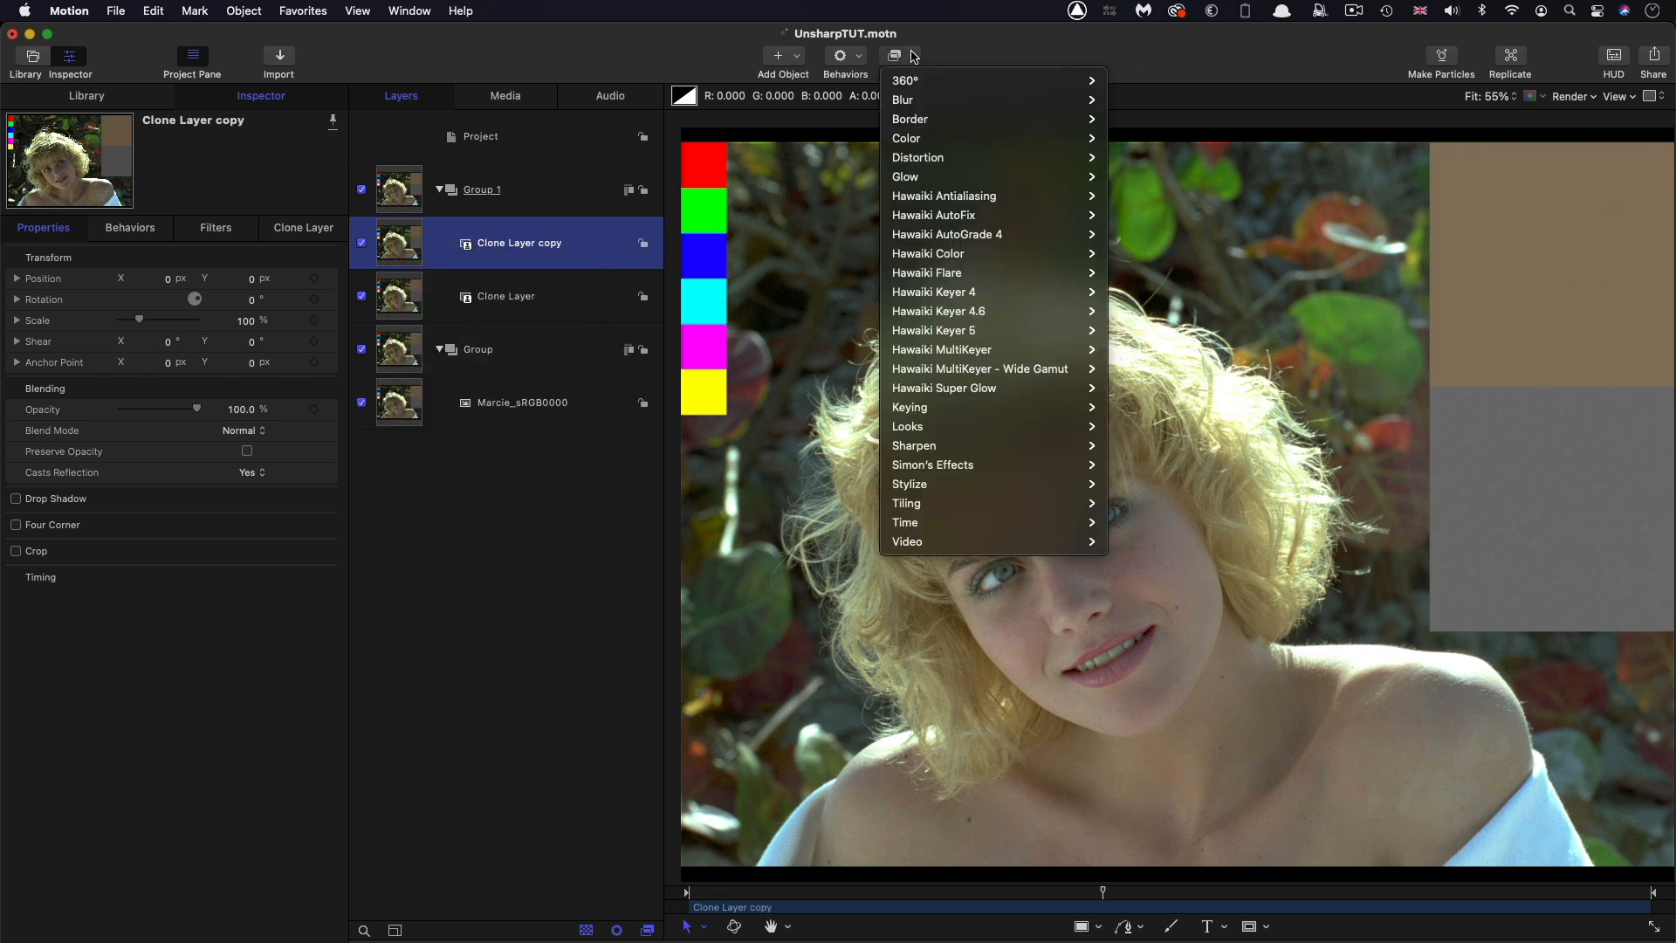
pyautogui.moveTo(904, 99)
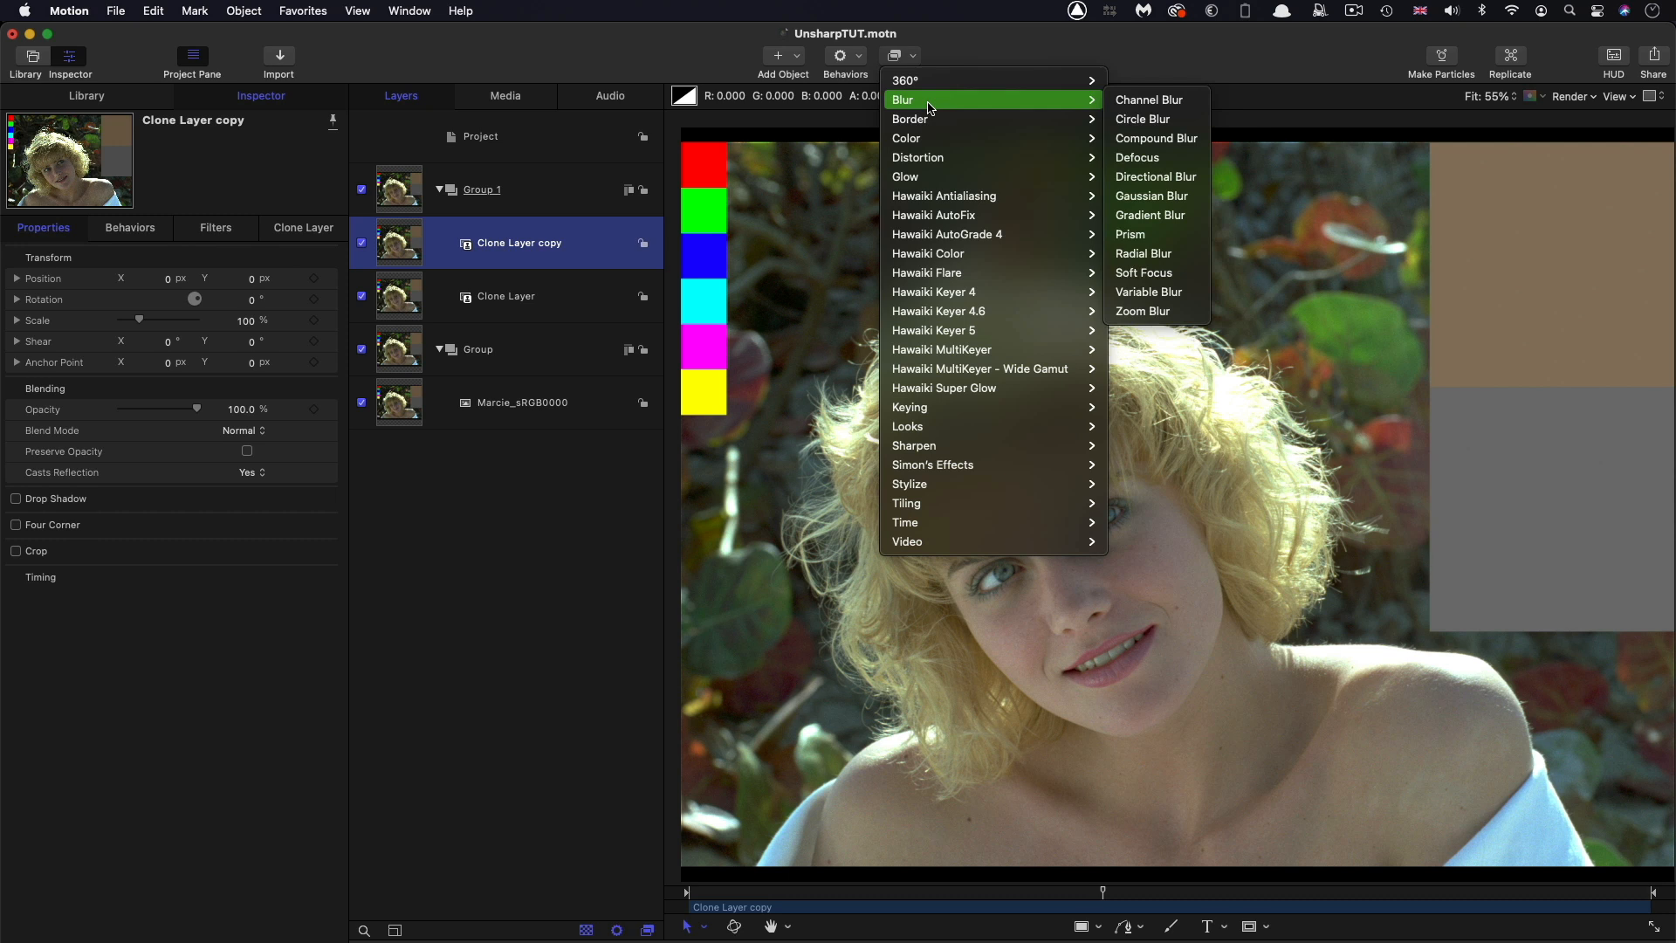
pyautogui.moveTo(1153, 202)
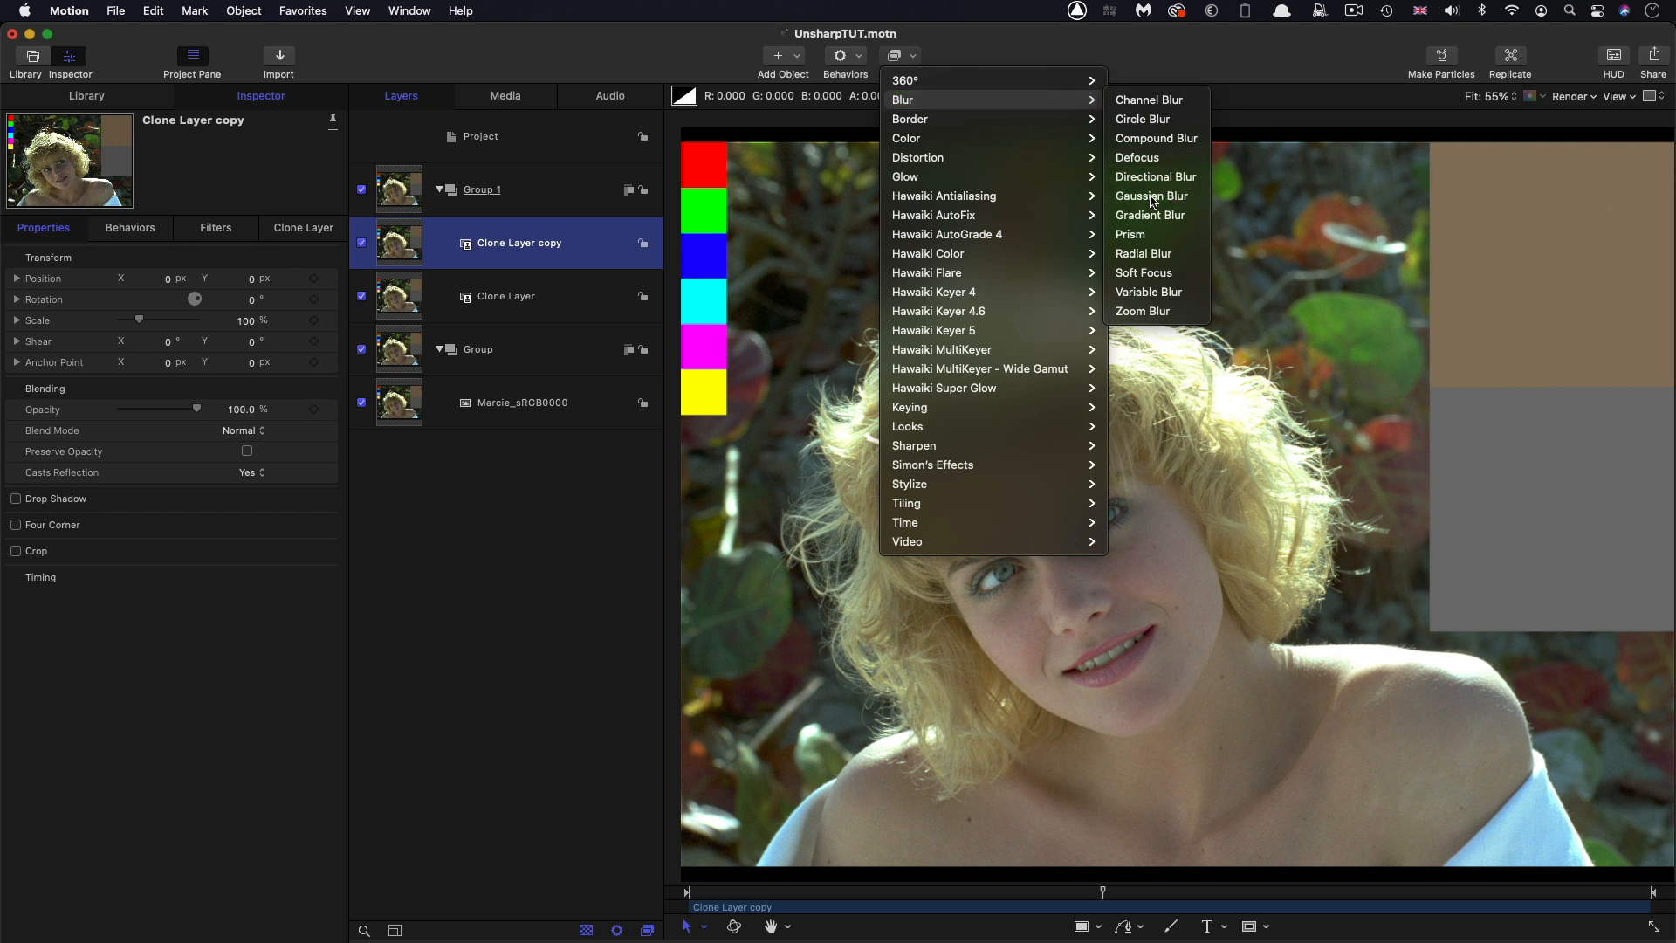
pyautogui.click(1152, 196)
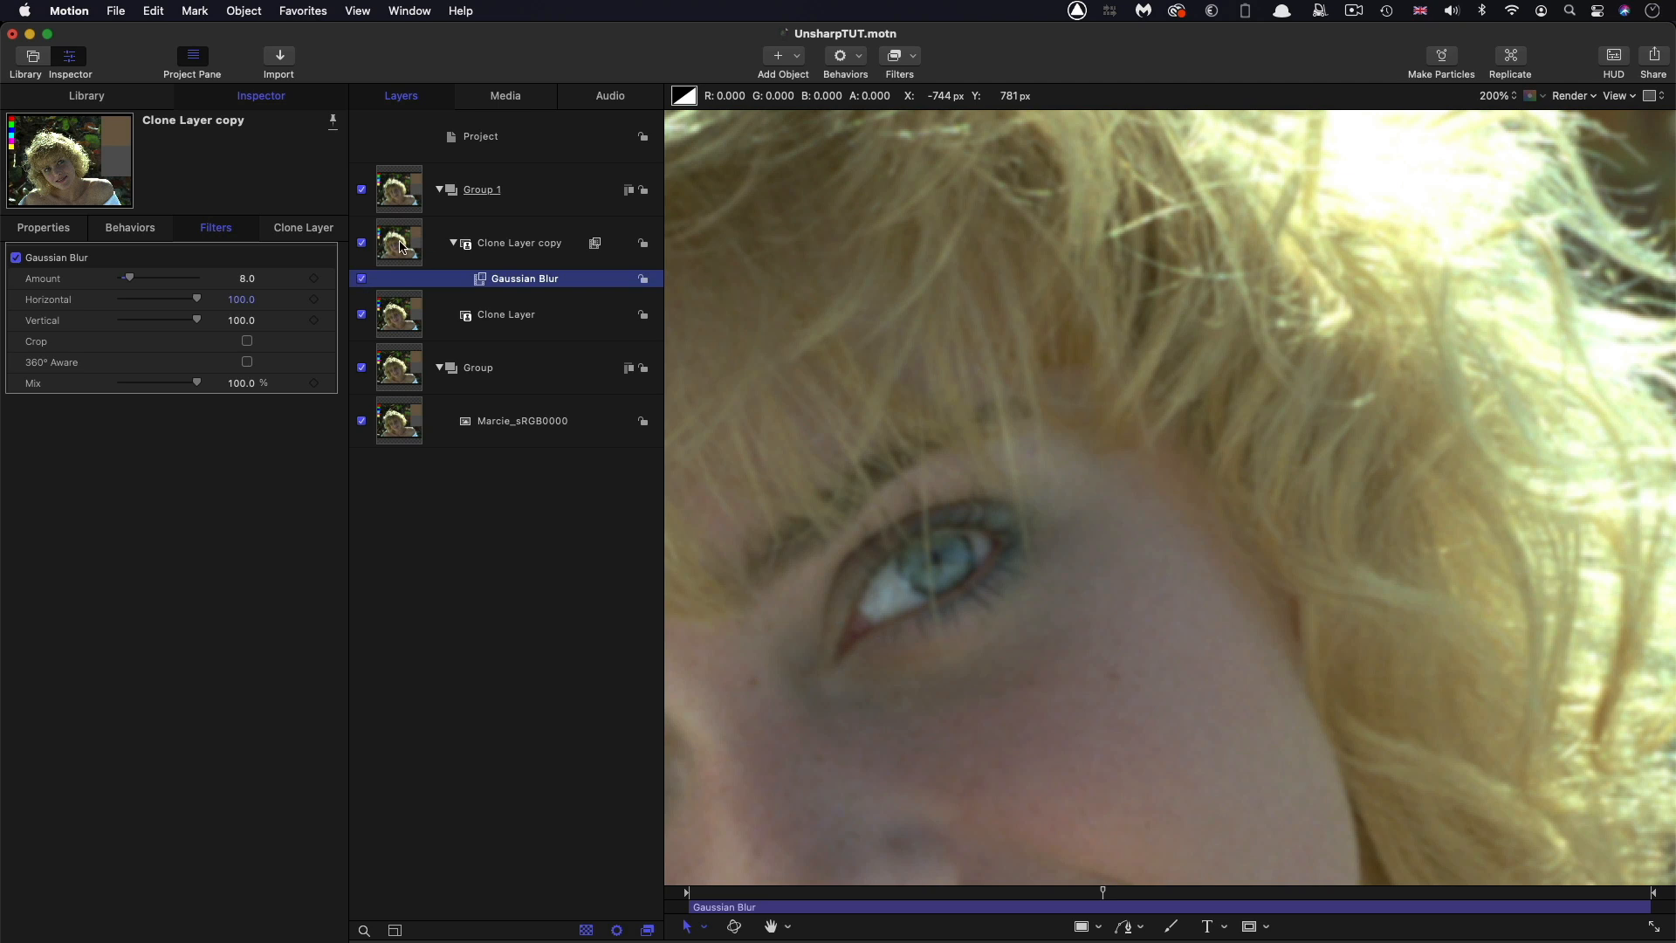
pyautogui.click(519, 243)
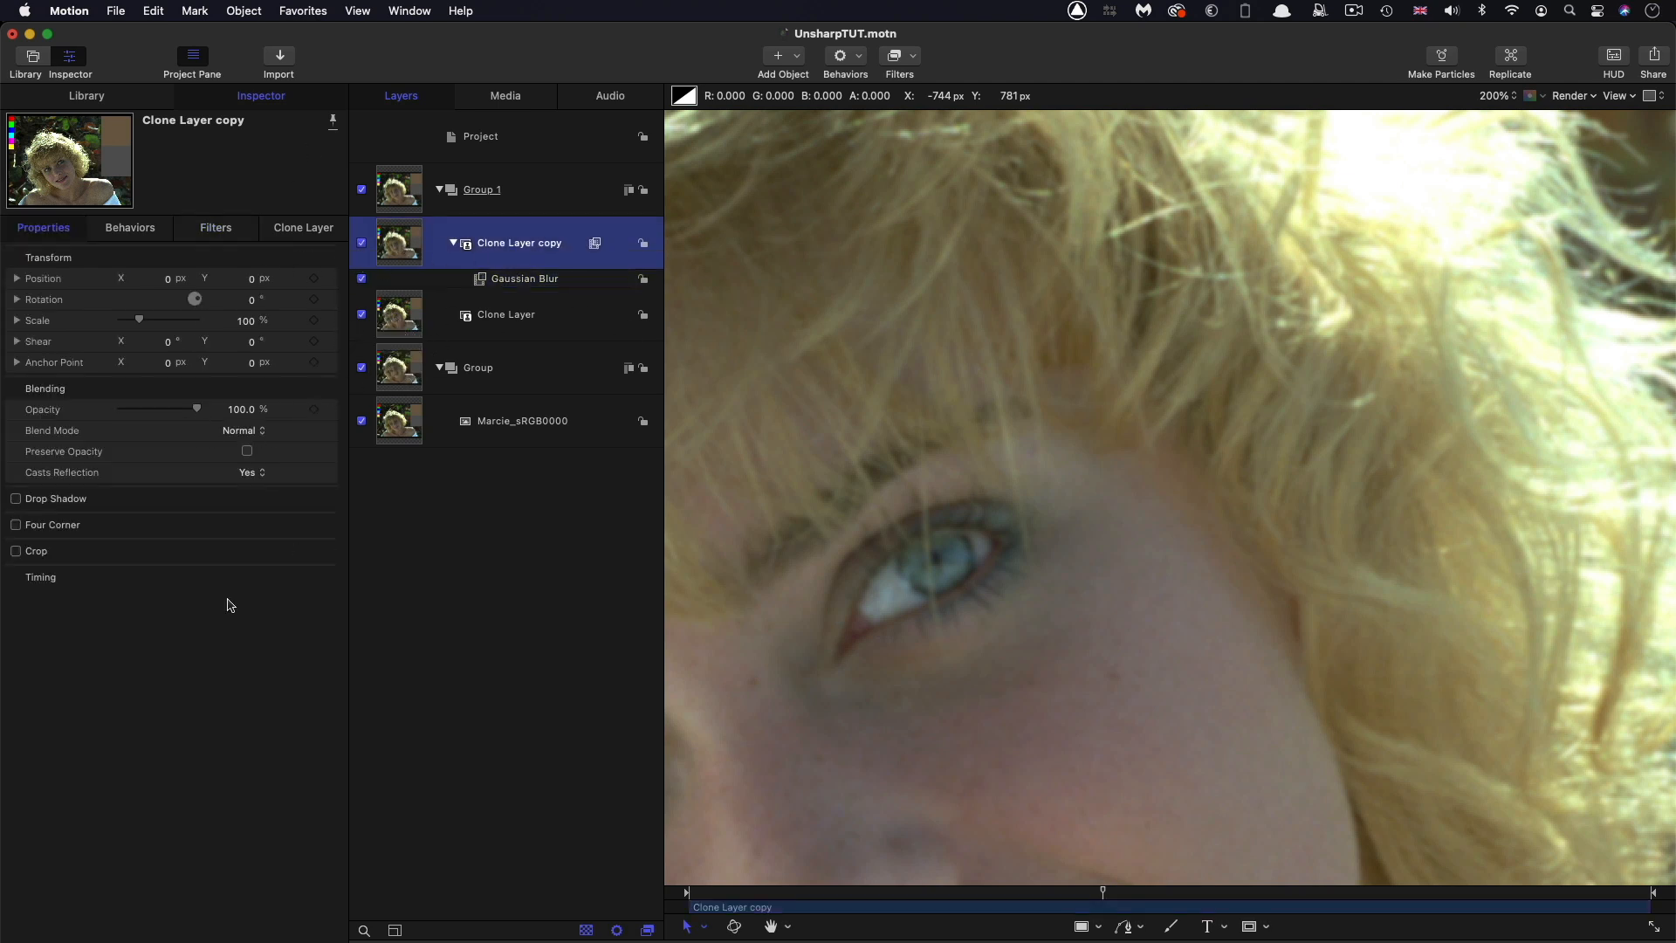
# Switch Clone Layer copy's blend mode to Subtract and select Group 1
pyautogui.click(243, 429)
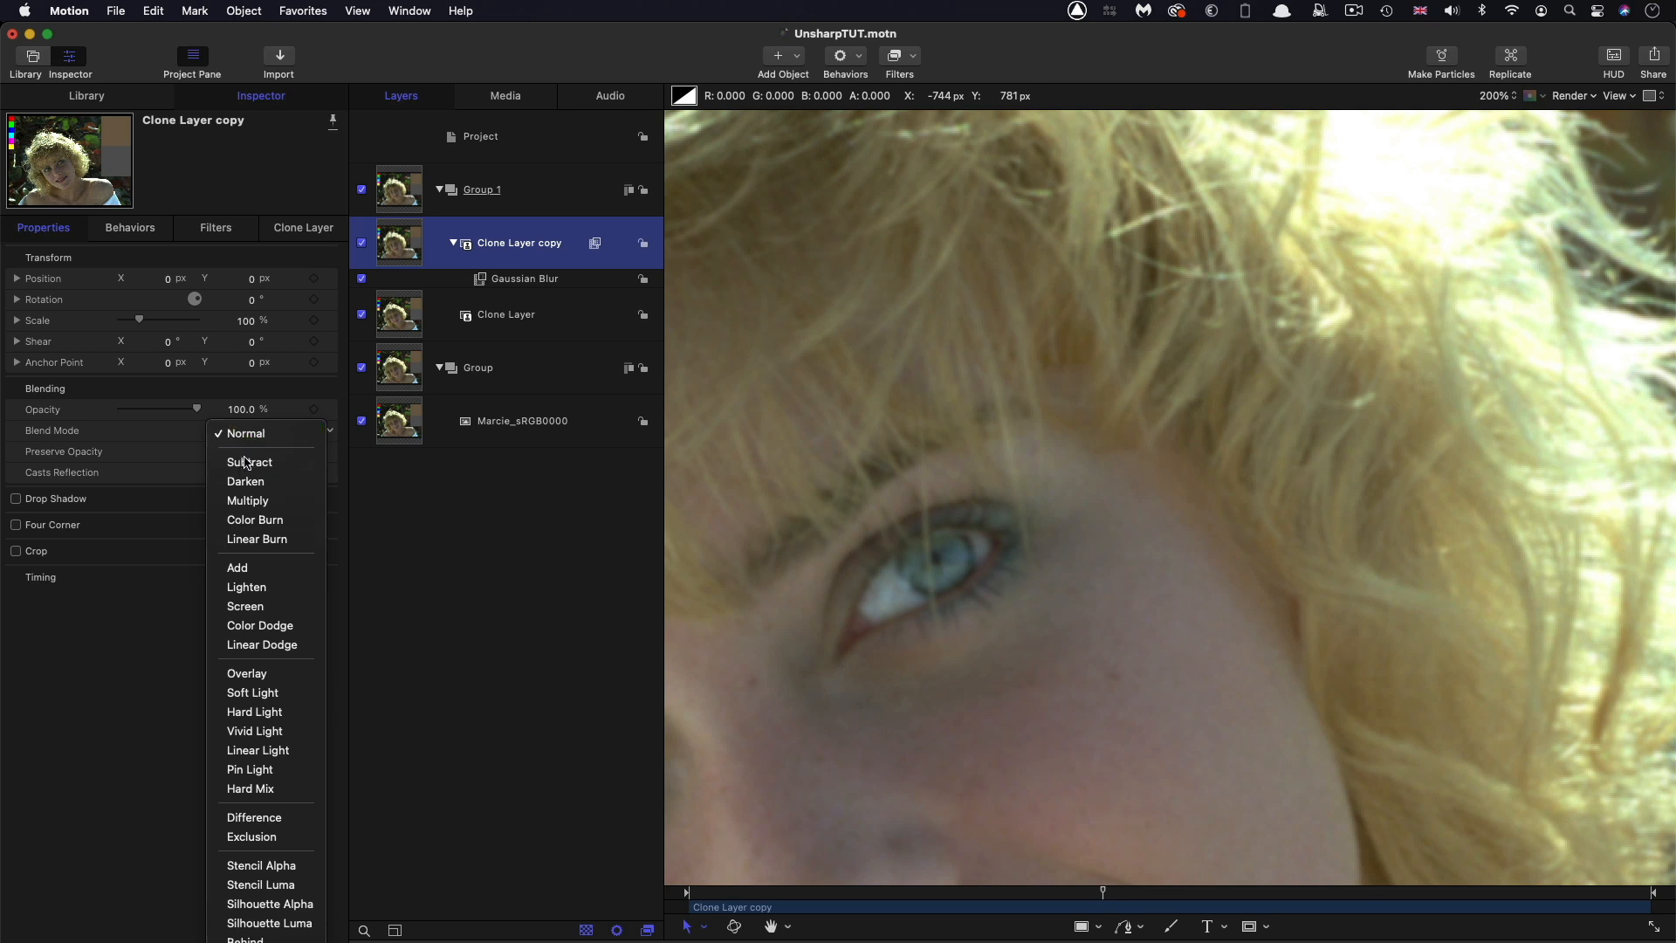
pyautogui.click(249, 462)
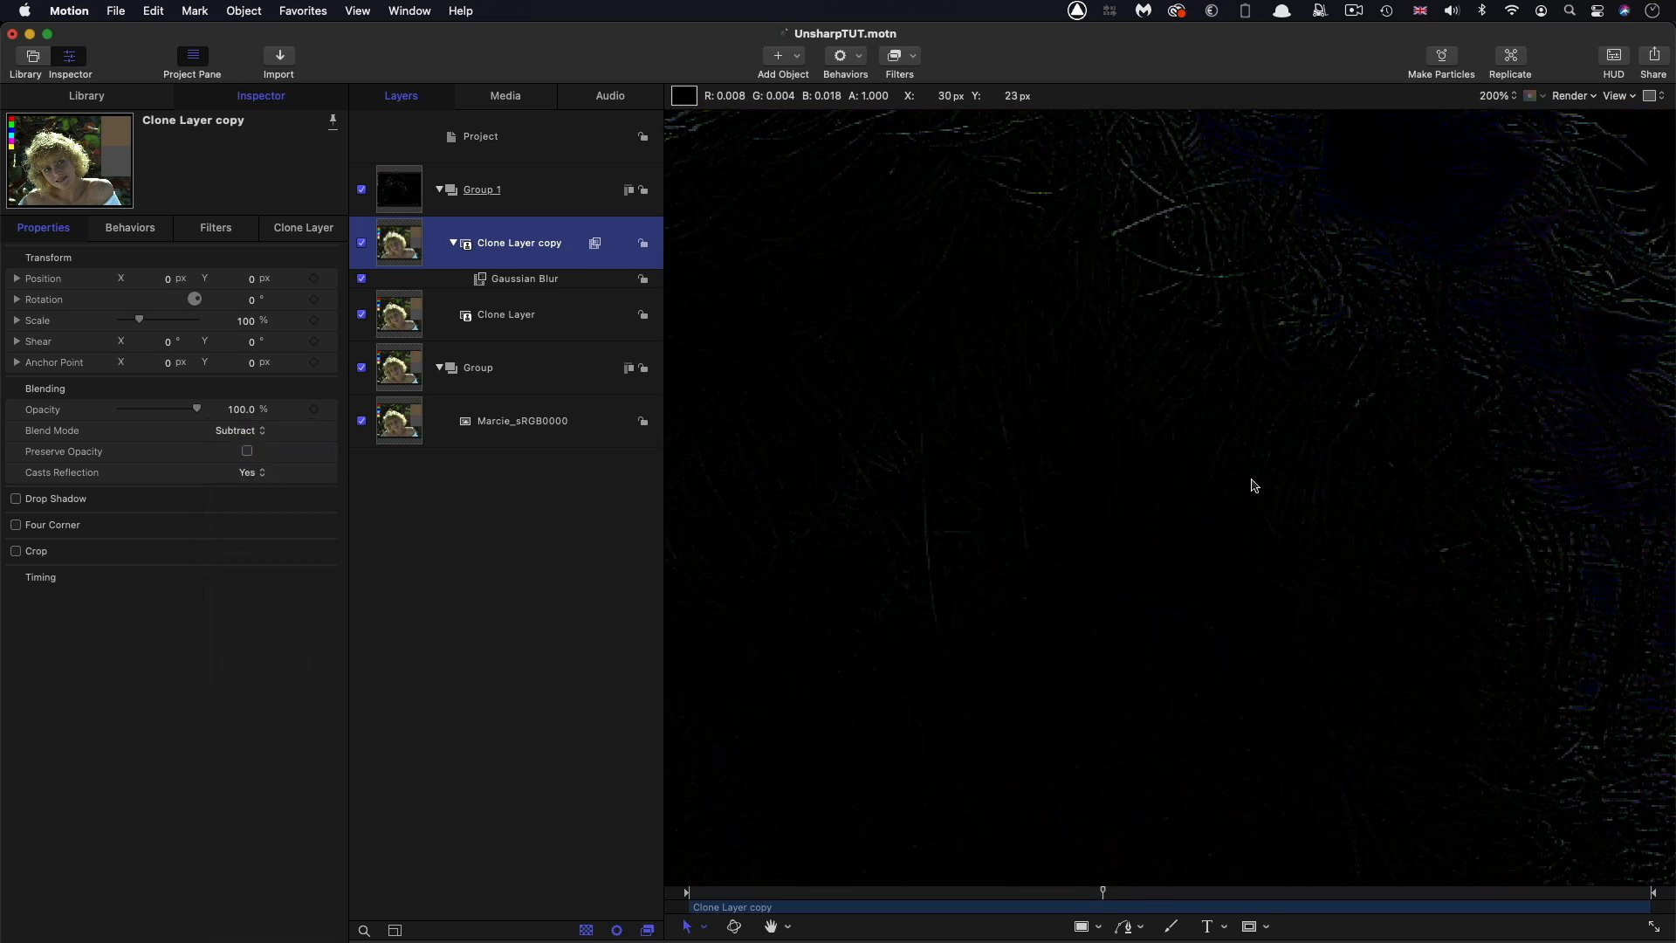
pyautogui.moveTo(882, 601)
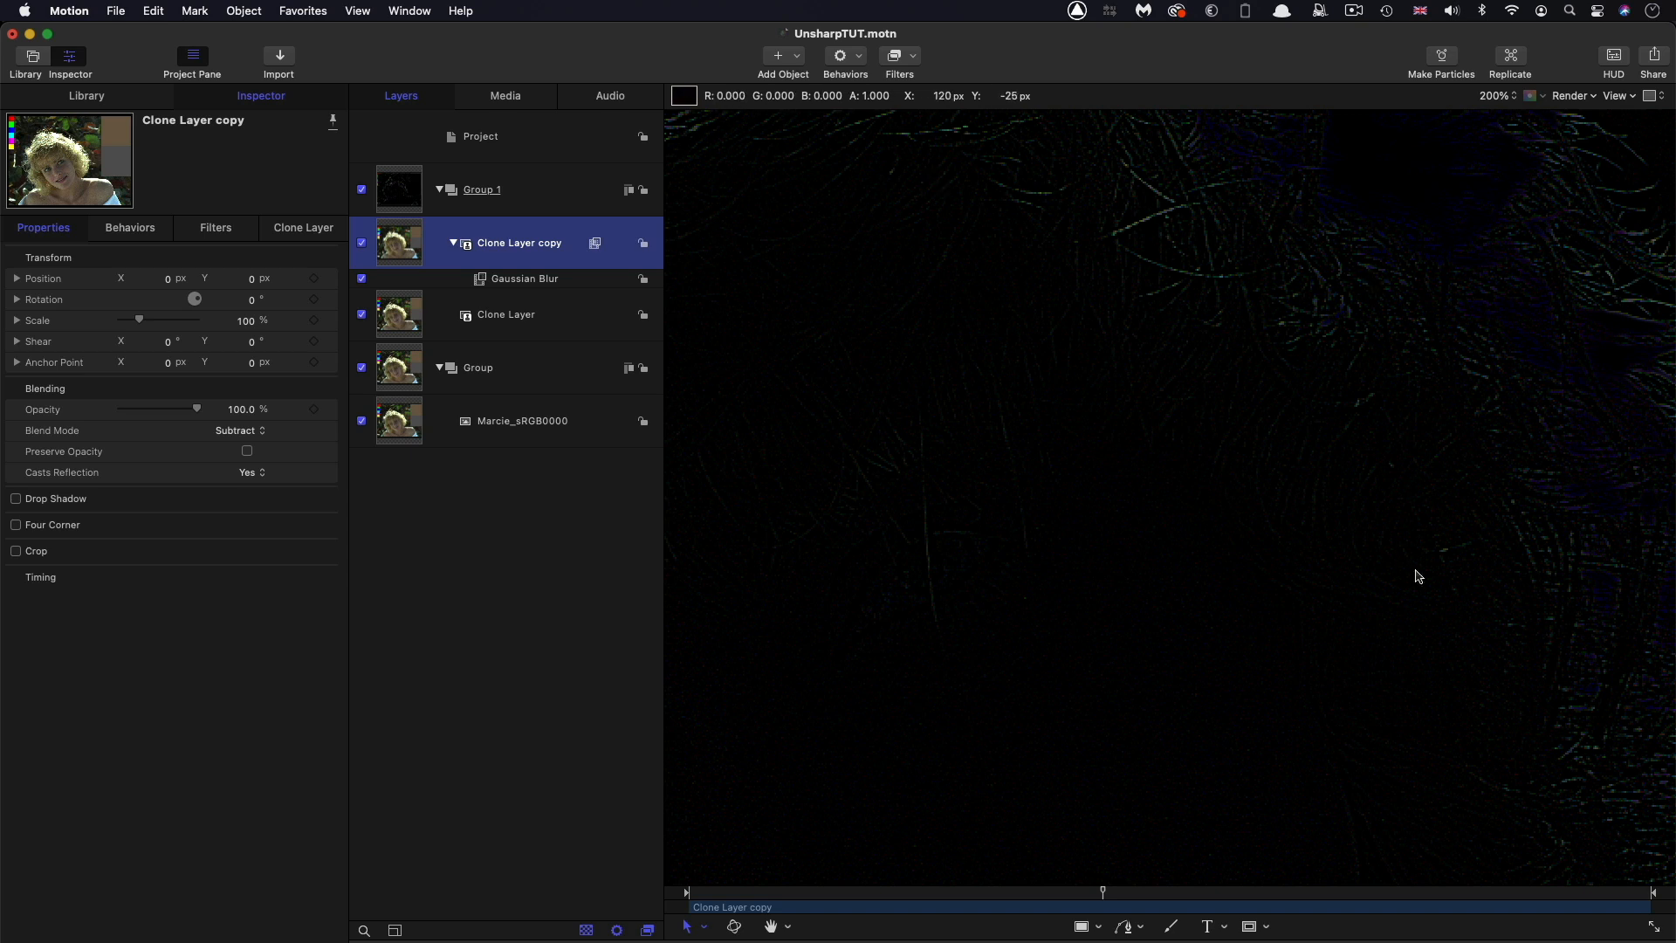
pyautogui.moveTo(1463, 577)
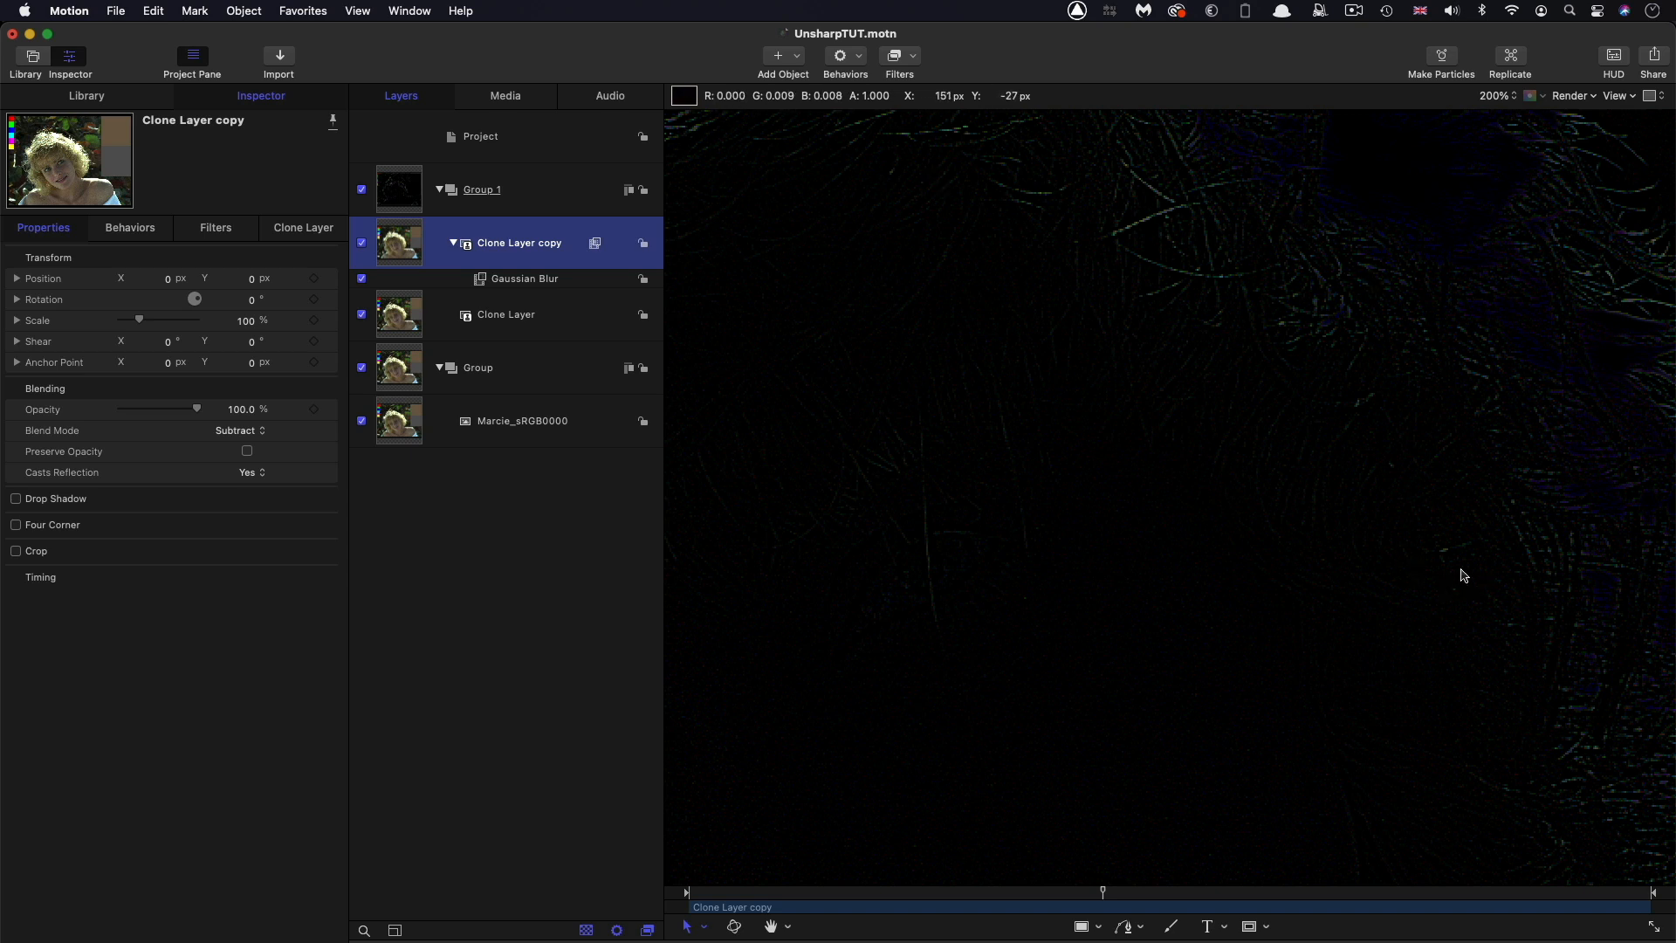
pyautogui.click(481, 189)
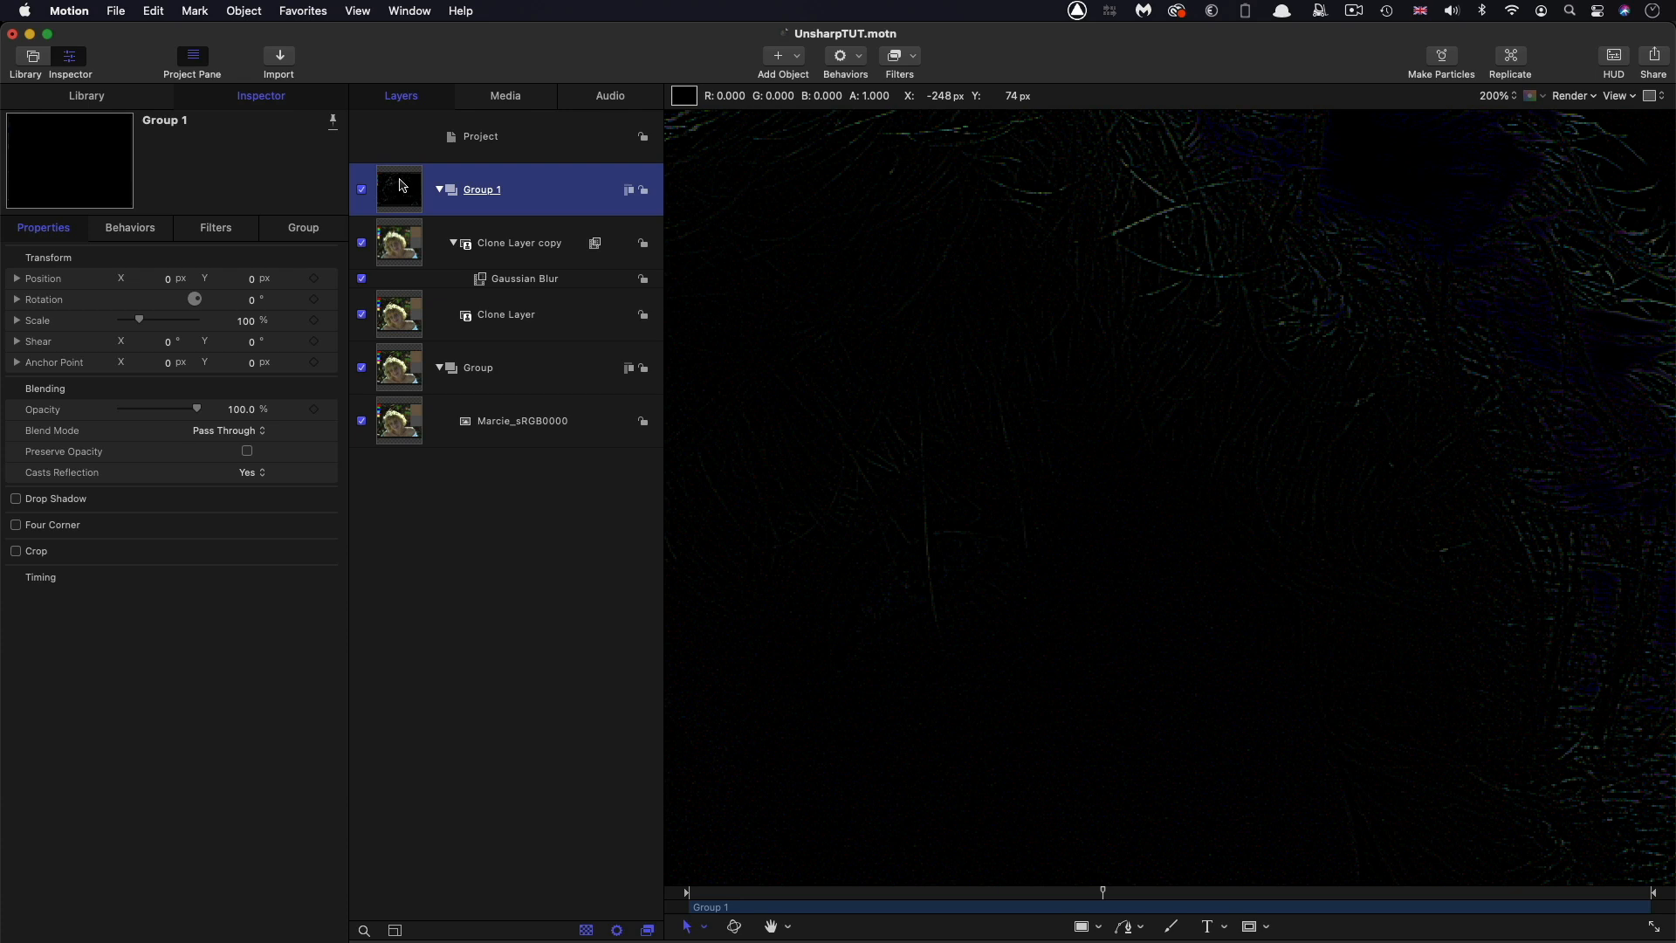
# Set Group 1's blend mode to Linear Dodge and toggle it to compare sharpening
pyautogui.click(224, 430)
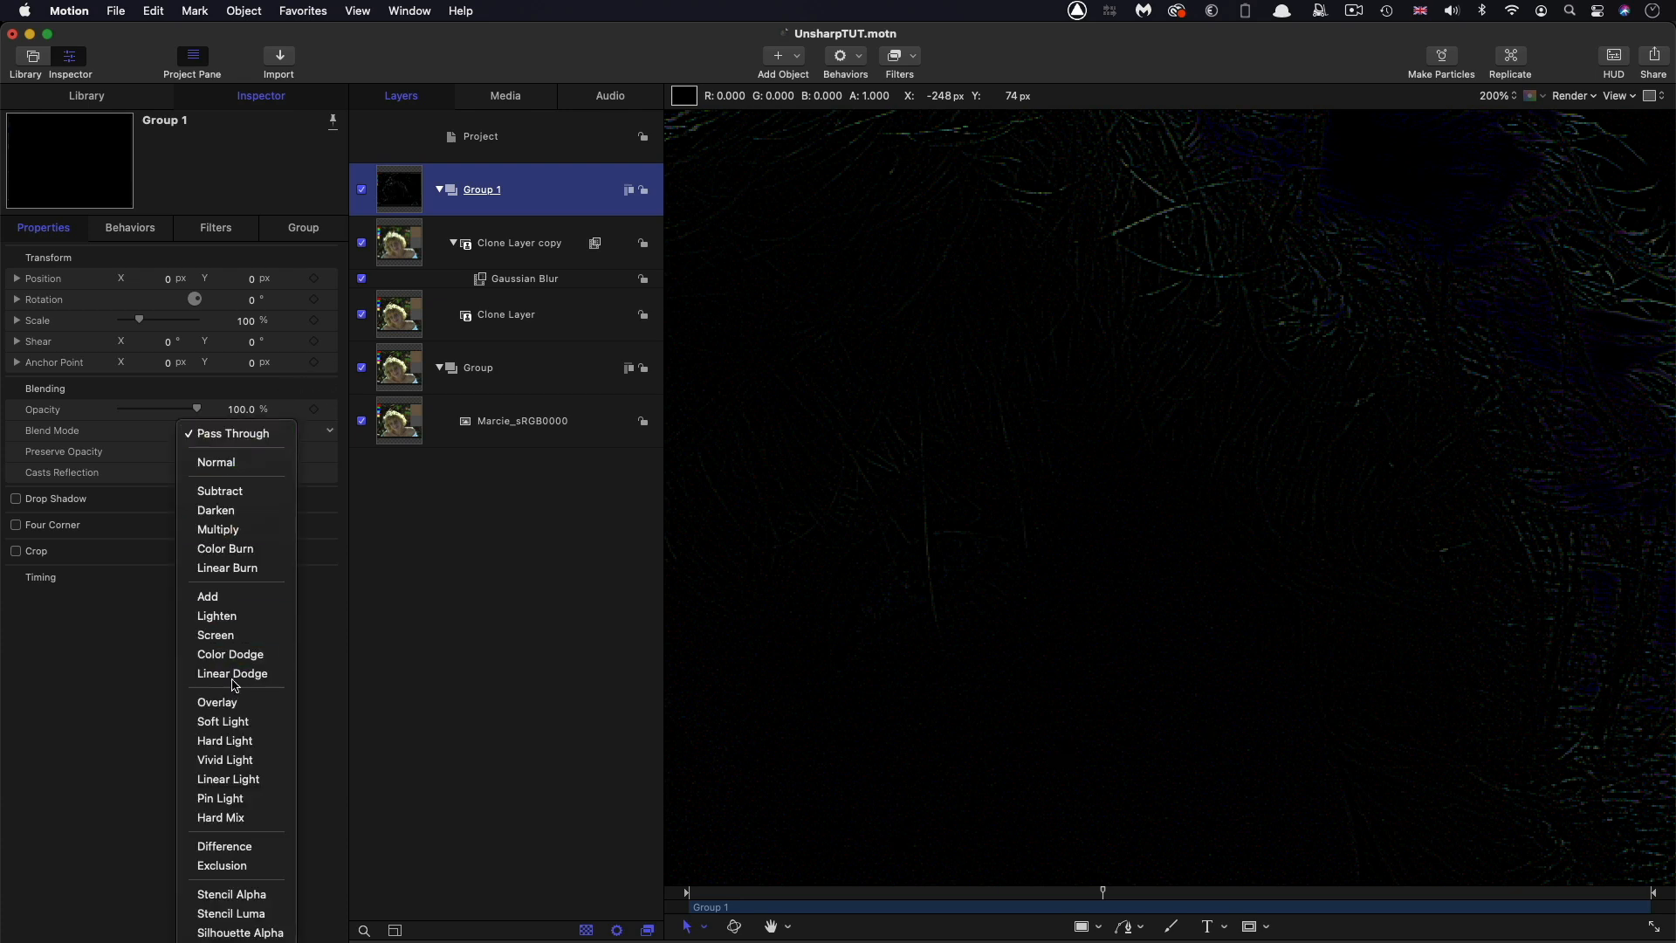
pyautogui.moveTo(232, 672)
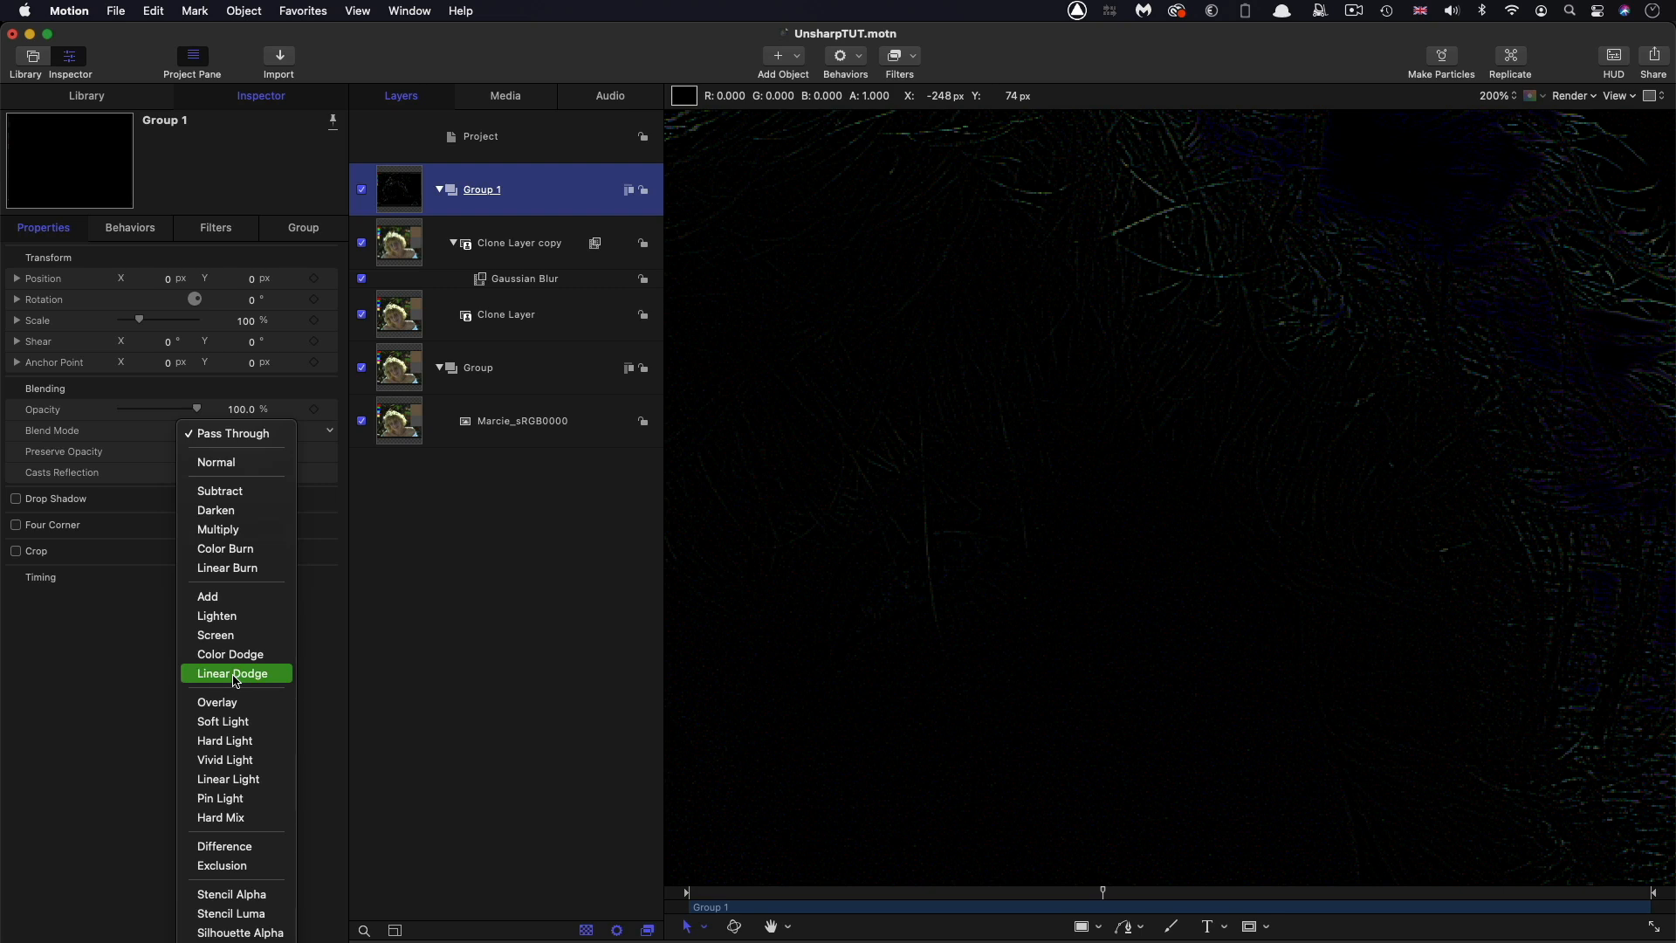
pyautogui.click(232, 673)
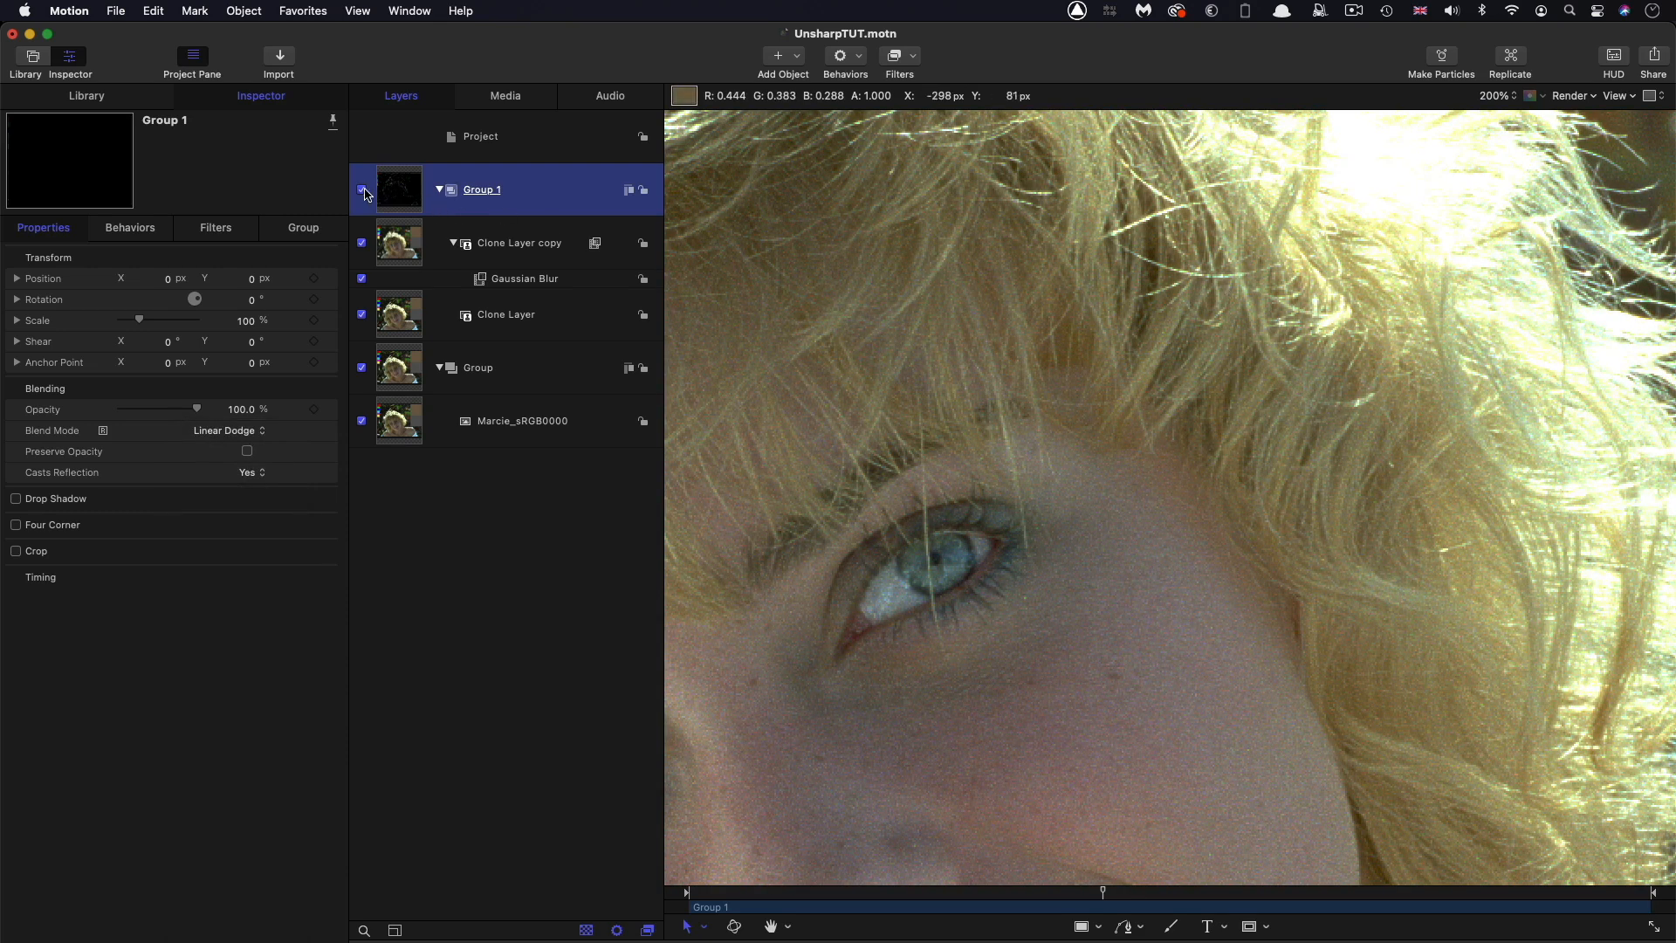
pyautogui.click(362, 189)
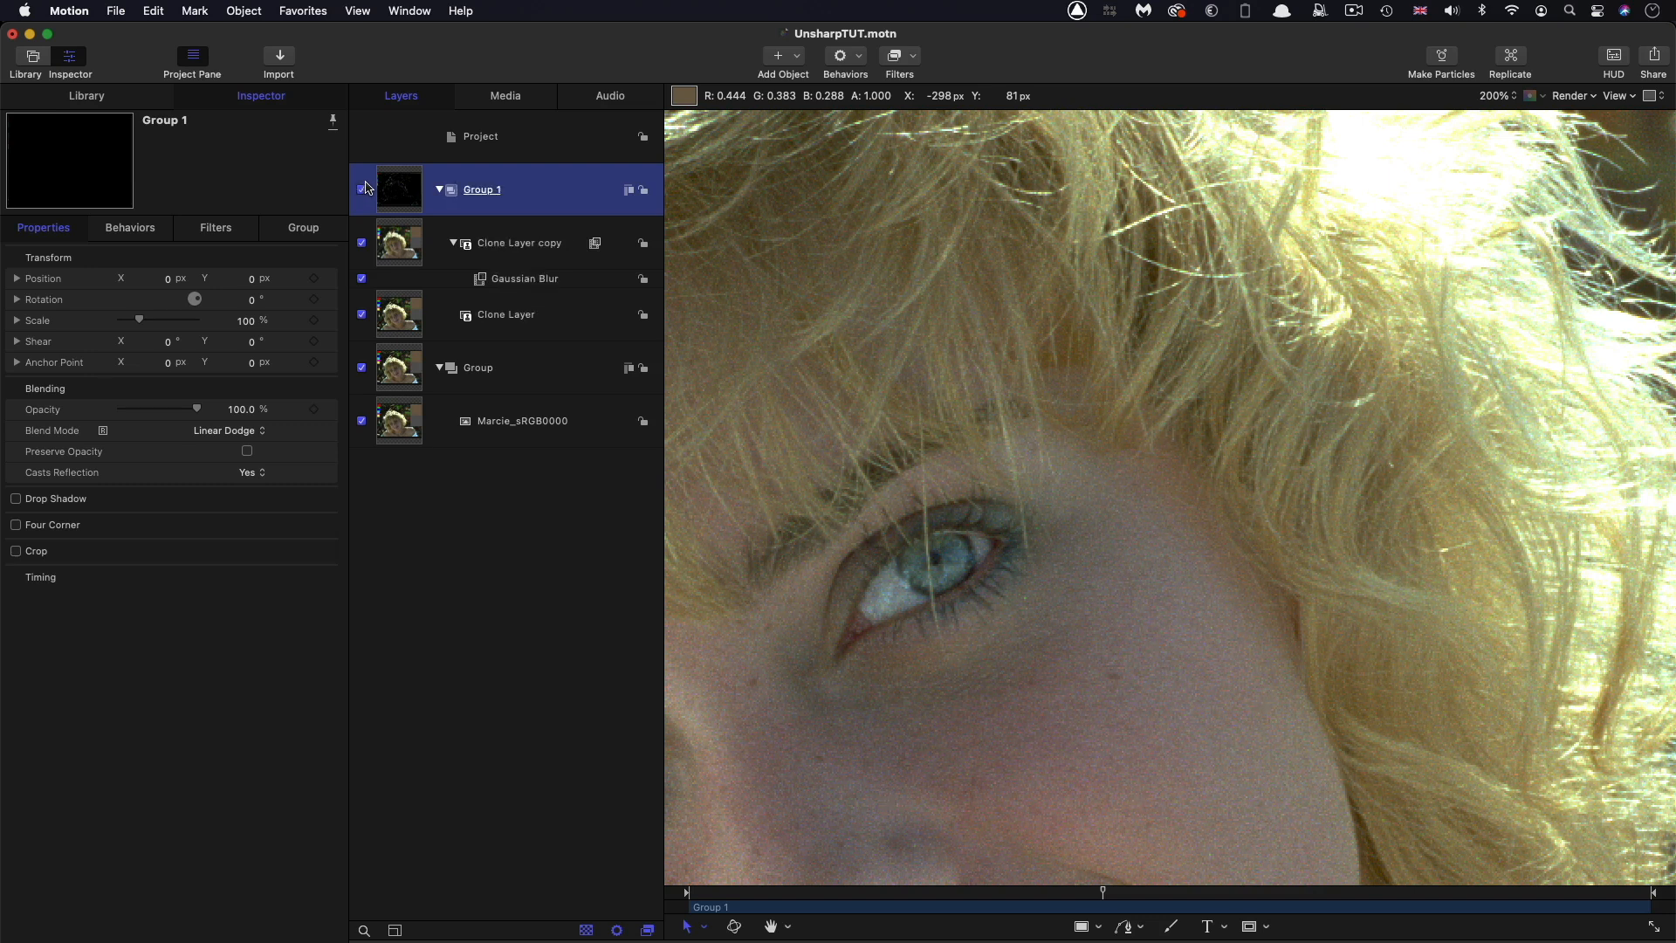
# Try Gaussian Blur amounts between 0 and about 64, then enter 8.0
pyautogui.click(523, 278)
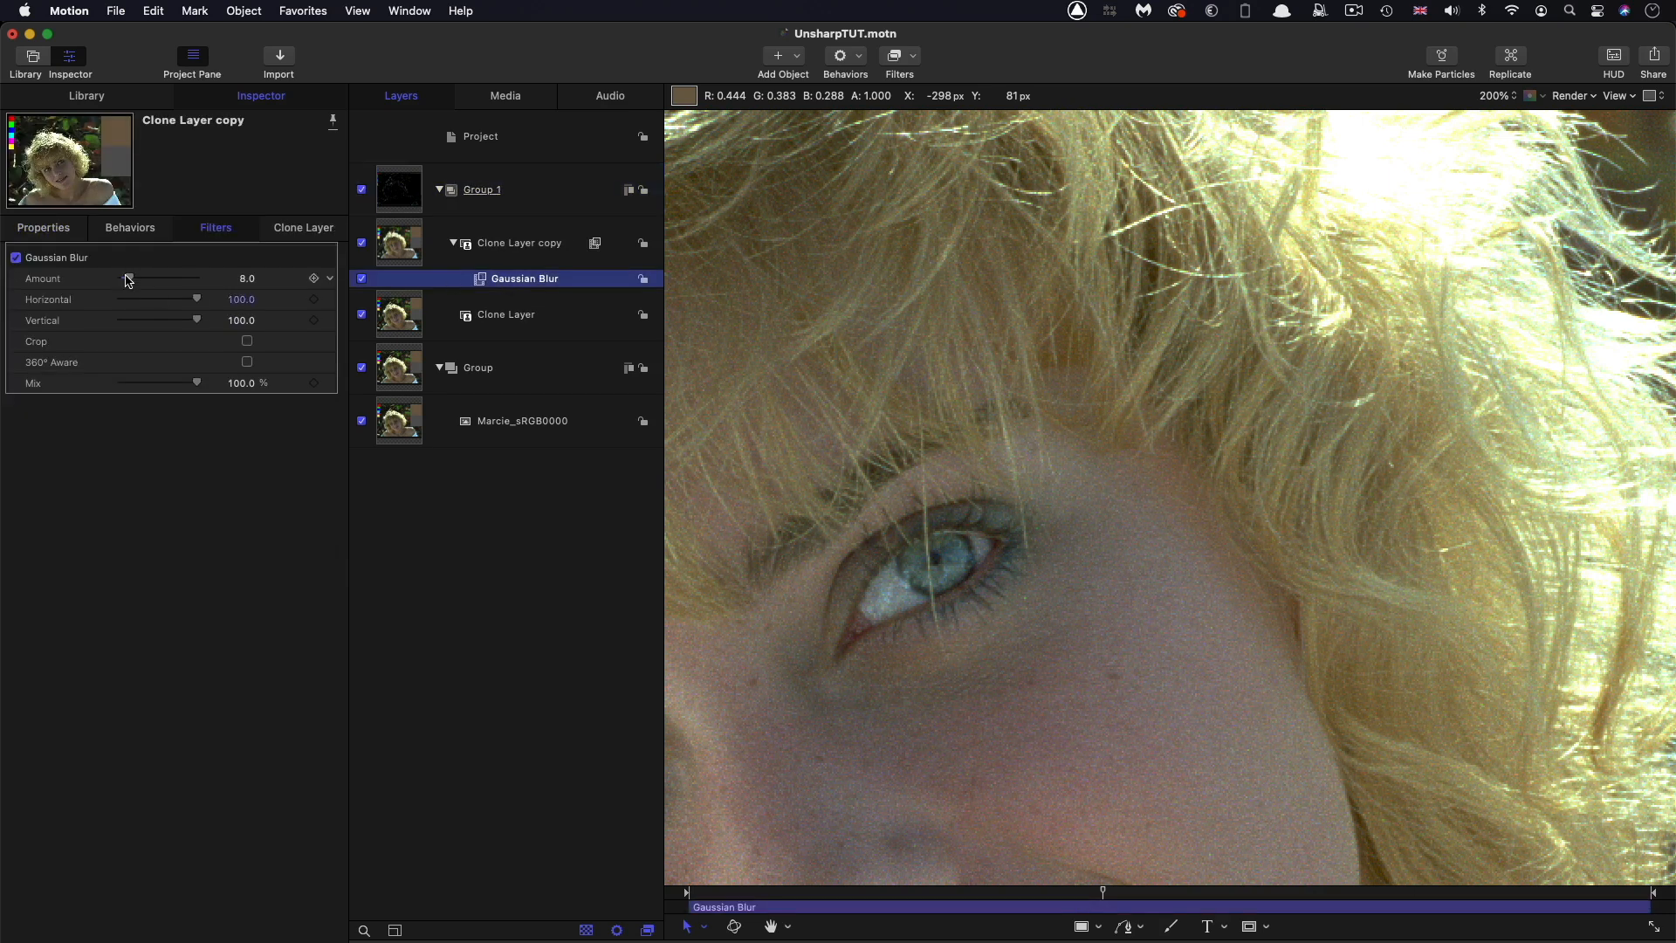
pyautogui.moveTo(128, 279); pyautogui.dragTo(196, 279)
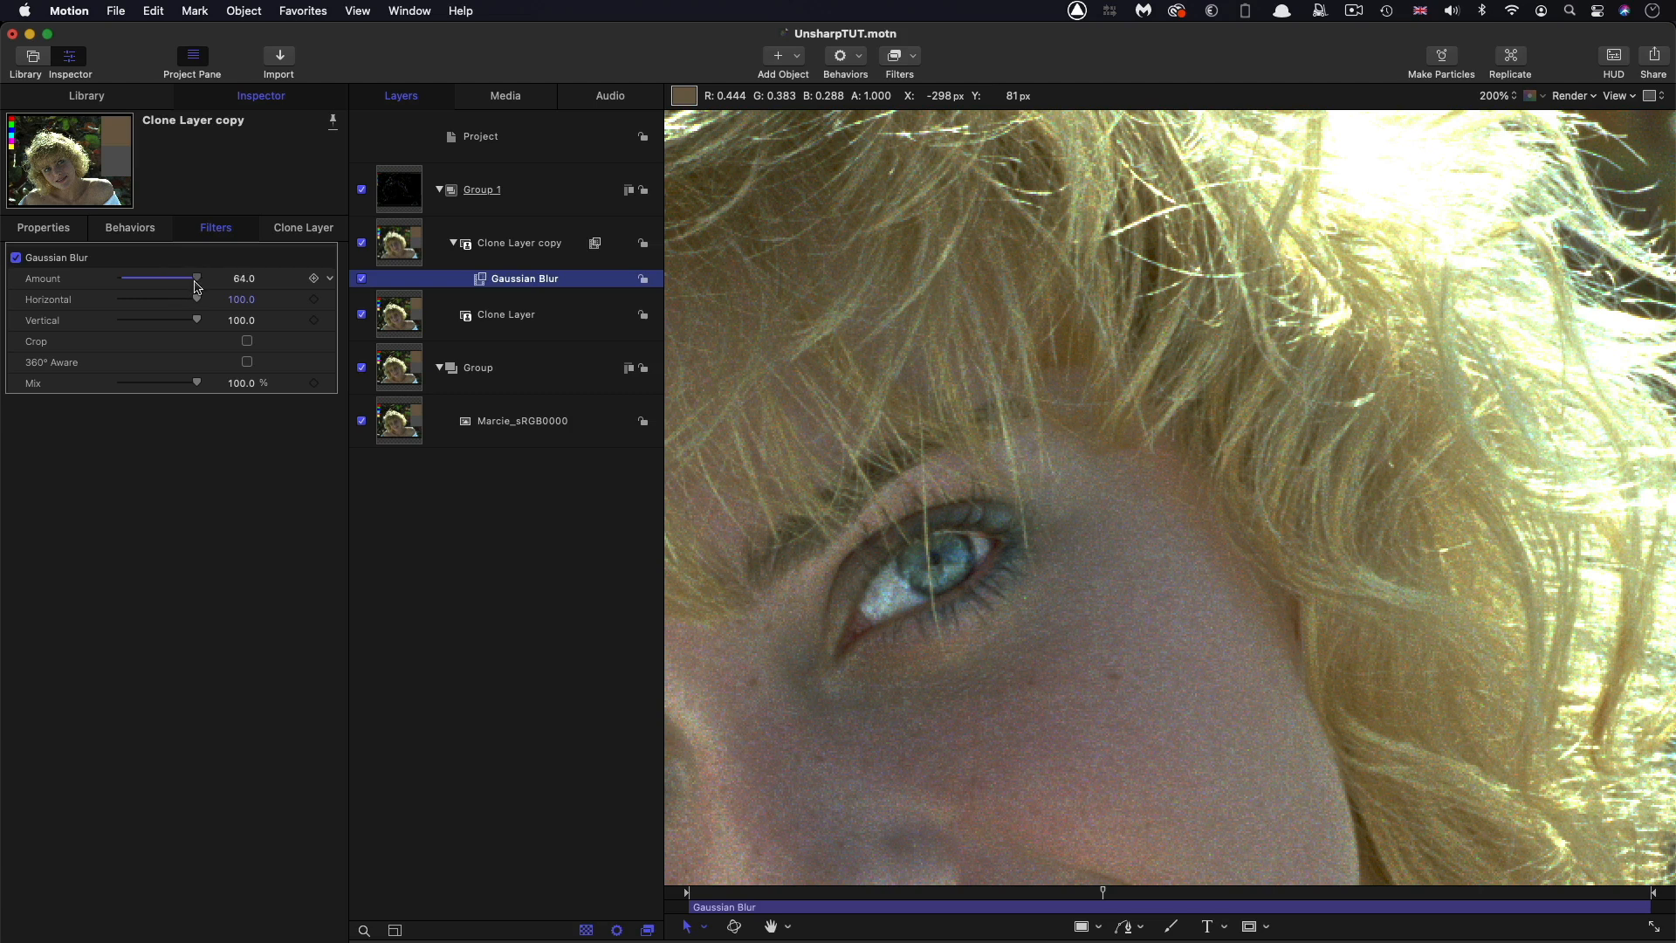
pyautogui.moveTo(204, 289)
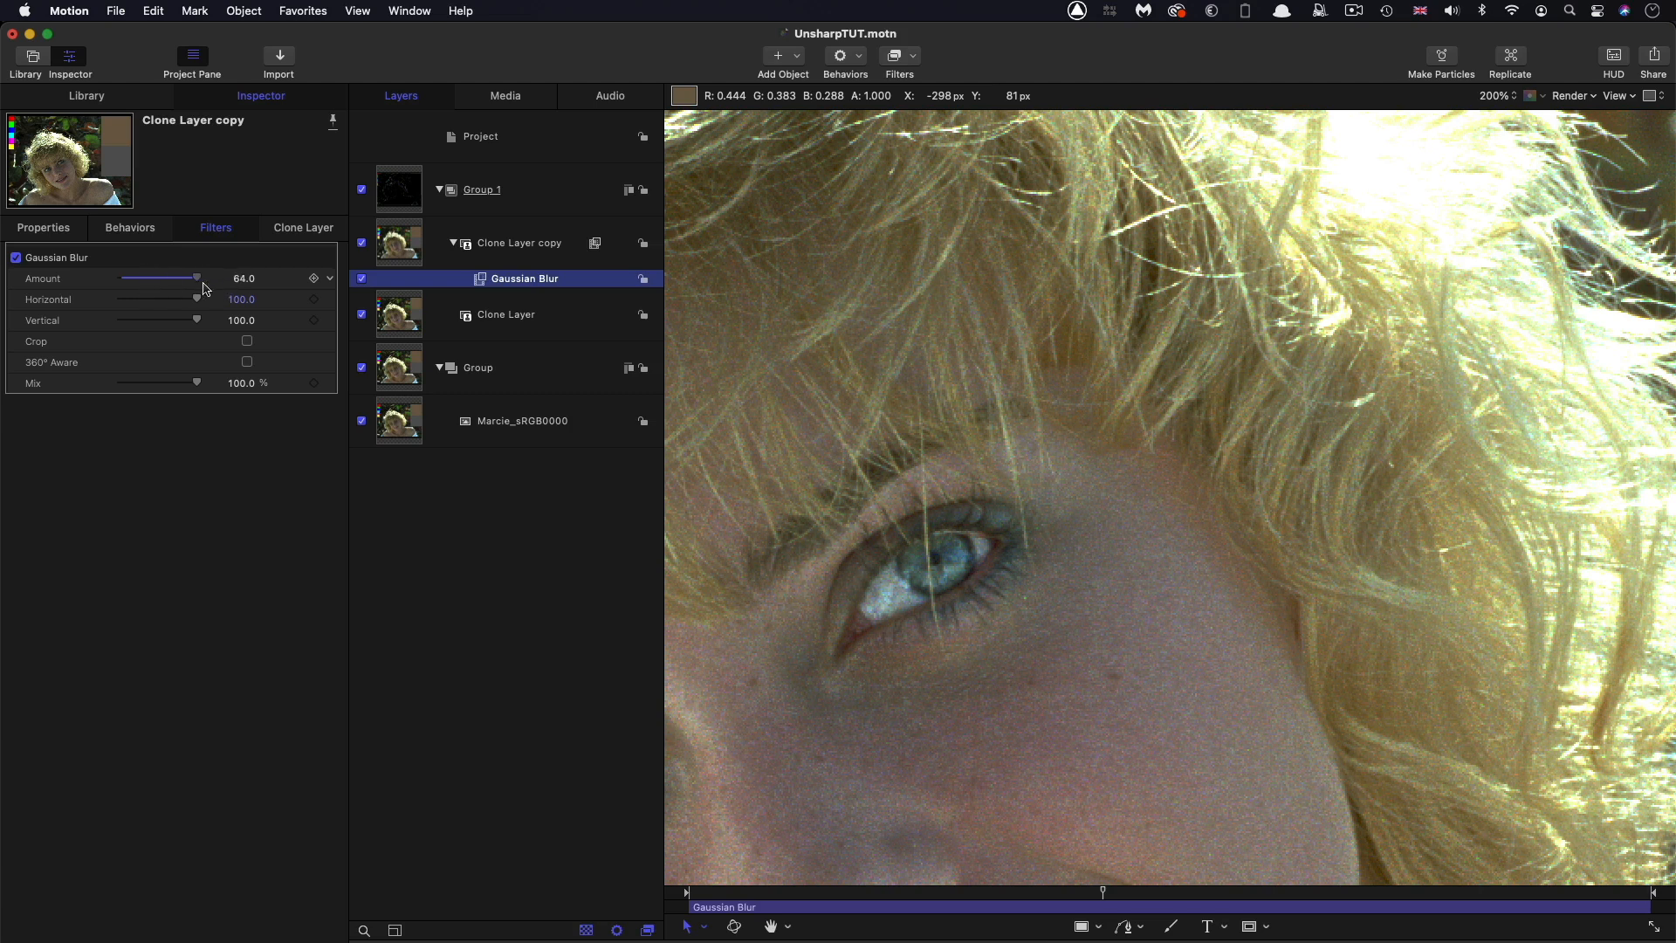
pyautogui.moveTo(196, 278); pyautogui.dragTo(130, 278)
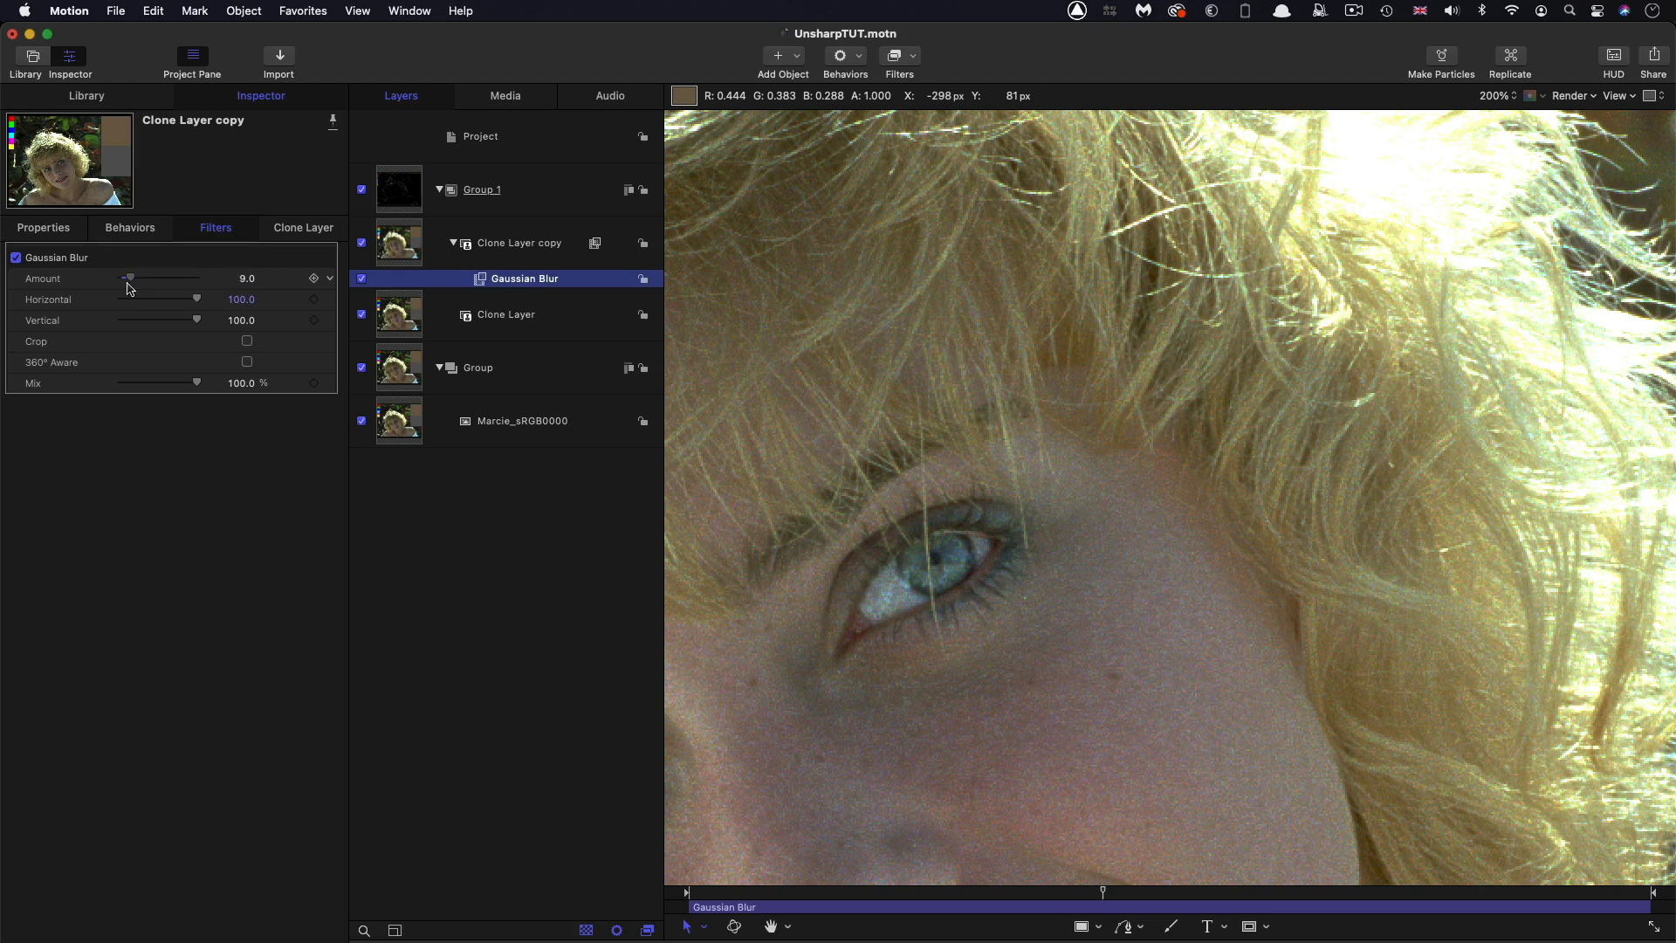
pyautogui.moveTo(130, 278); pyautogui.dragTo(118, 278)
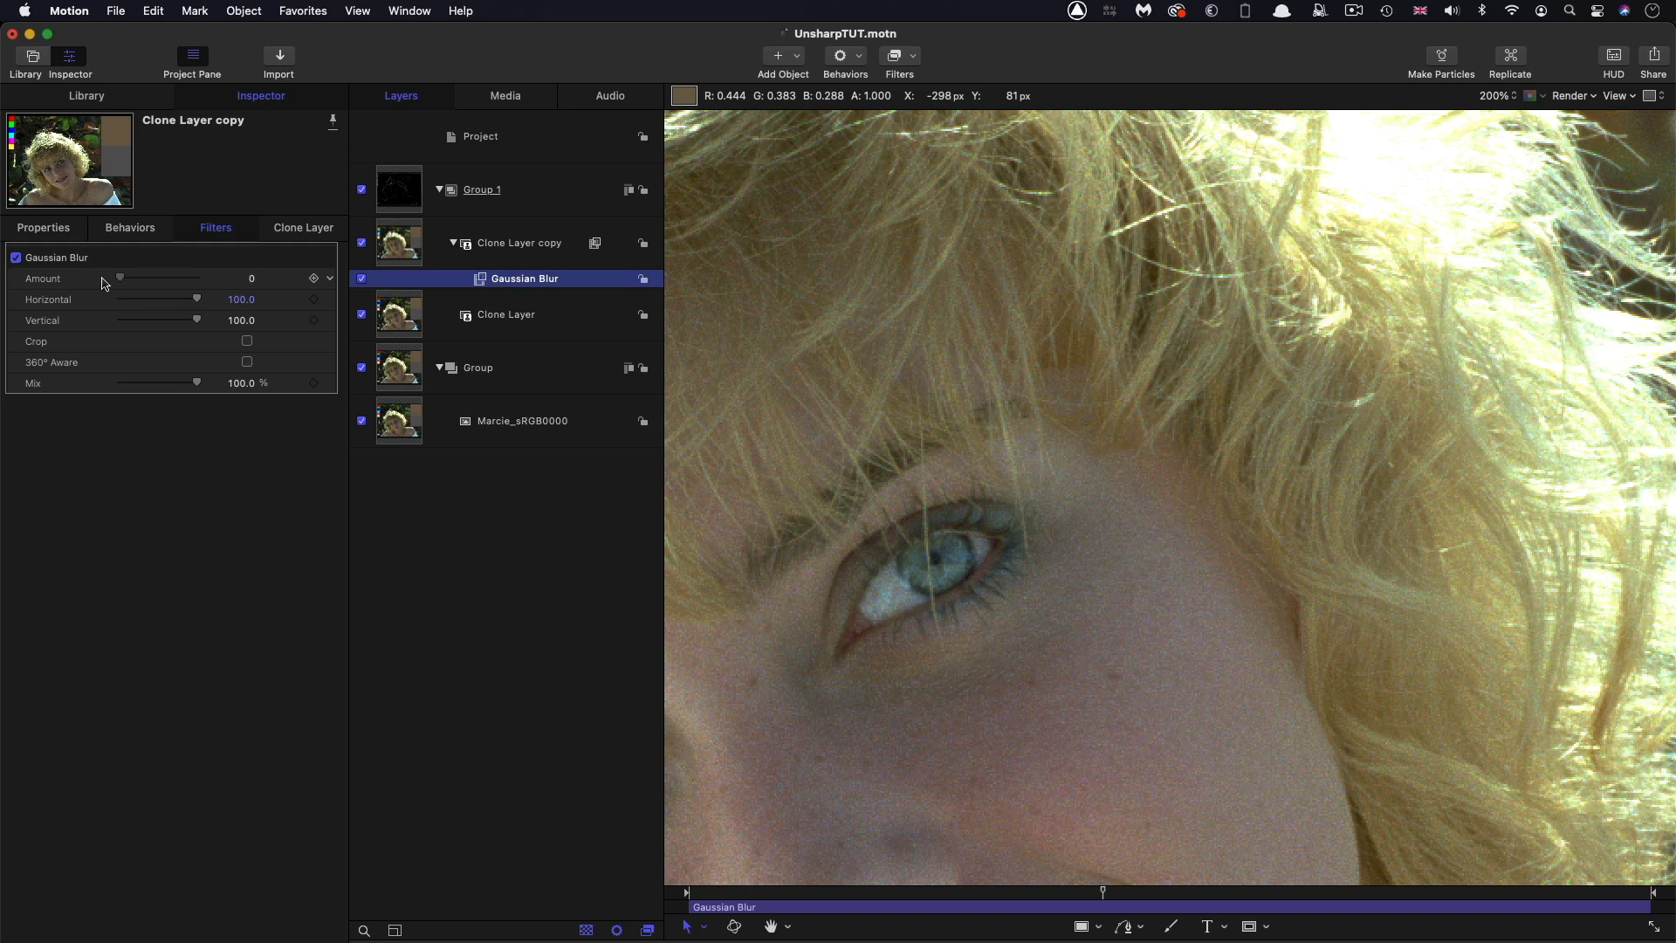
pyautogui.moveTo(120, 277); pyautogui.dragTo(142, 278)
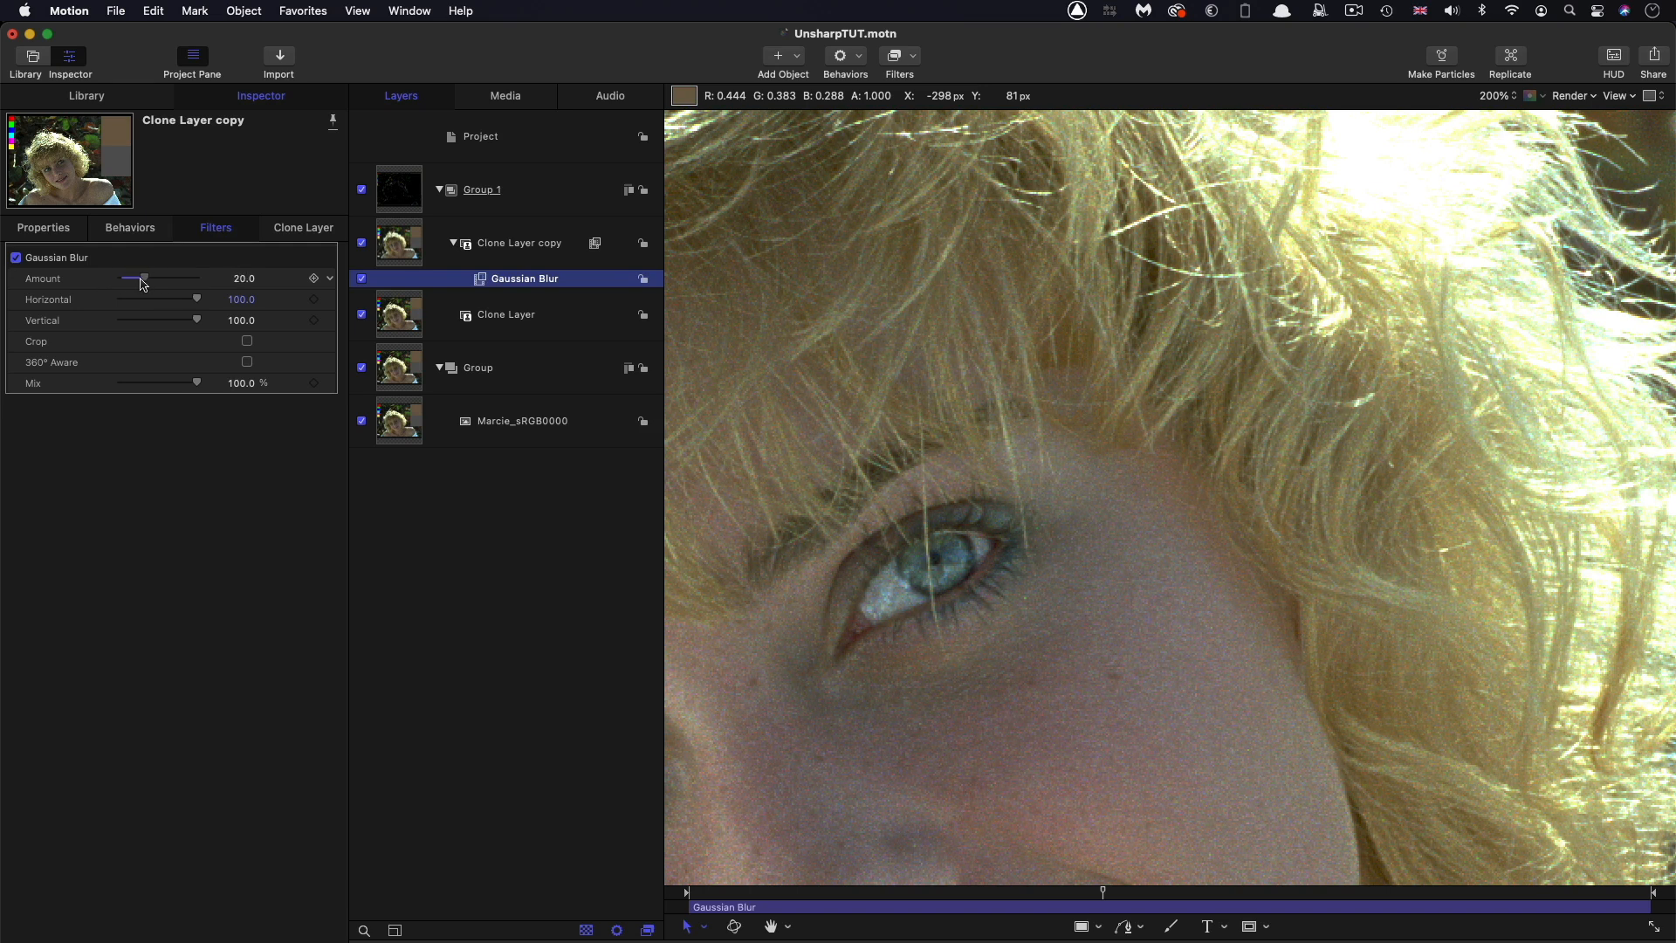
pyautogui.moveTo(139, 279); pyautogui.dragTo(151, 280)
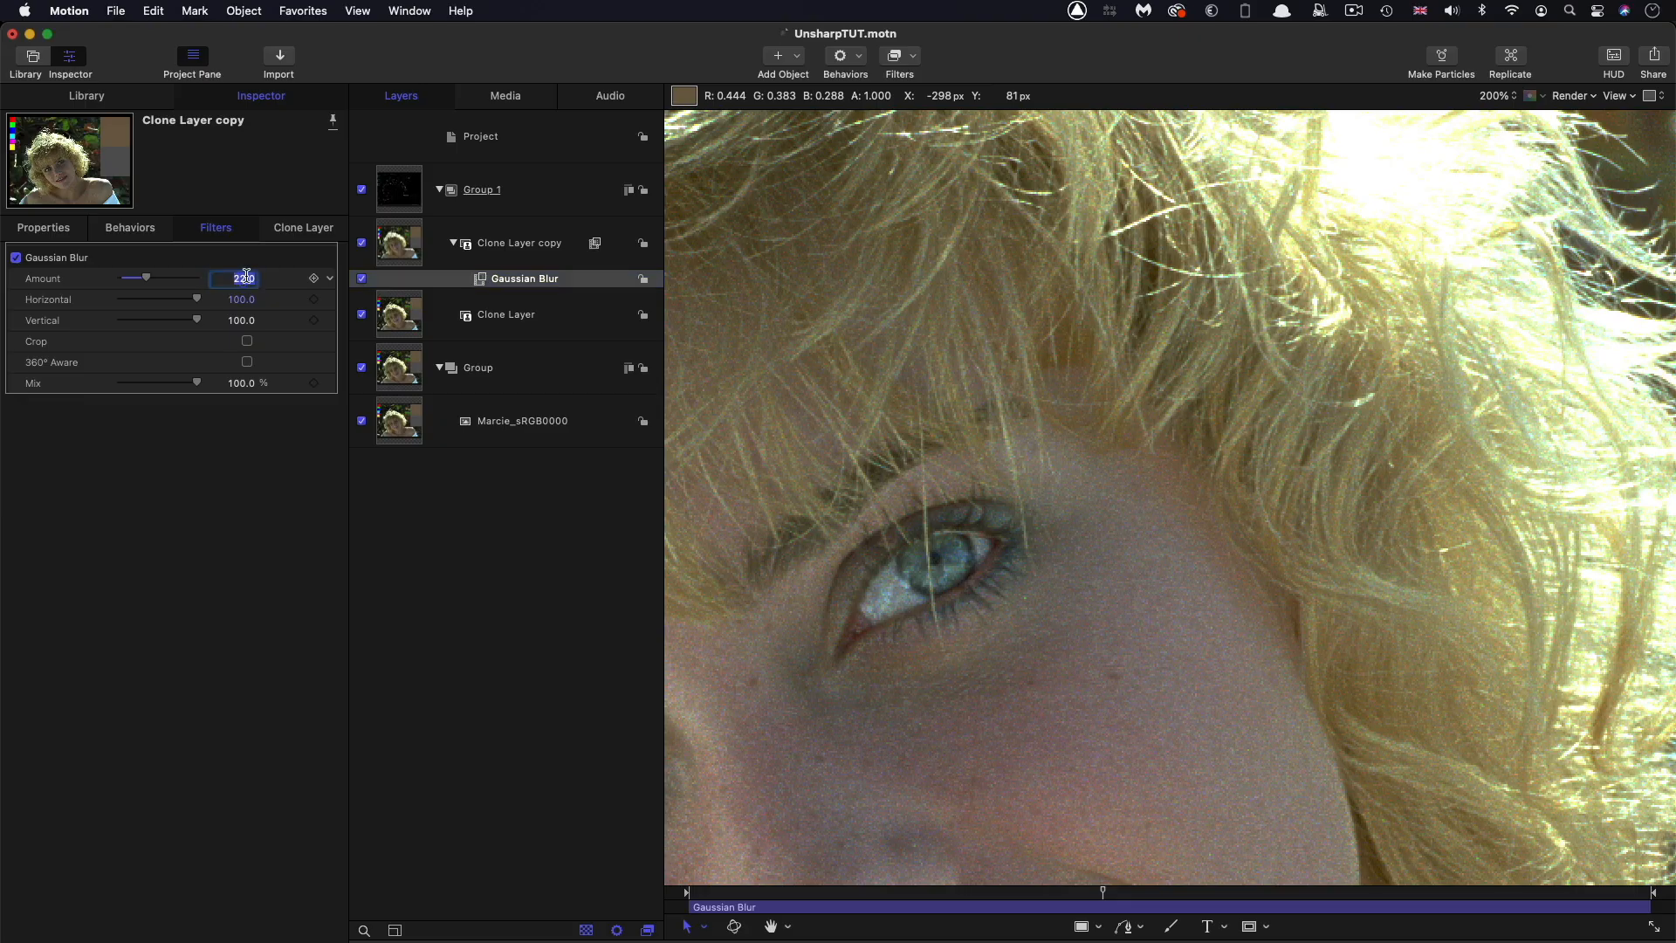
pyautogui.write('8.0')
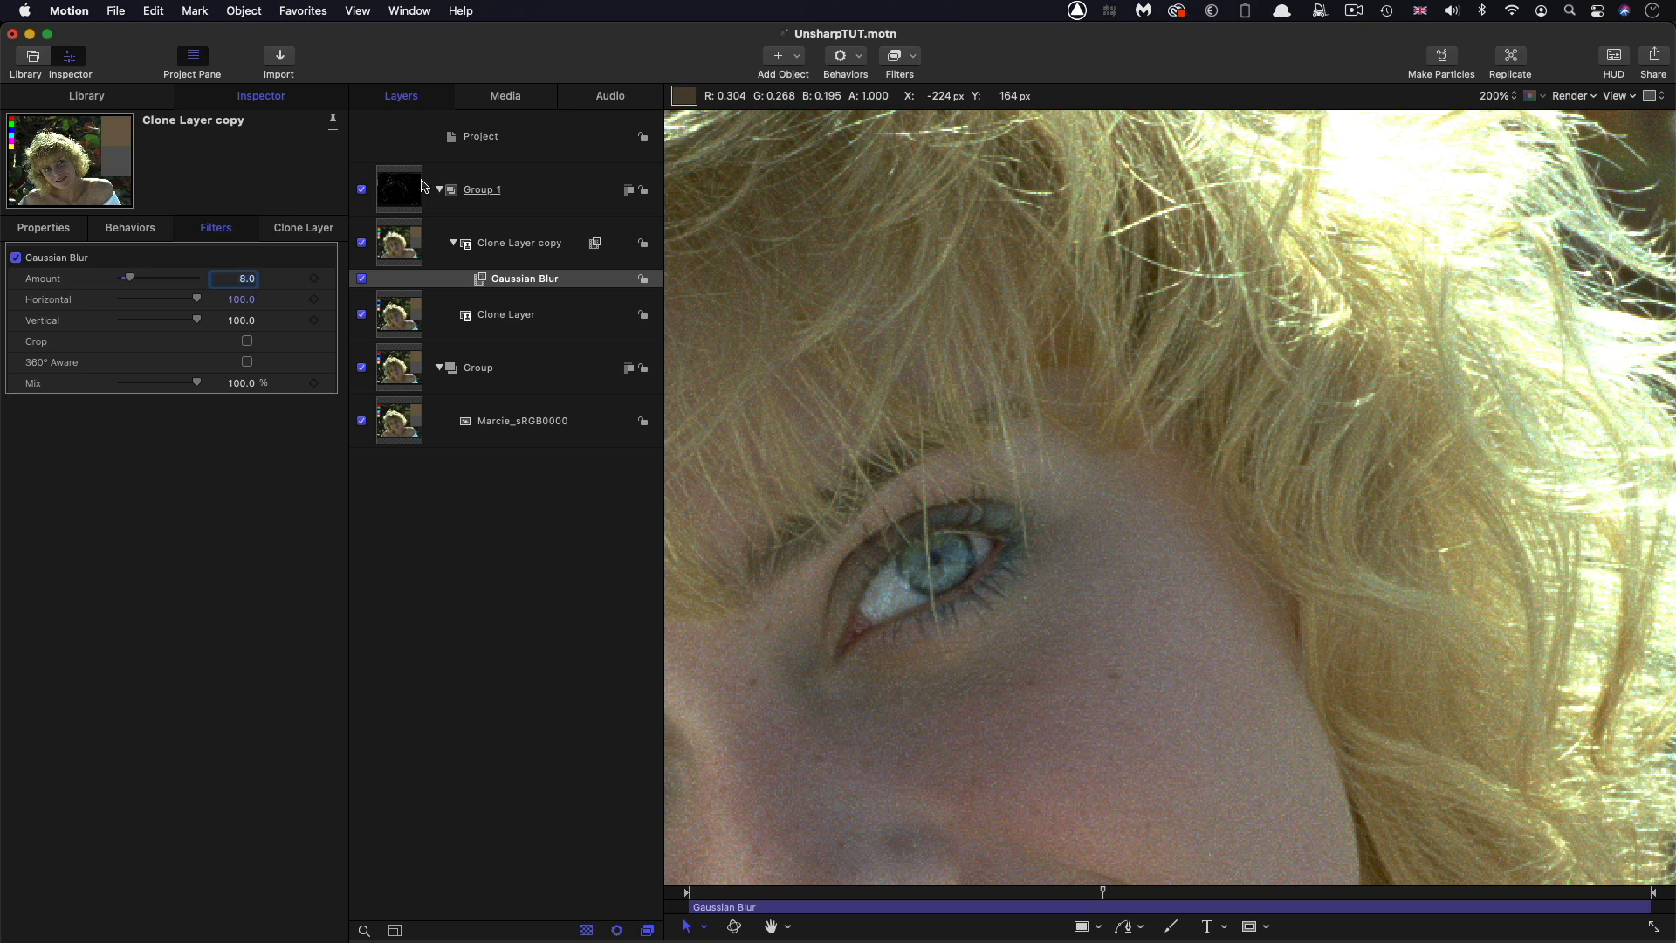
pyautogui.moveTo(406, 182)
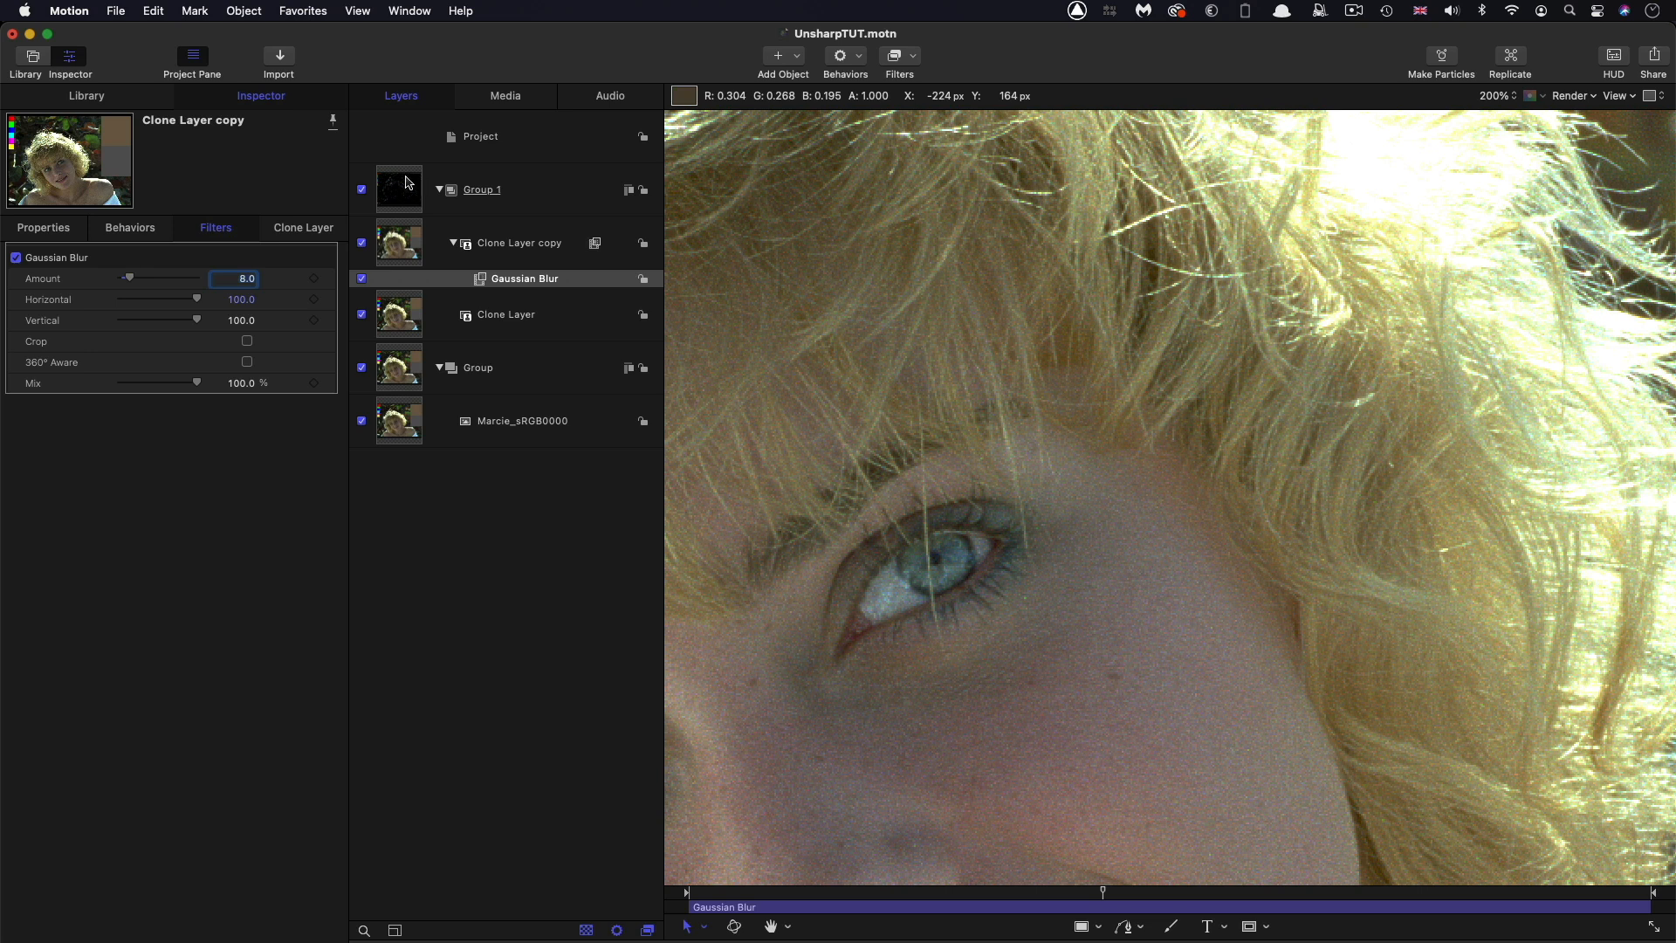
# Select Group 1 and add a Levels filter to it
pyautogui.click(482, 190)
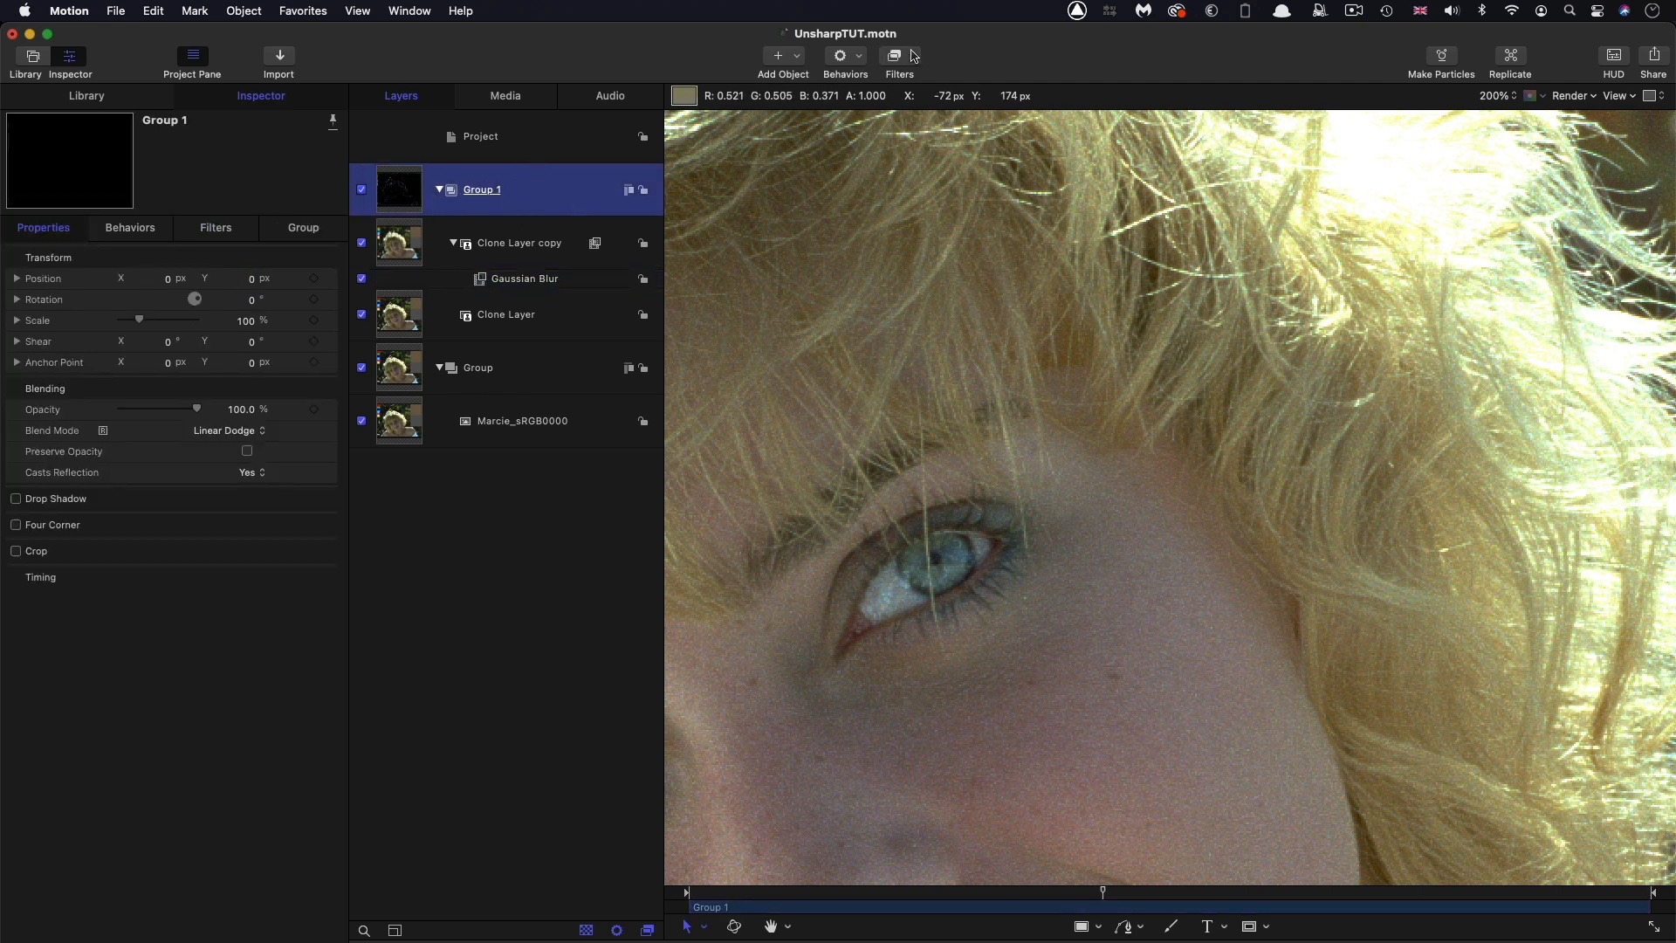
pyautogui.click(899, 61)
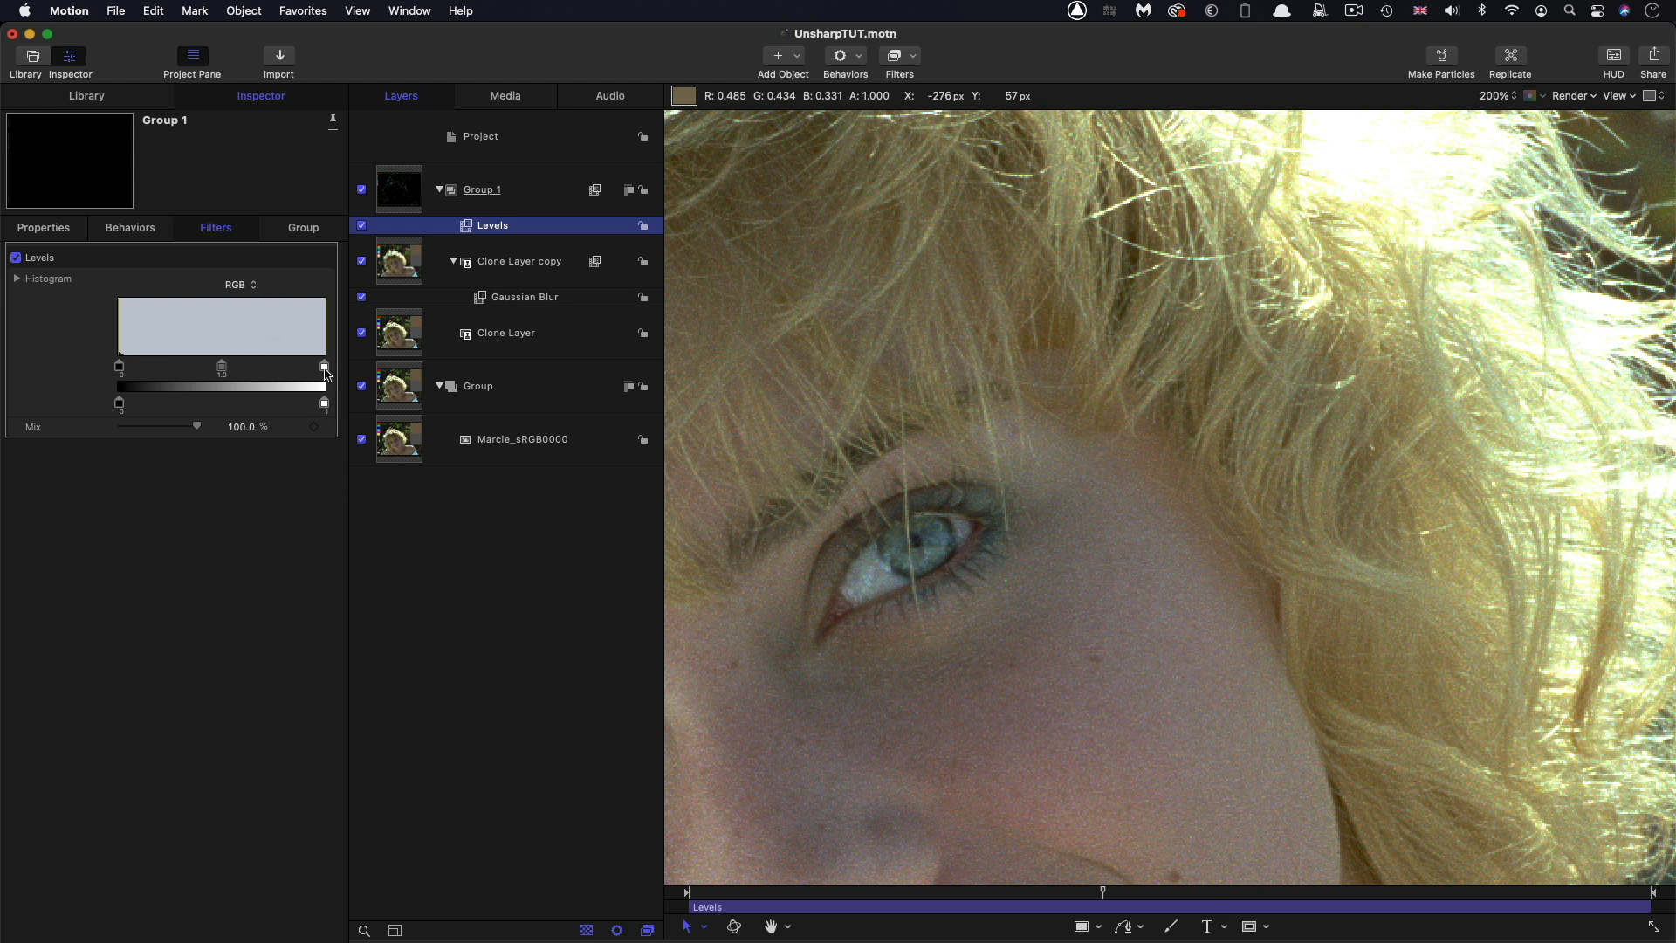
pyautogui.moveTo(328, 368)
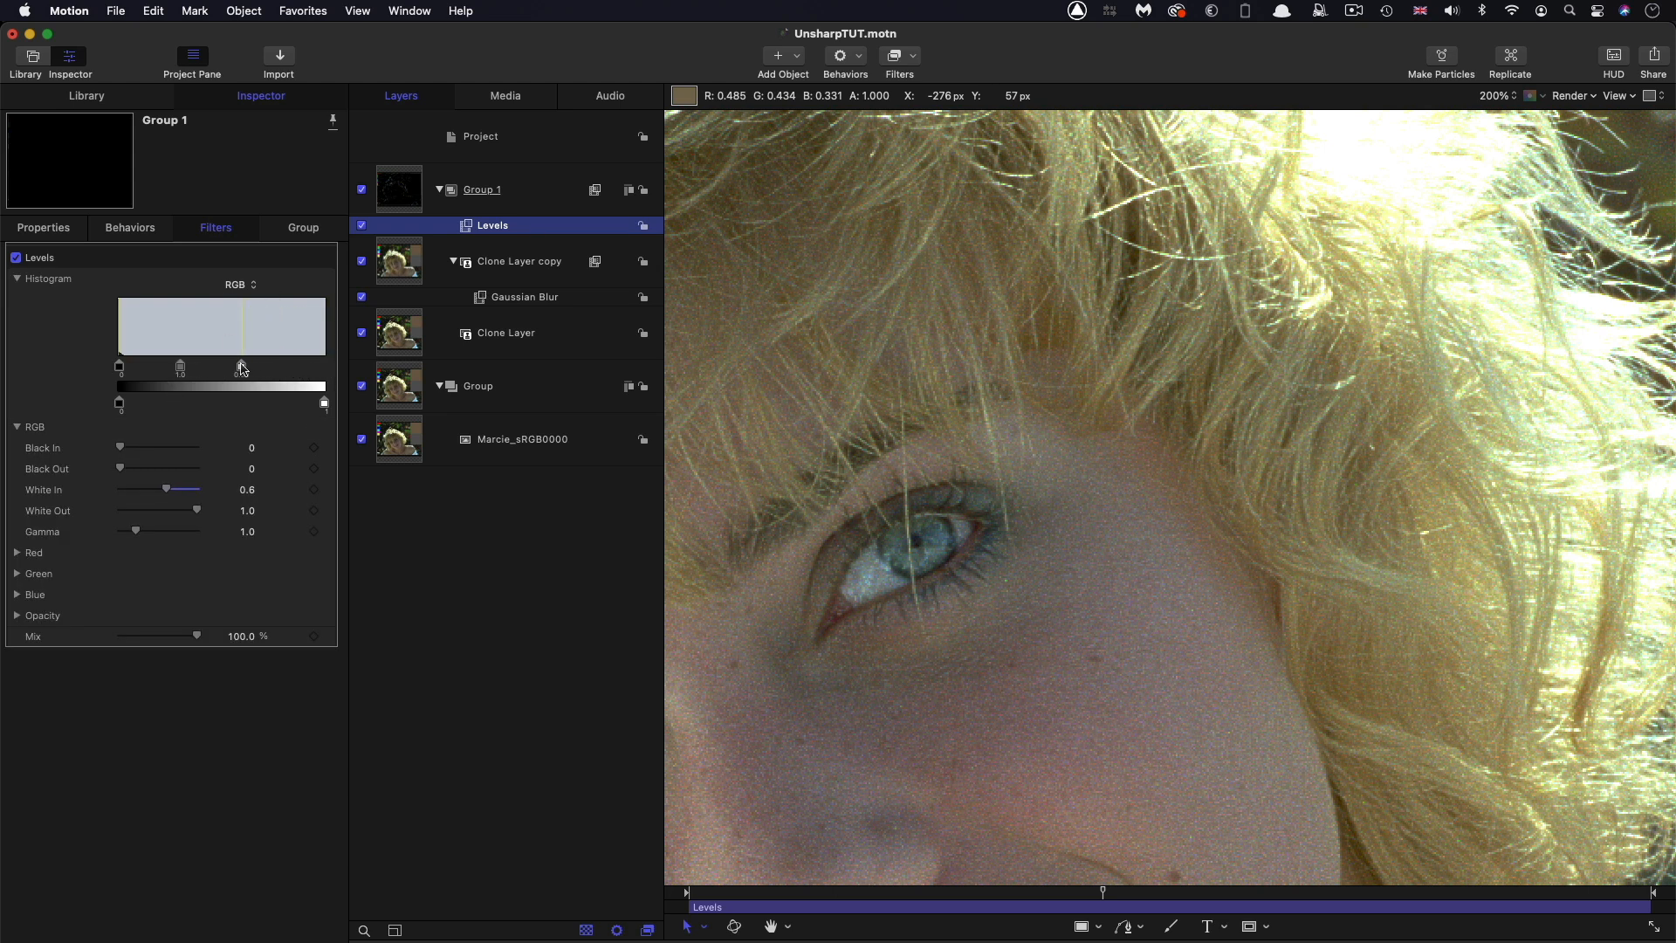
# Compare Levels White In values from 0.26 to 1.0, settling at 0.45
pyautogui.moveTo(241, 367); pyautogui.dragTo(190, 367)
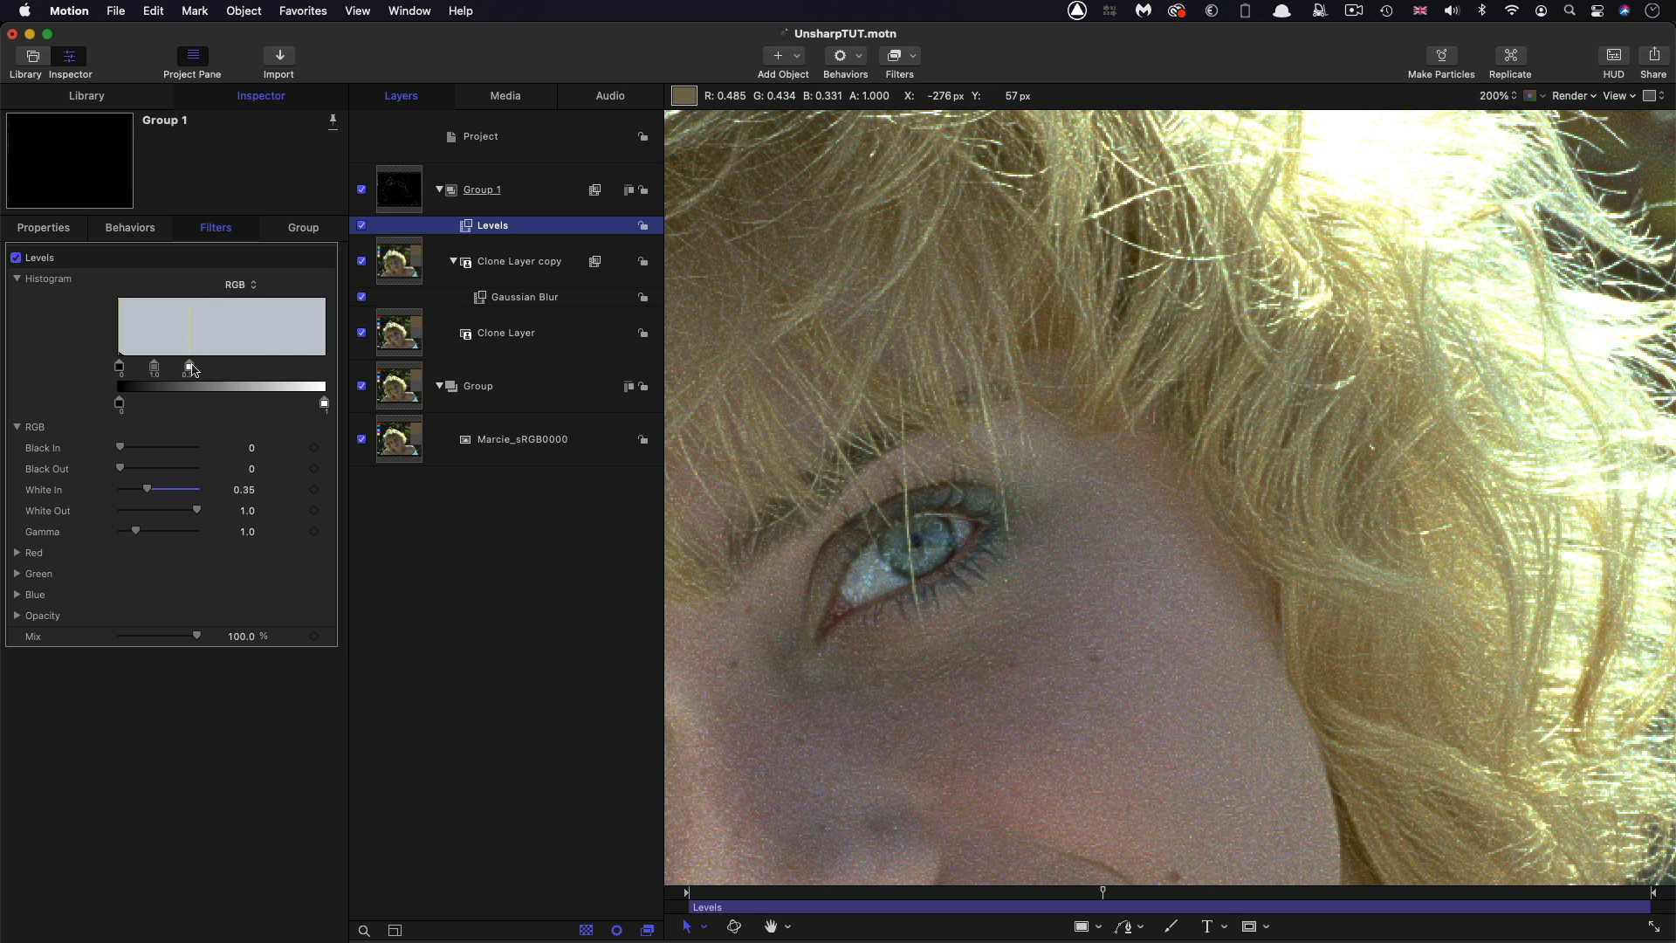
pyautogui.moveTo(188, 368); pyautogui.dragTo(186, 367)
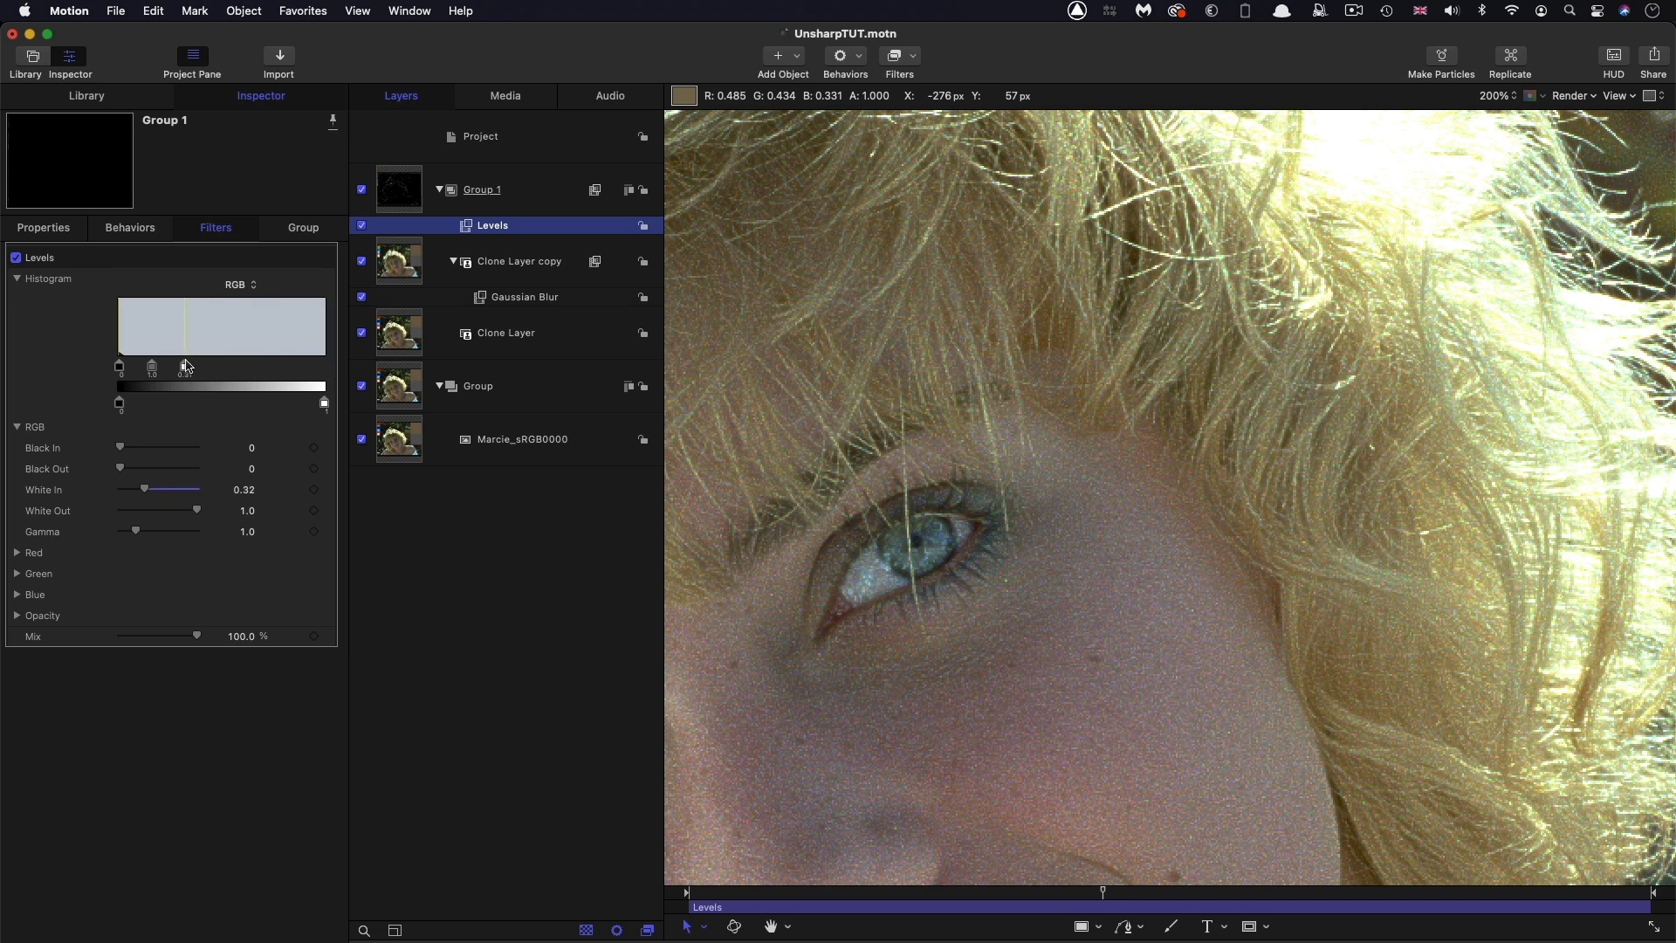
pyautogui.moveTo(187, 366); pyautogui.dragTo(171, 367)
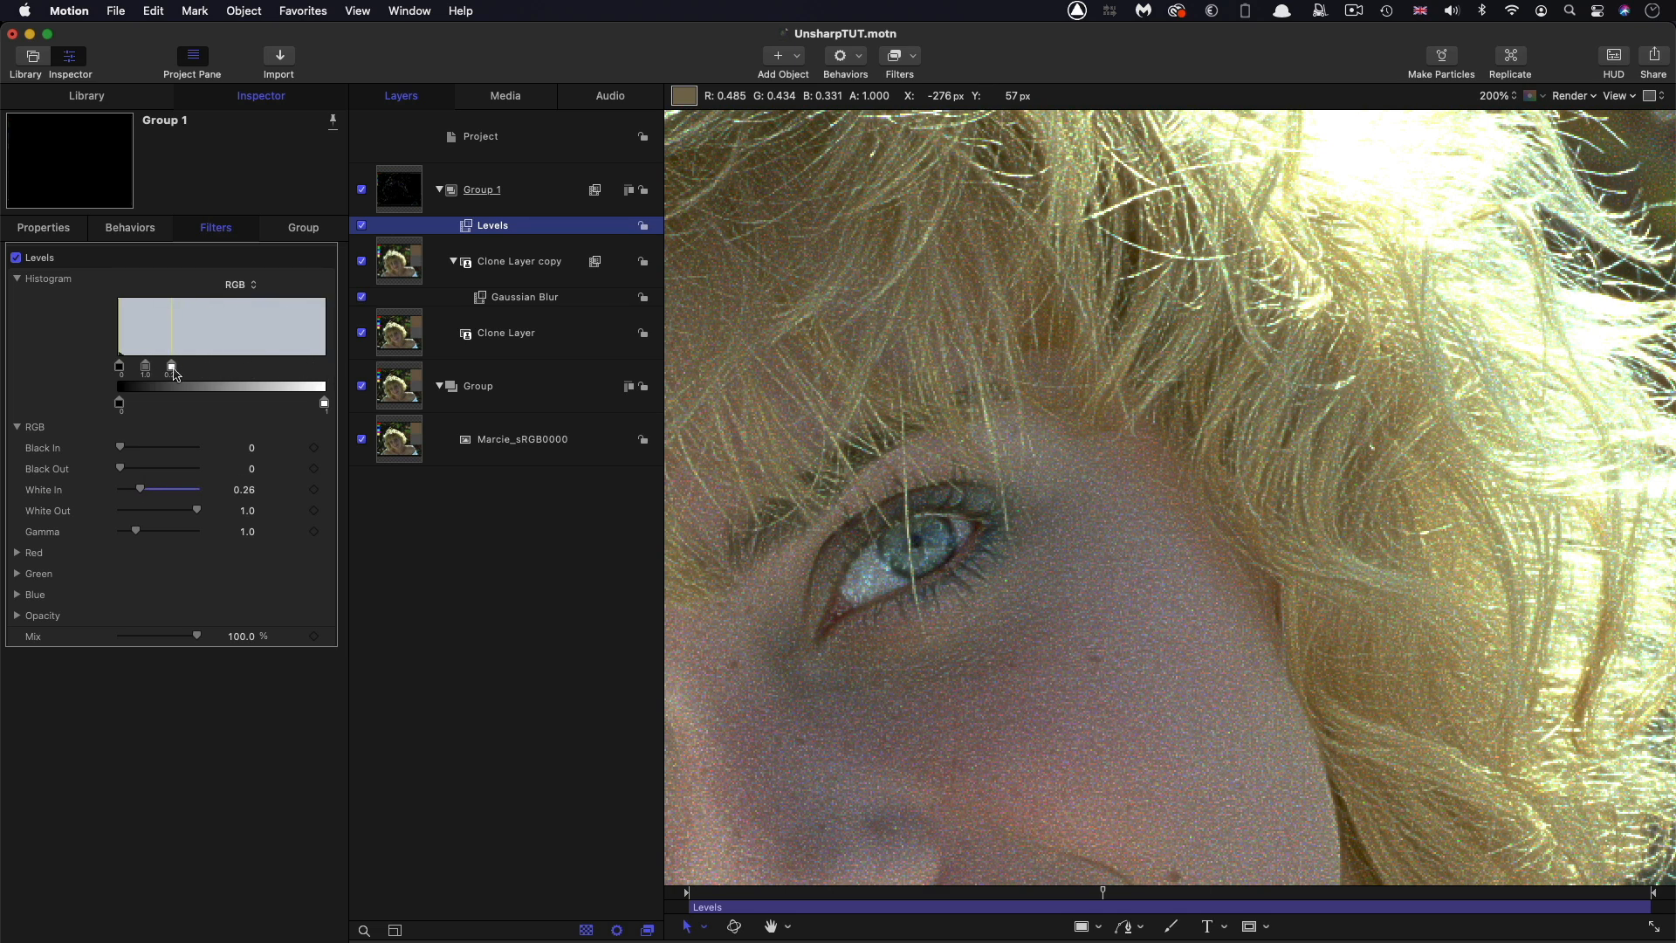
pyautogui.moveTo(172, 368); pyautogui.dragTo(184, 368)
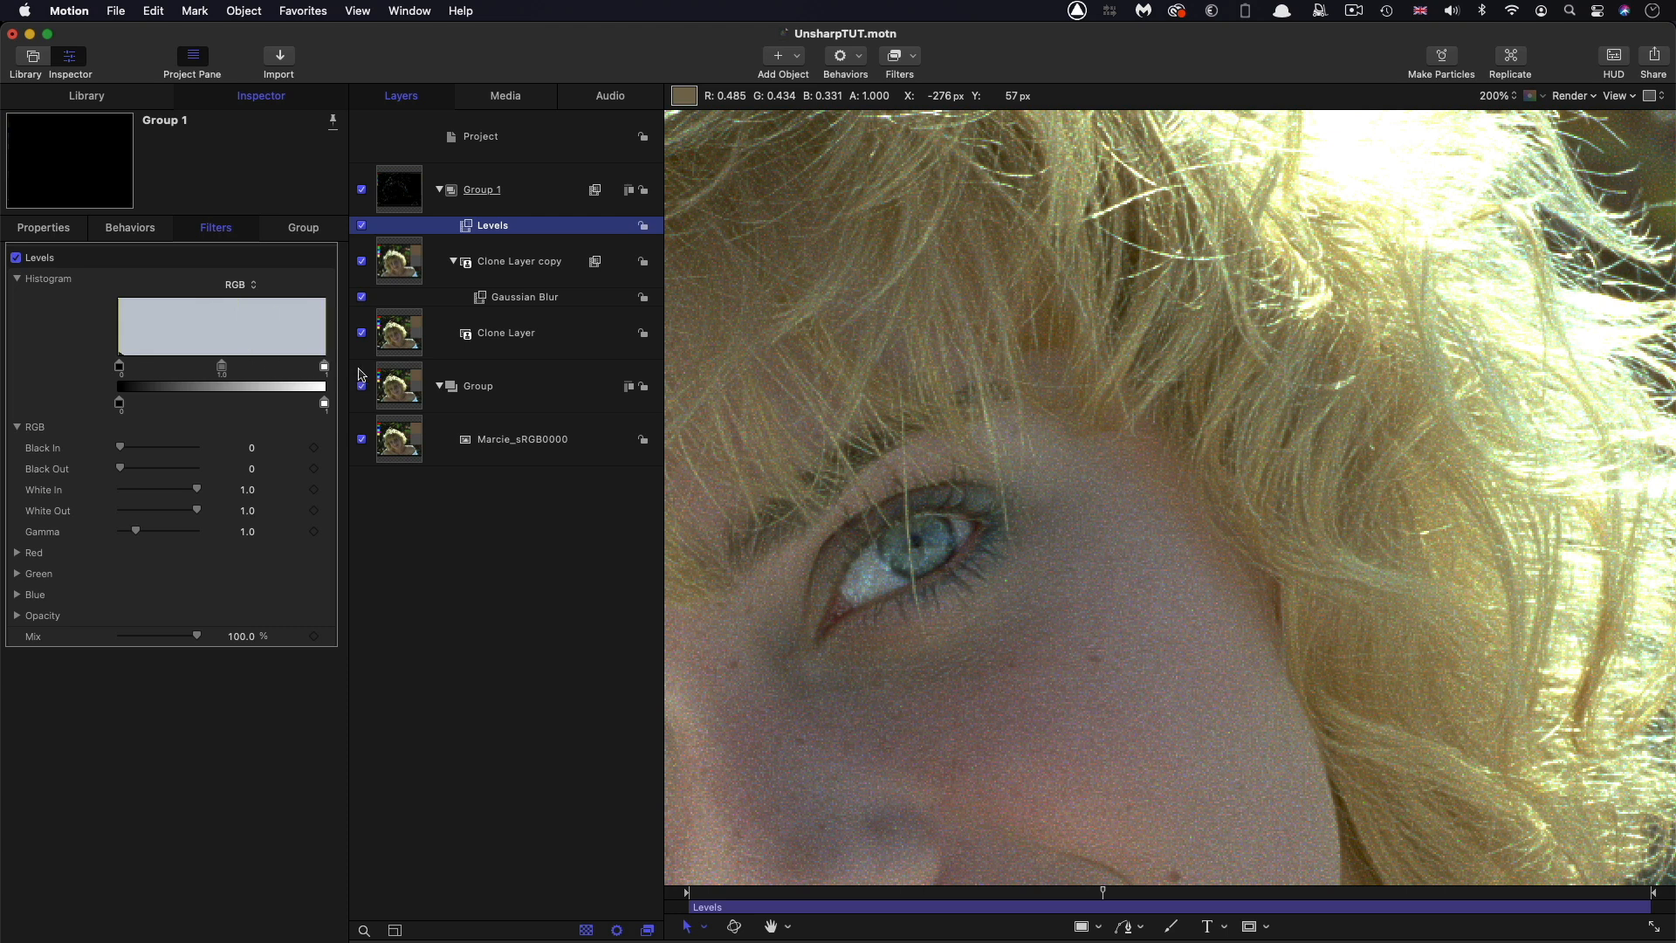
pyautogui.moveTo(324, 367); pyautogui.dragTo(257, 367)
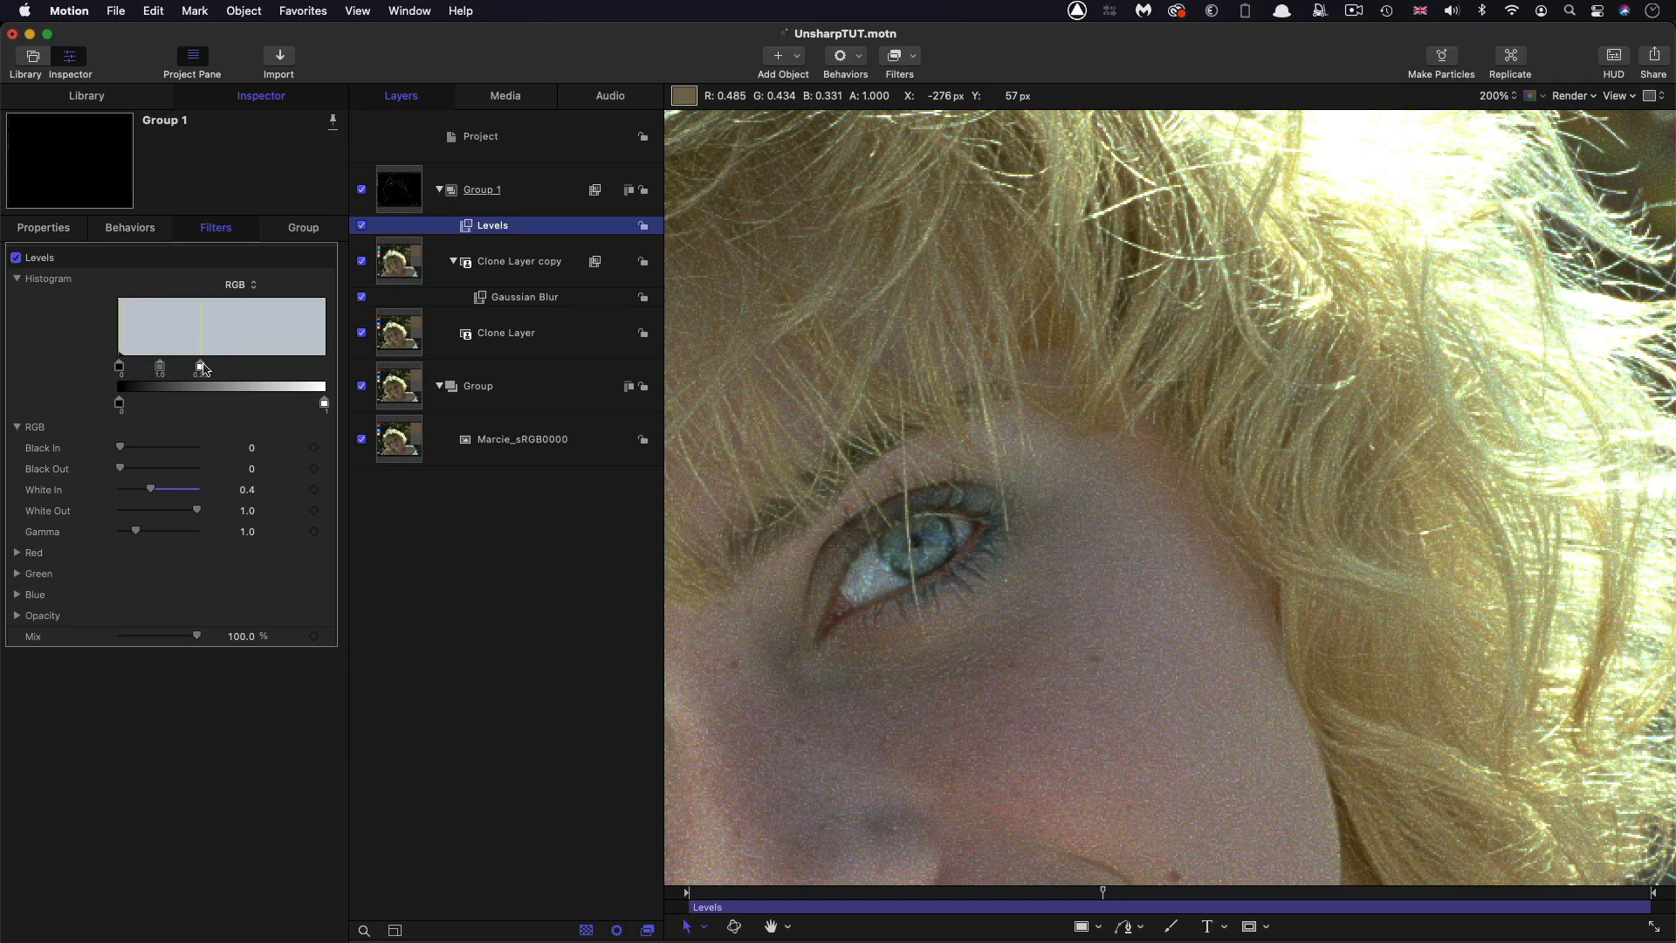
pyautogui.moveTo(149, 489); pyautogui.dragTo(166, 489)
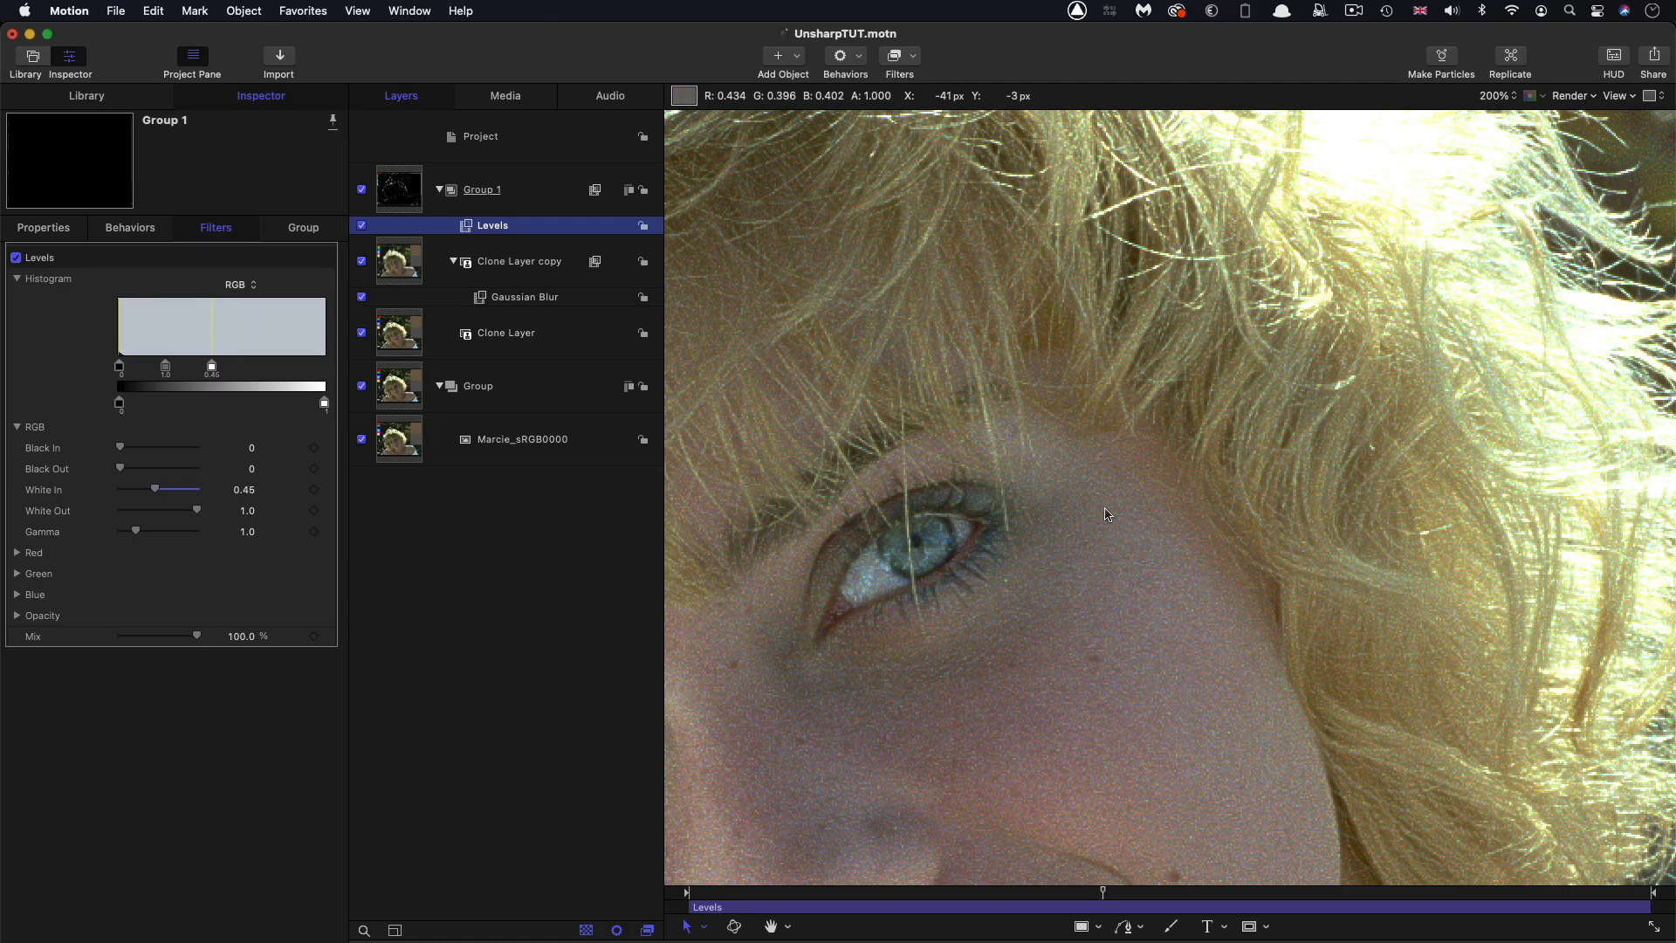
pyautogui.moveTo(1203, 562)
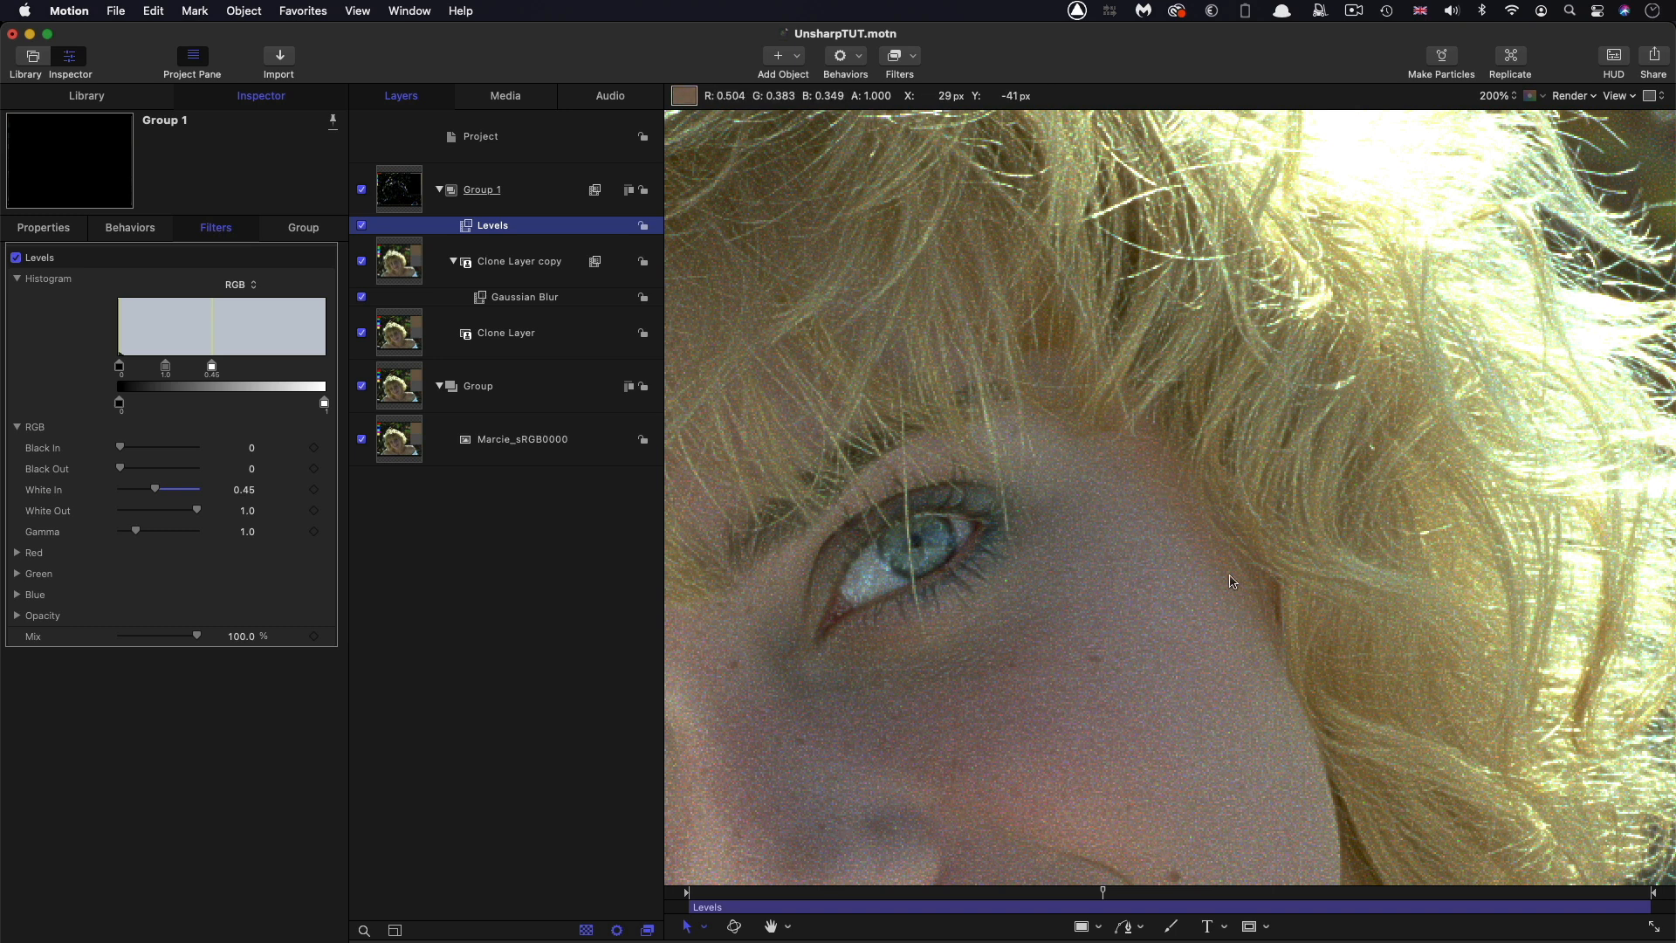
pyautogui.moveTo(636, 349)
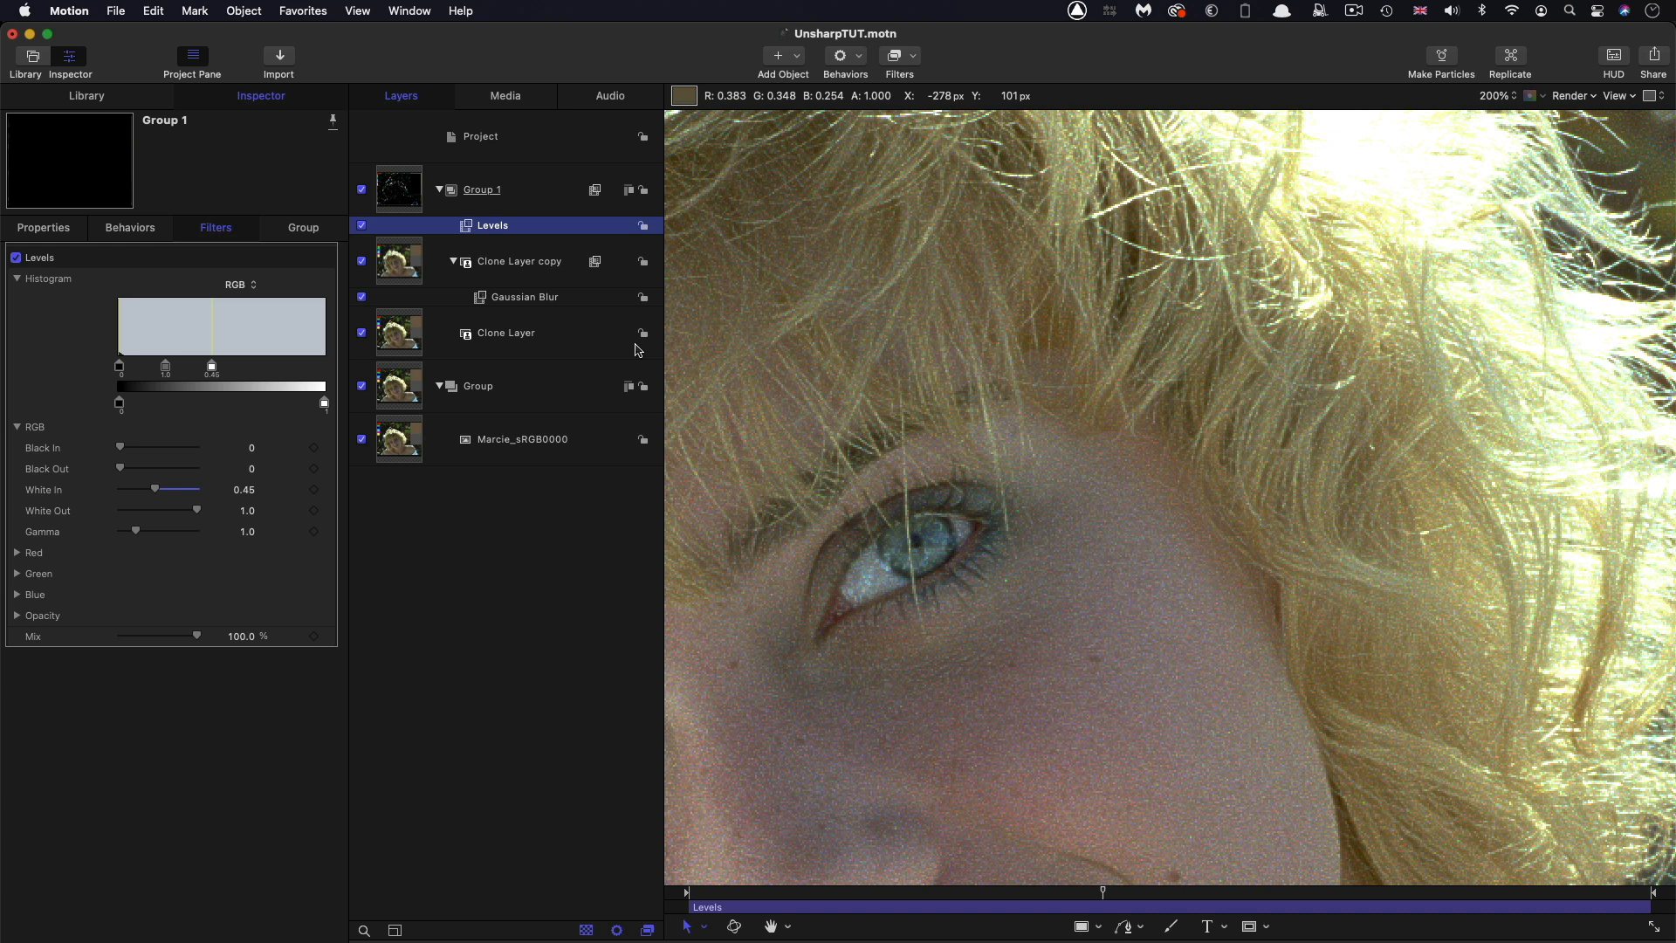
pyautogui.moveTo(448, 581)
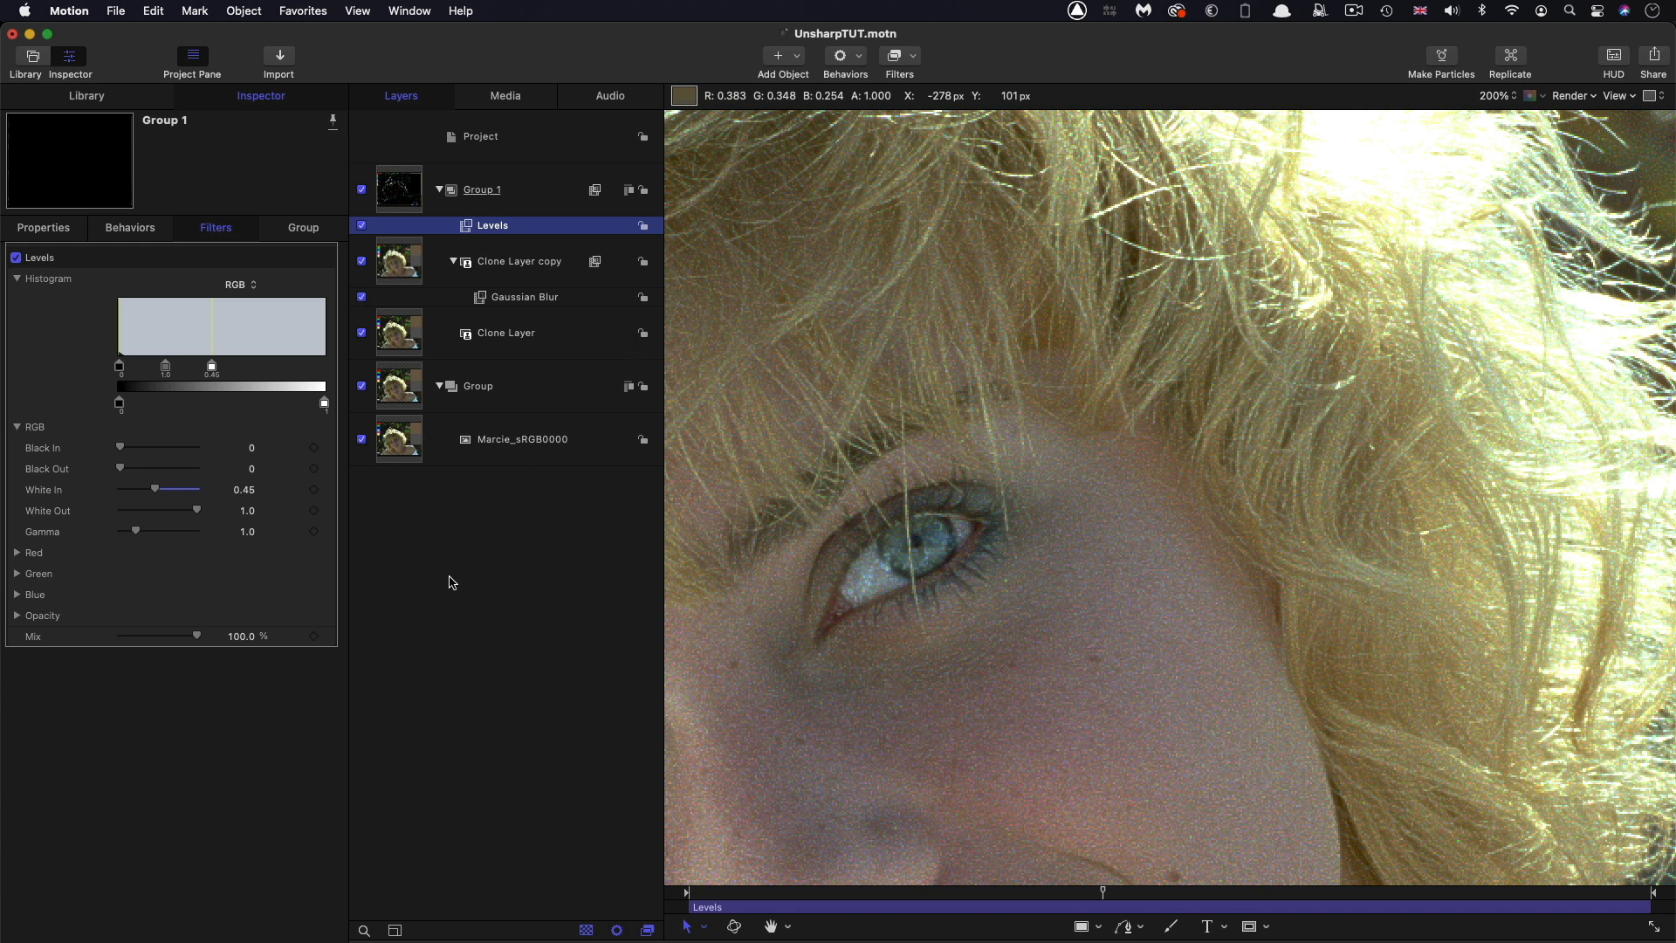
# Clone Marcie_sRGB0000 into Group 2 and make it grayscale with a monochrome Channel Mixer
pyautogui.click(519, 439)
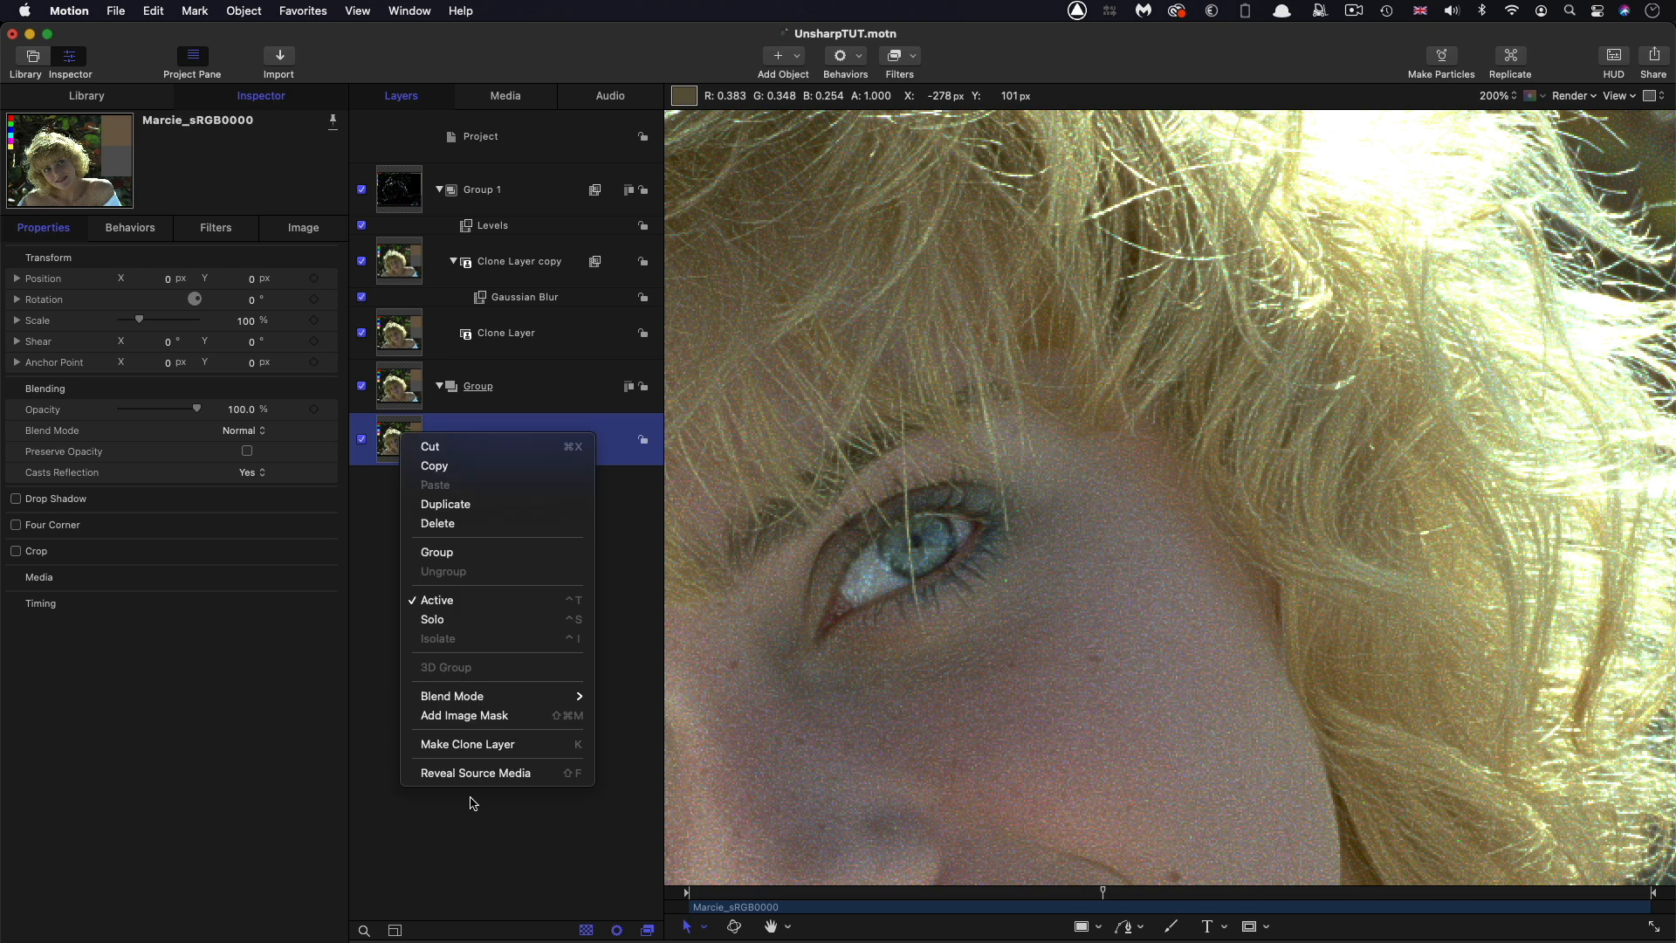
pyautogui.click(467, 744)
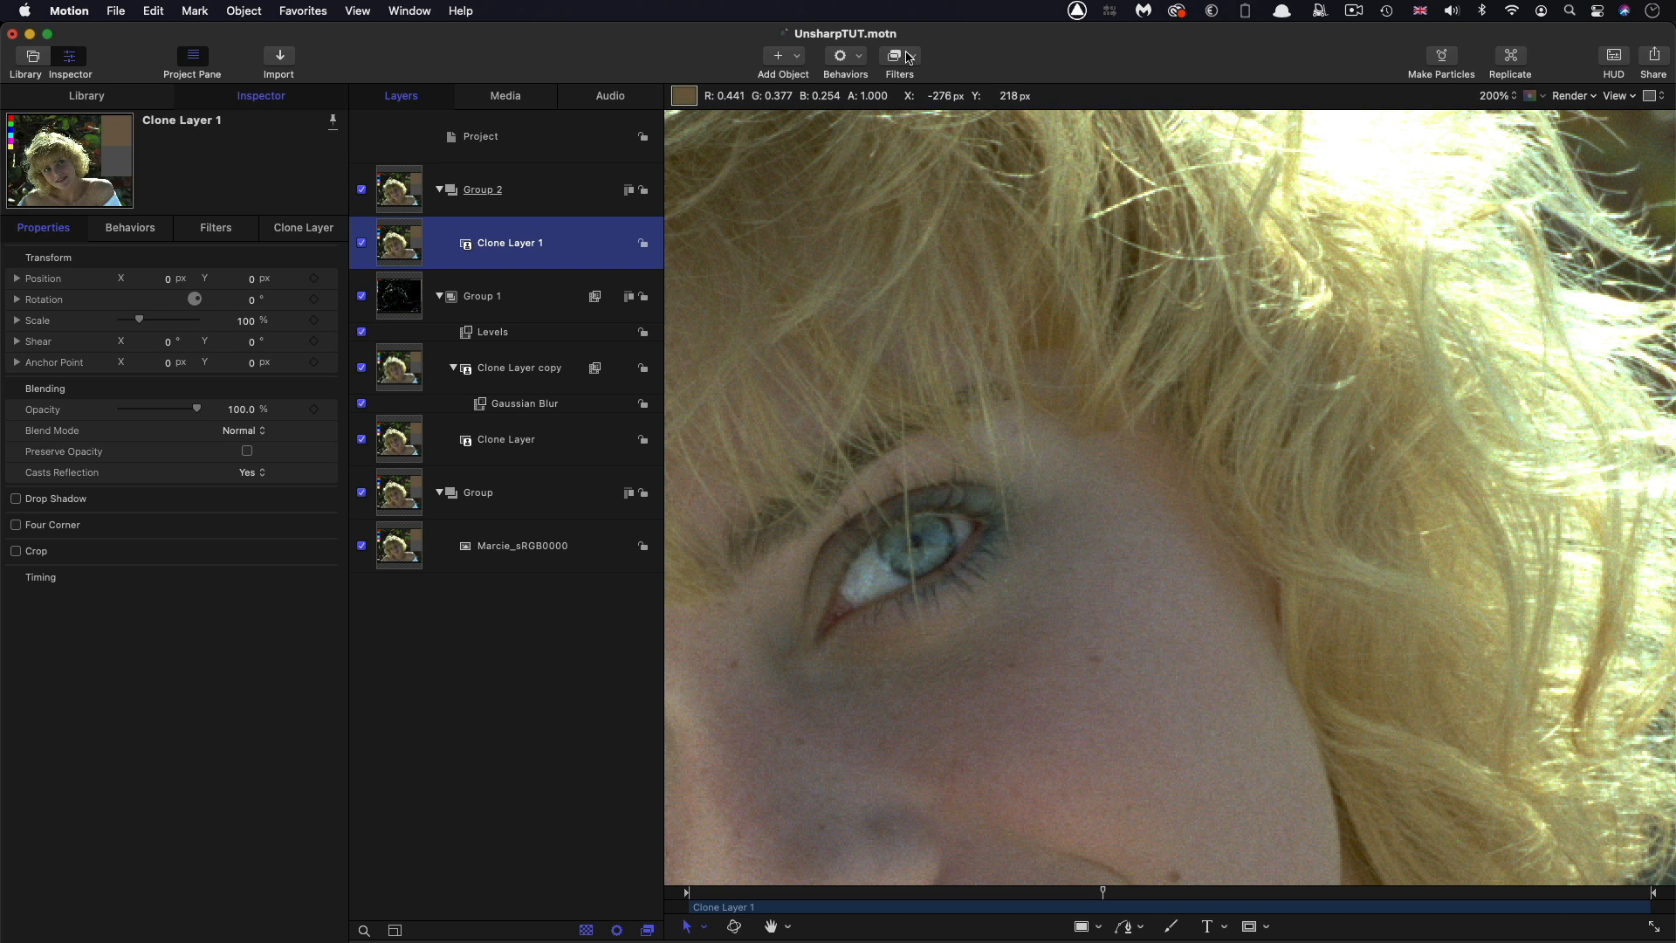
pyautogui.click(898, 56)
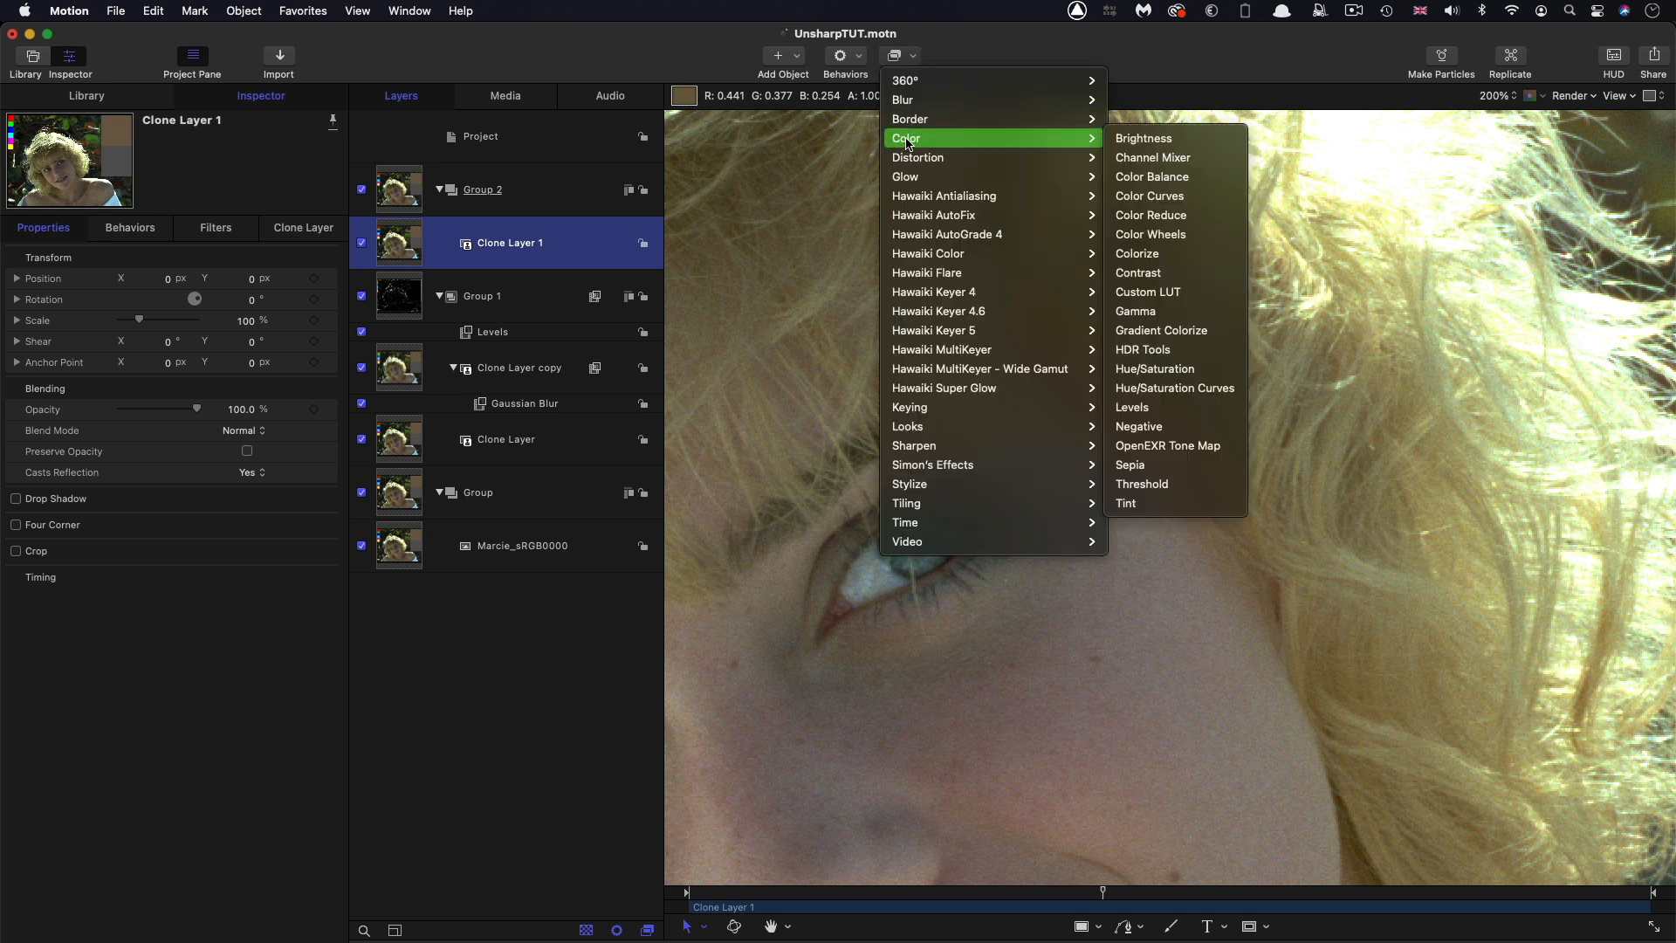
pyautogui.click(1154, 157)
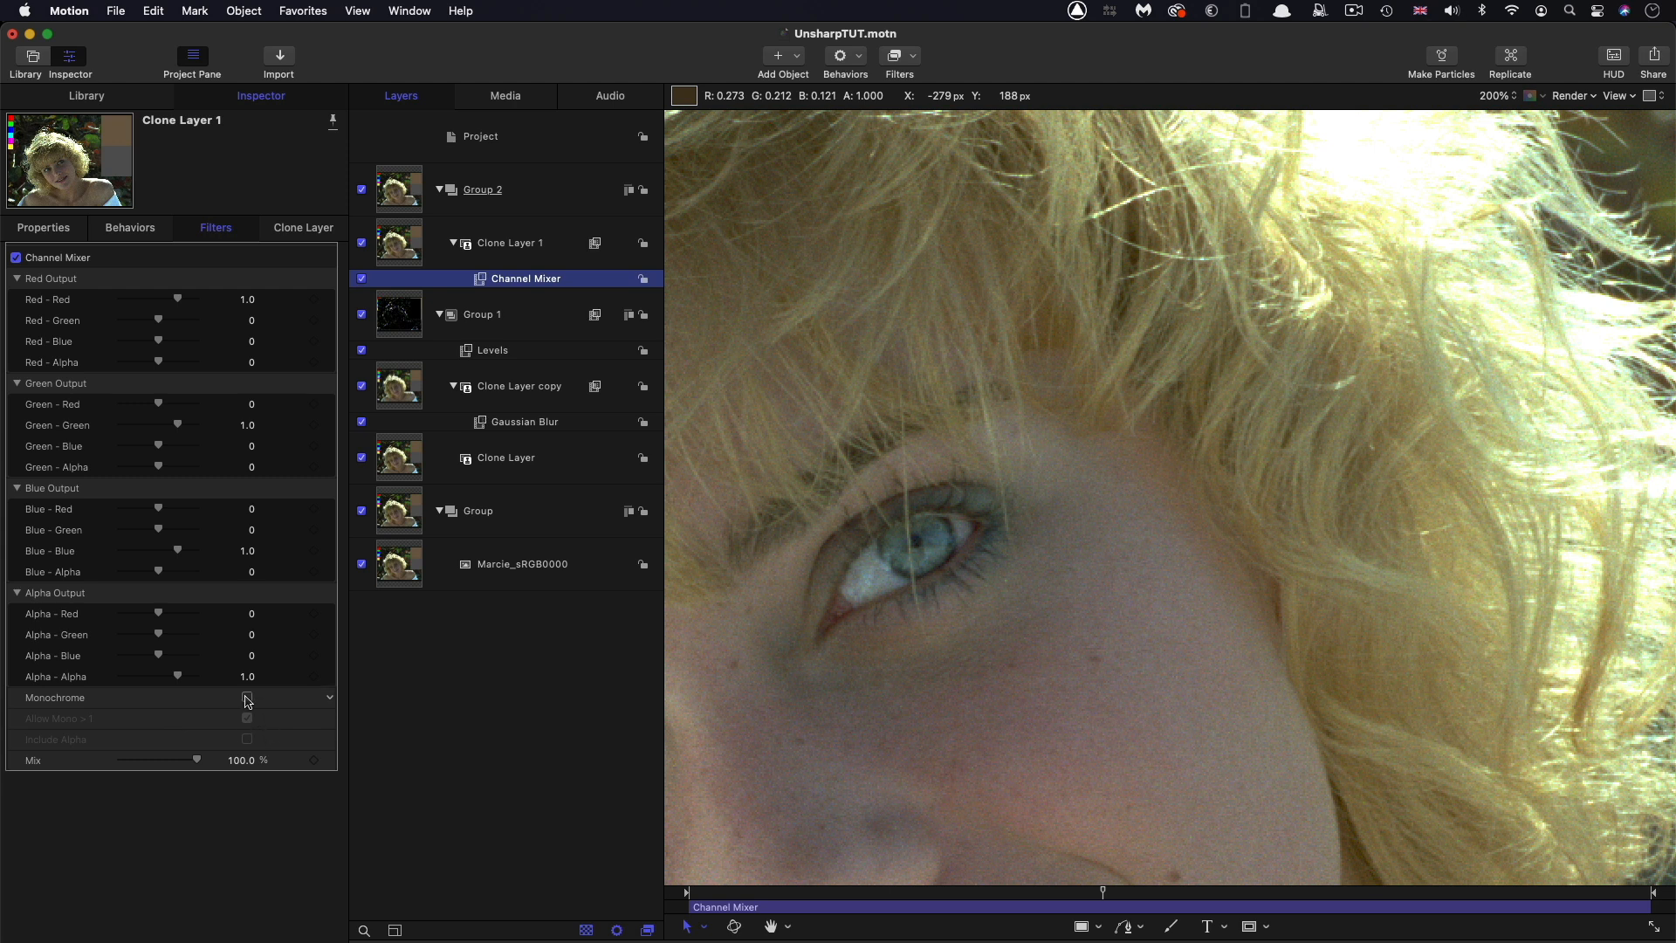
pyautogui.click(247, 697)
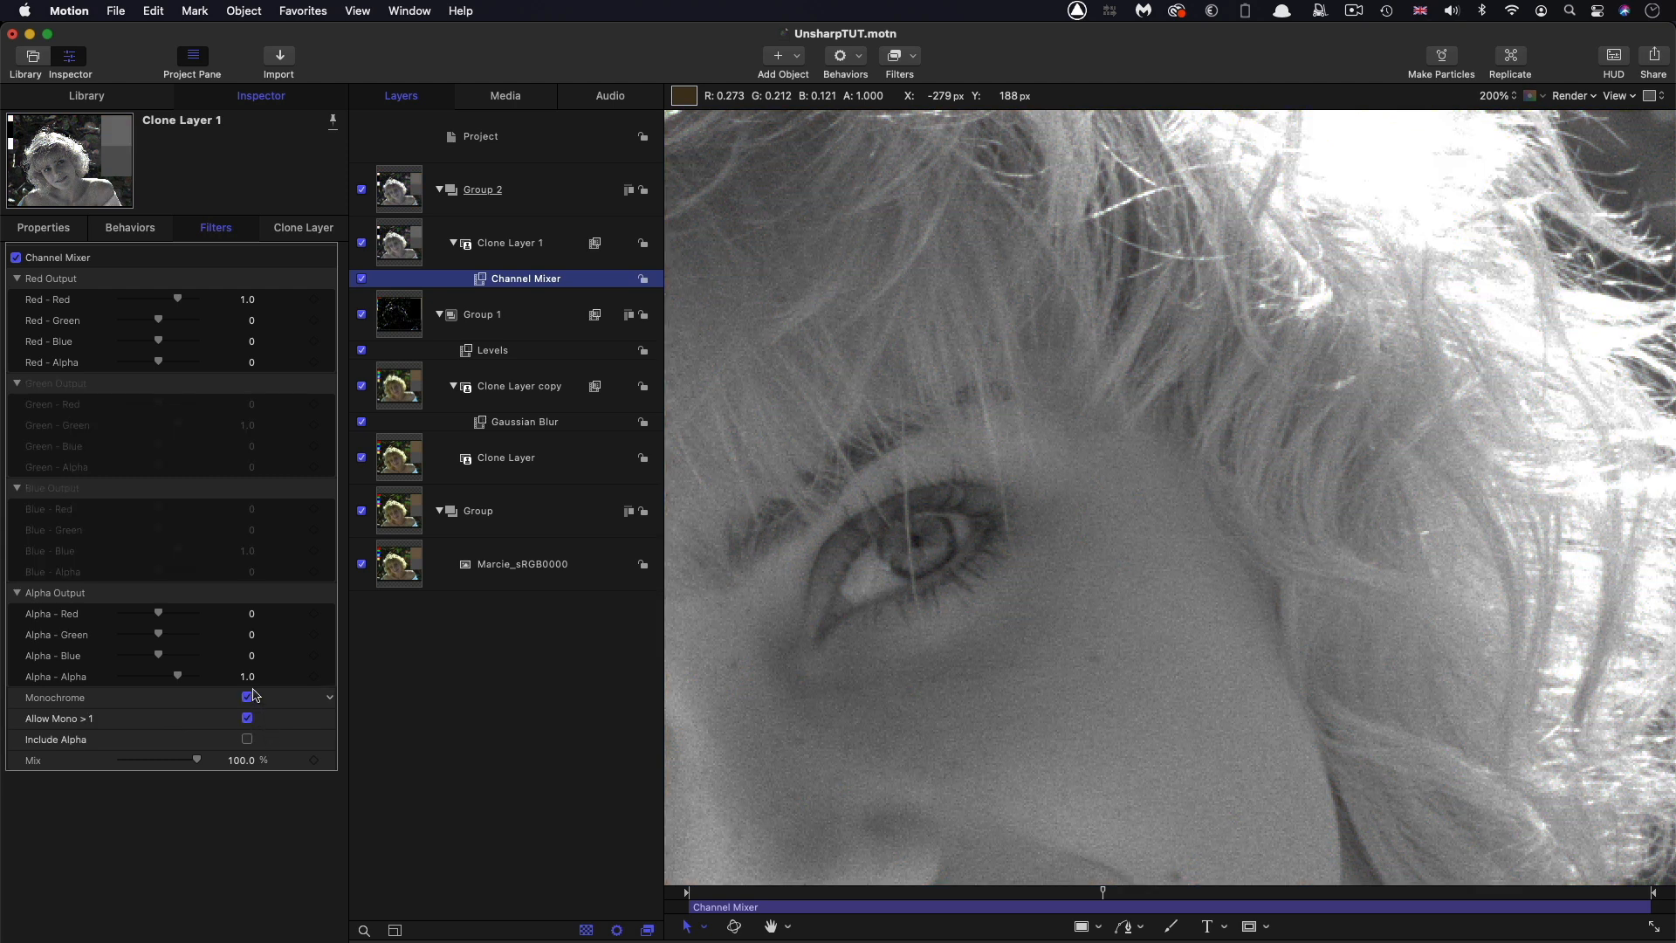
pyautogui.click(1498, 95)
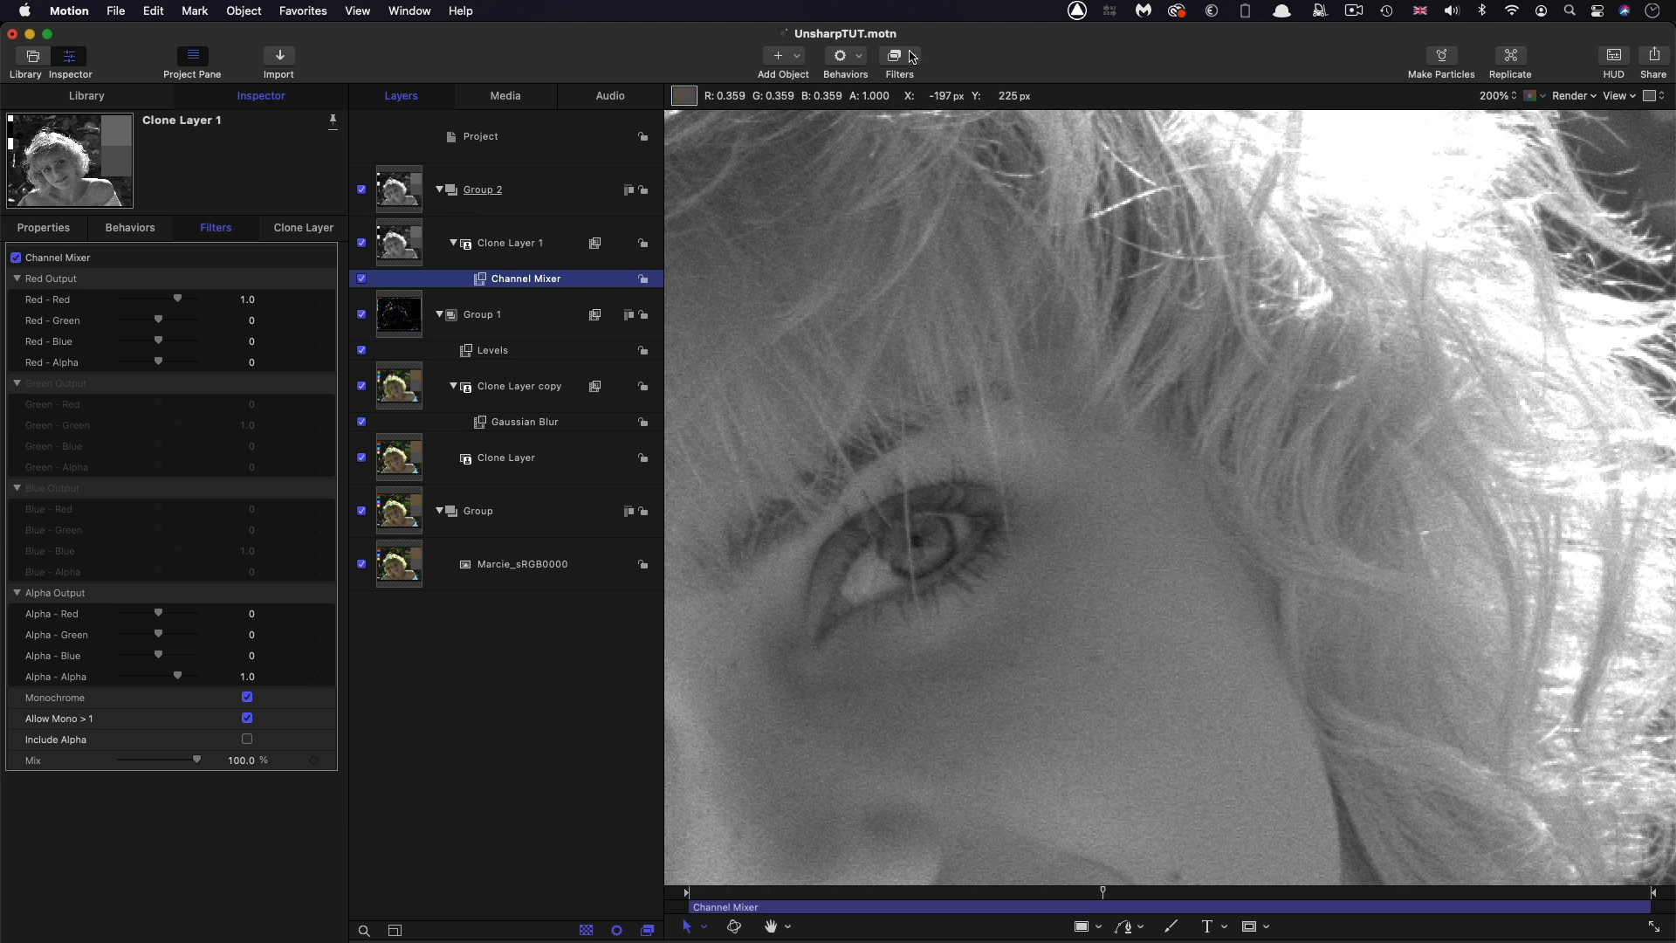
# Add a Threshold filter to Clone Layer 1, ending at threshold 0 and smoothness 0.15
pyautogui.click(894, 56)
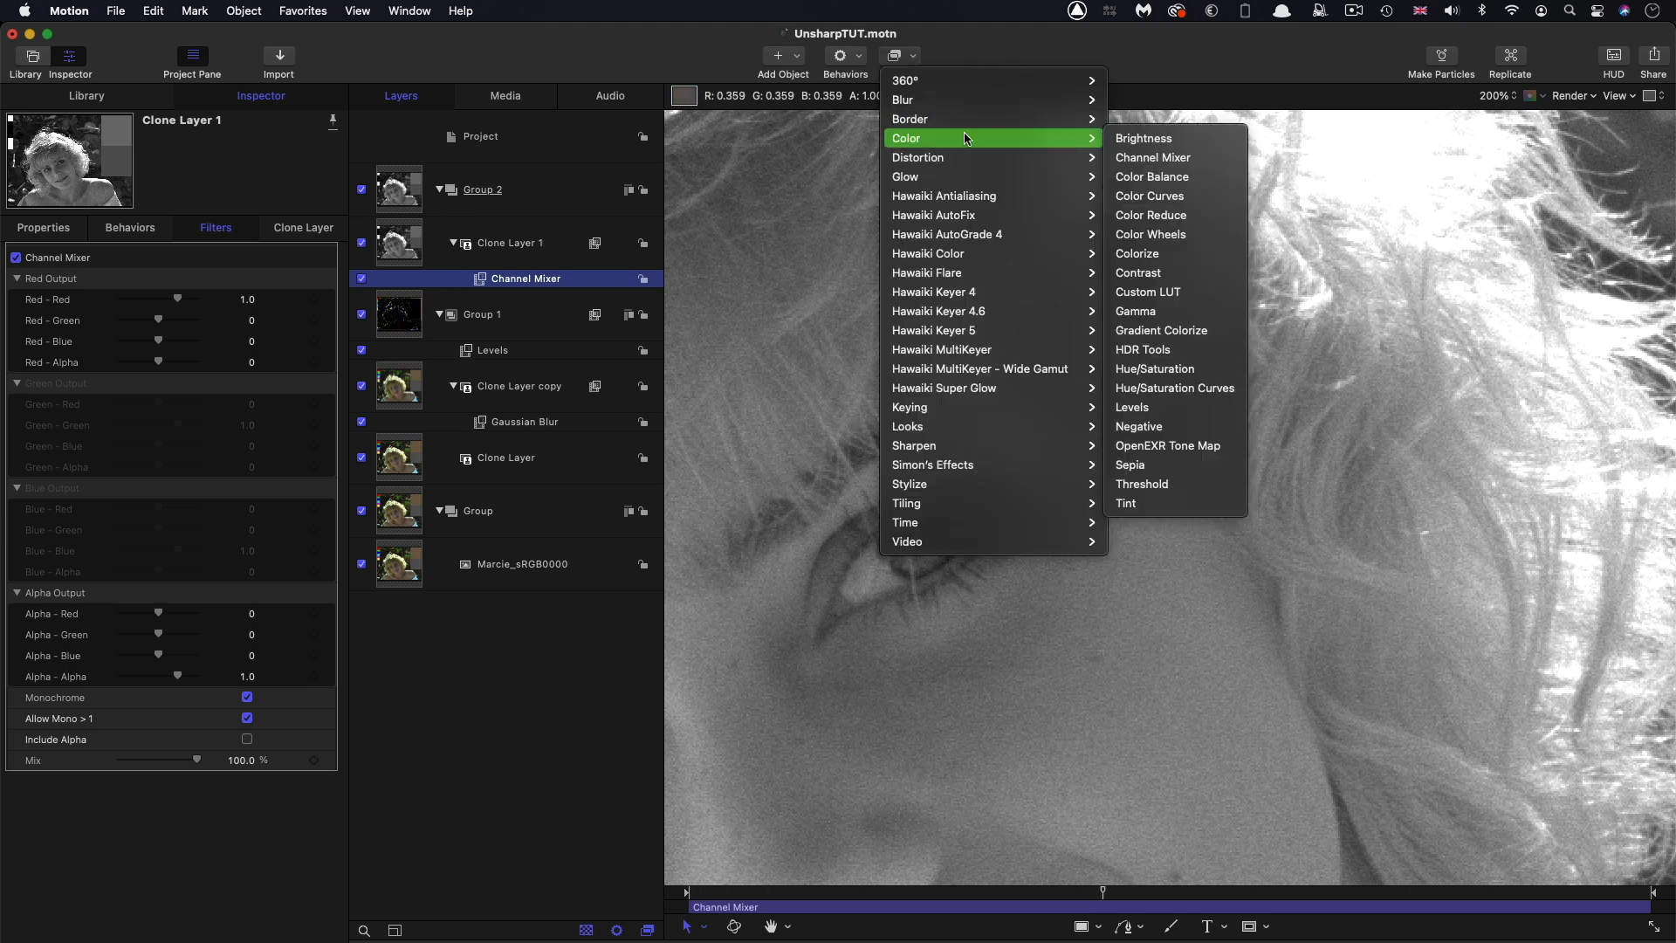
pyautogui.click(1141, 483)
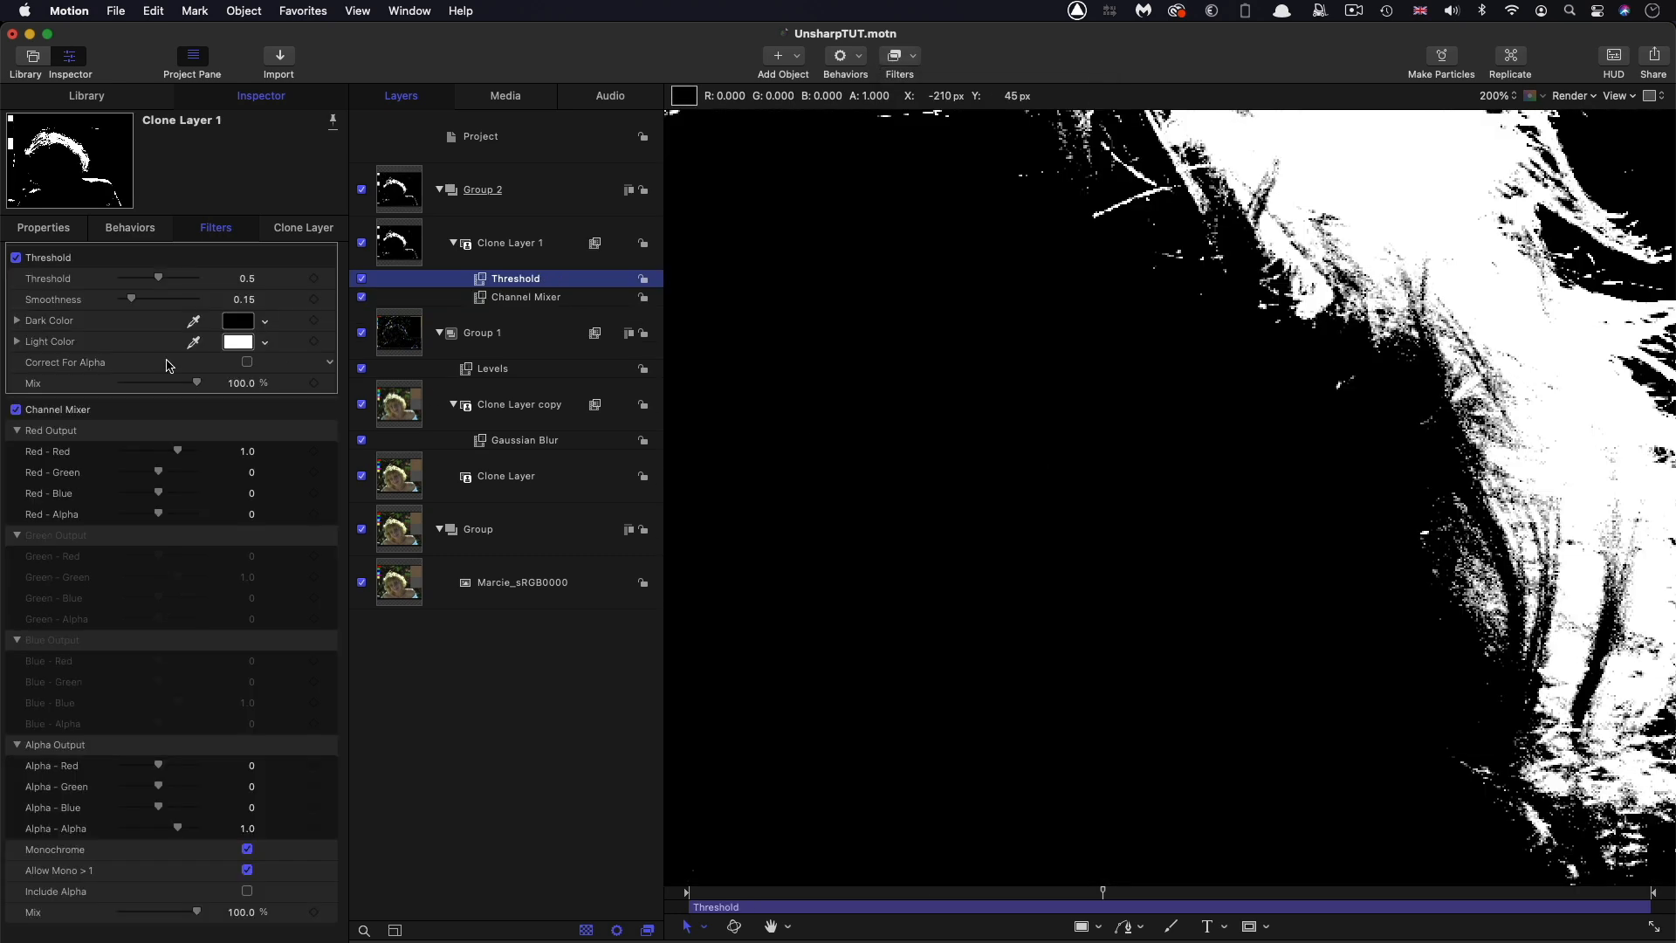
pyautogui.moveTo(158, 278); pyautogui.dragTo(133, 277)
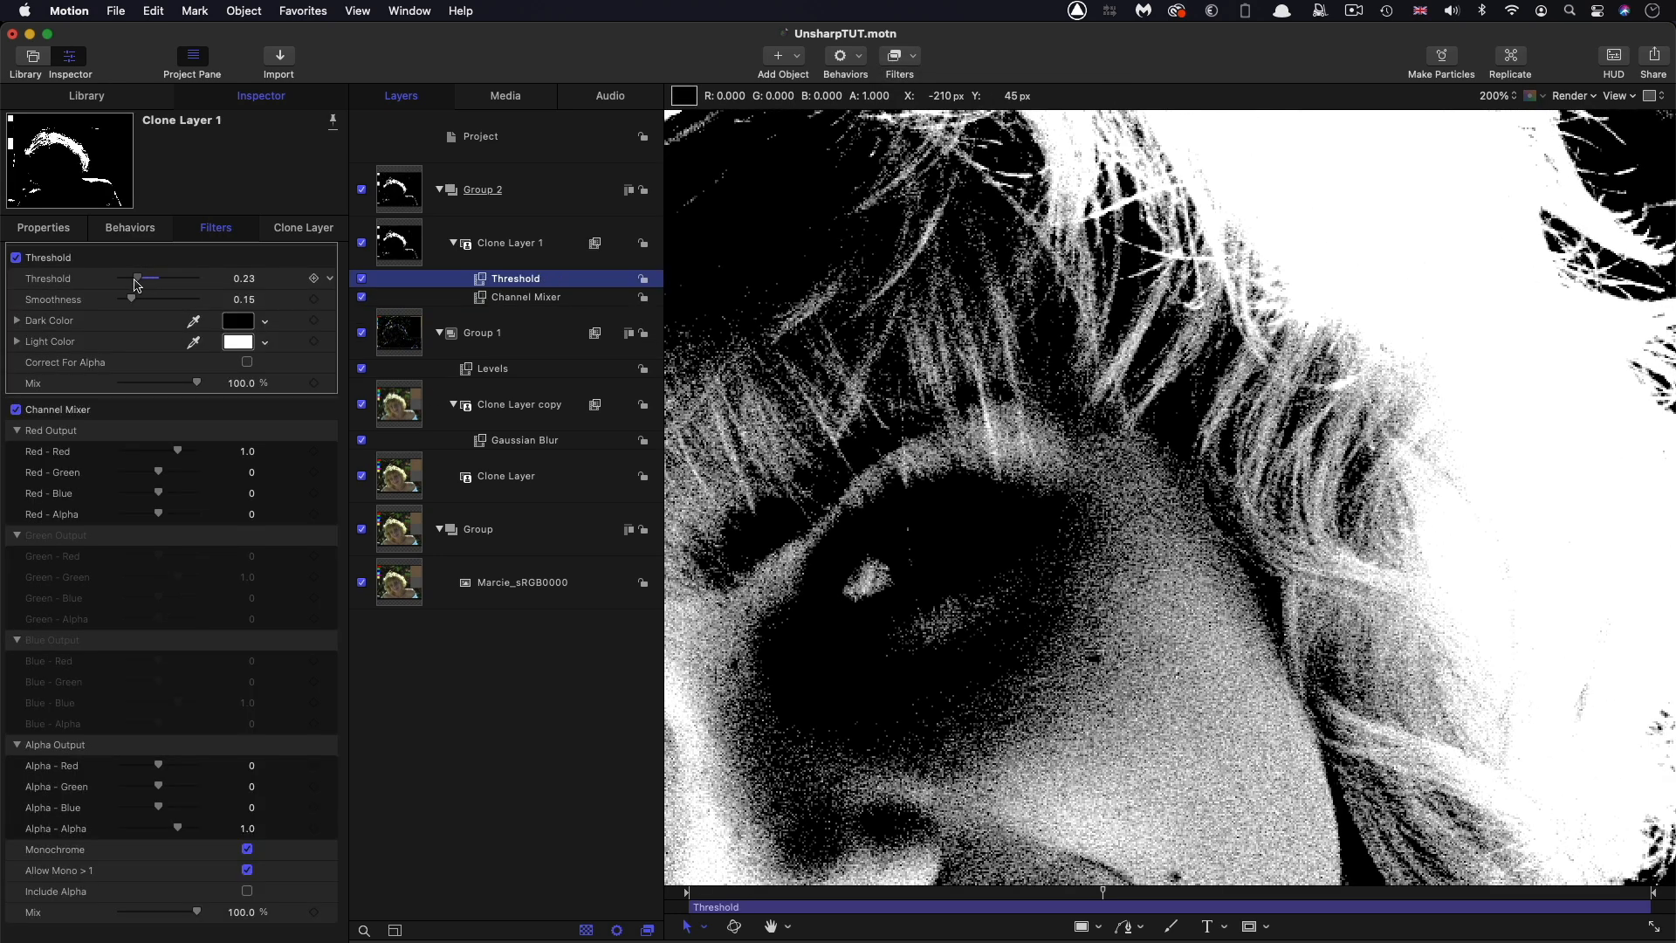
pyautogui.moveTo(152, 277); pyautogui.dragTo(118, 277)
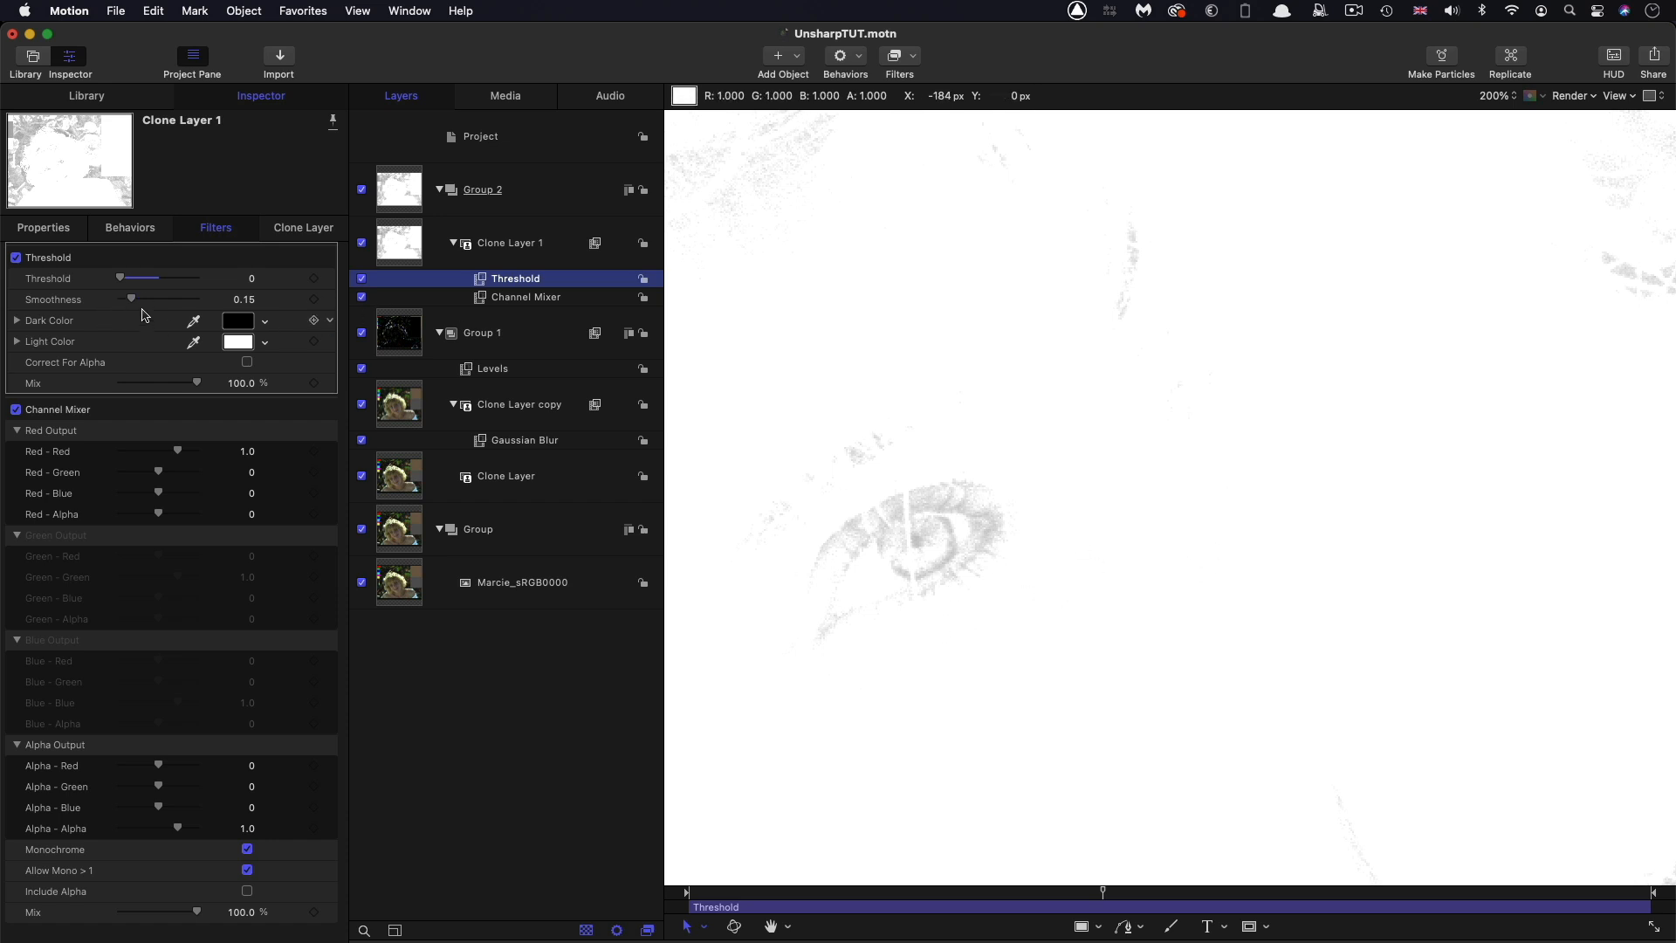
pyautogui.moveTo(132, 298); pyautogui.dragTo(119, 299)
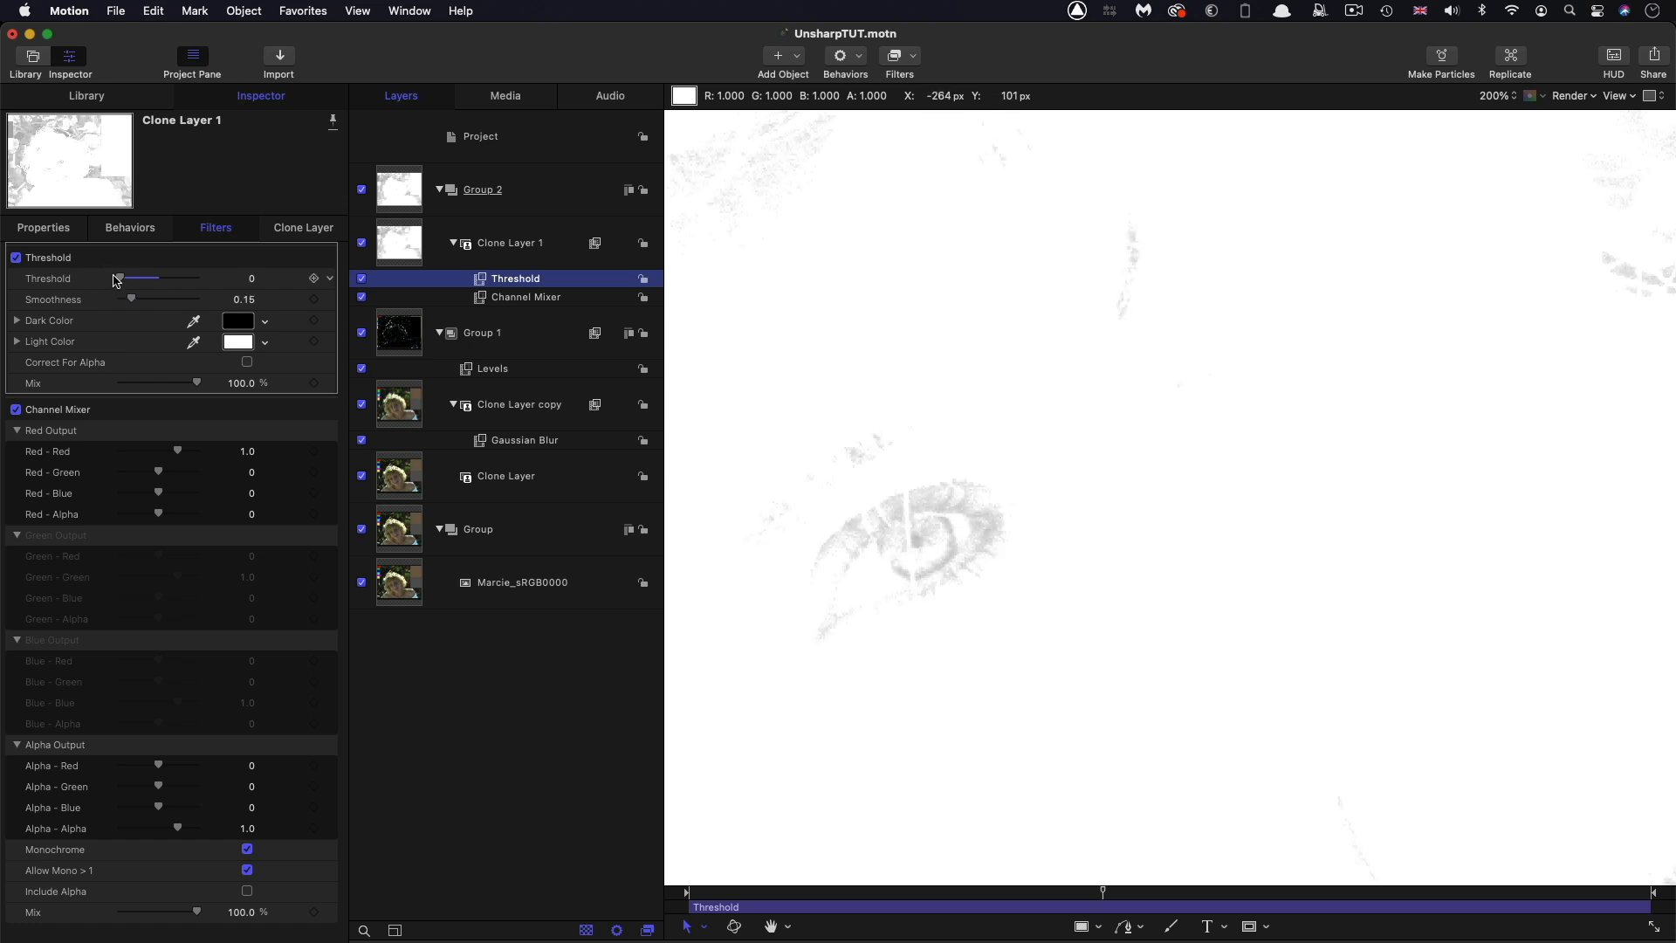
pyautogui.moveTo(120, 278); pyautogui.dragTo(195, 277)
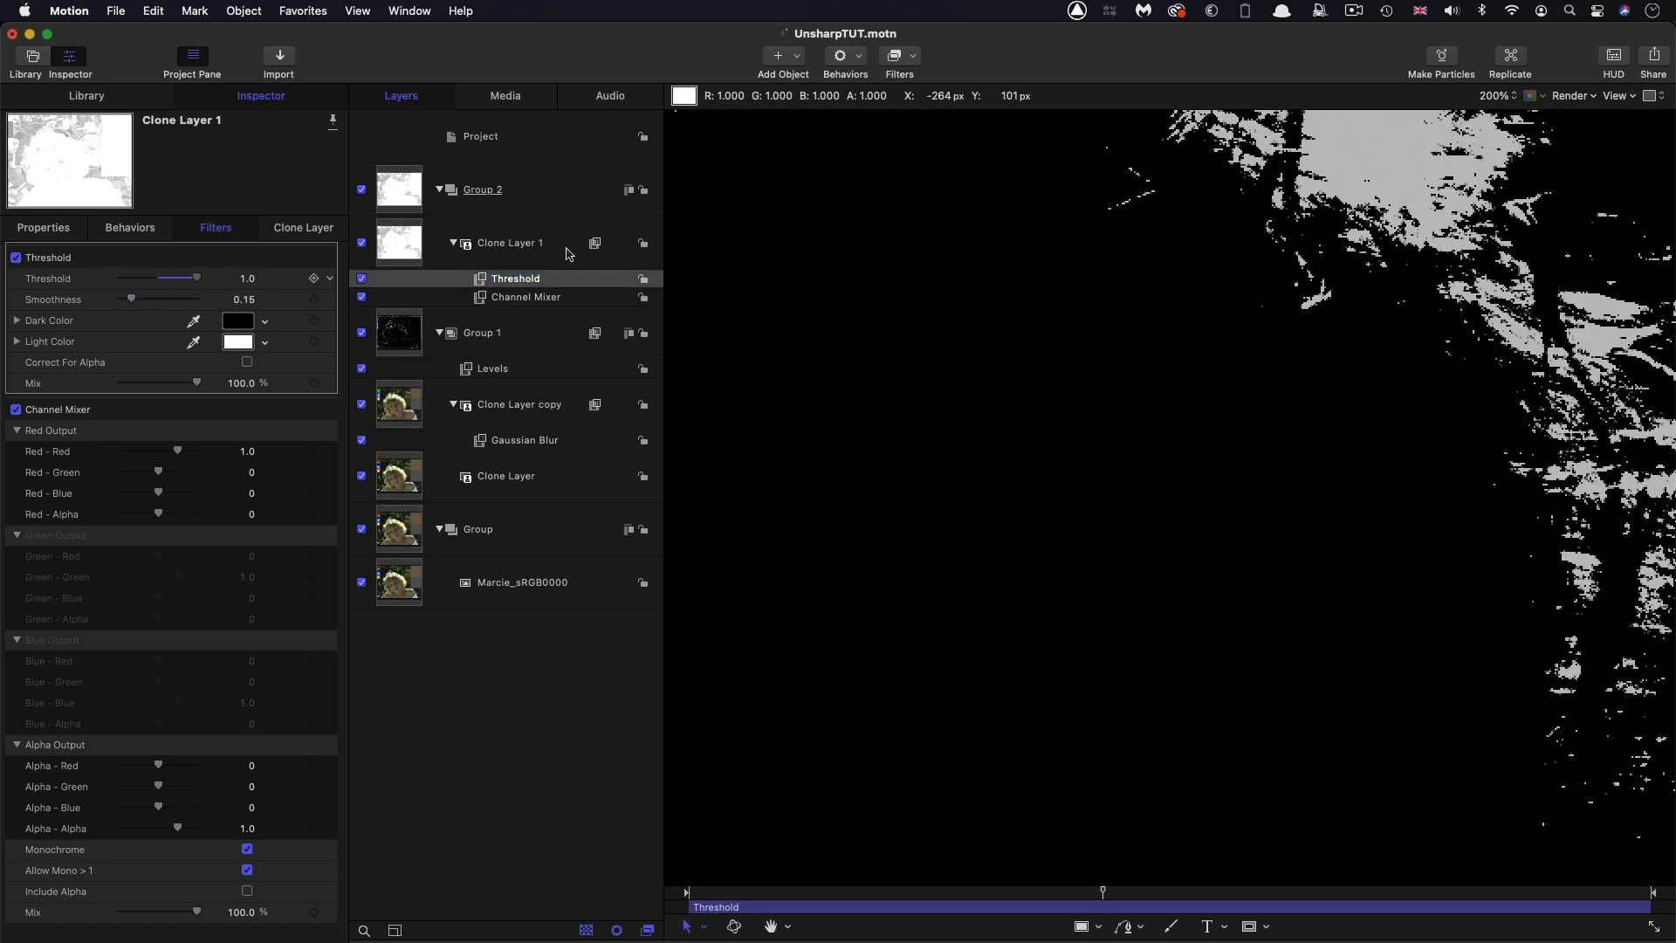
pyautogui.moveTo(1362, 149)
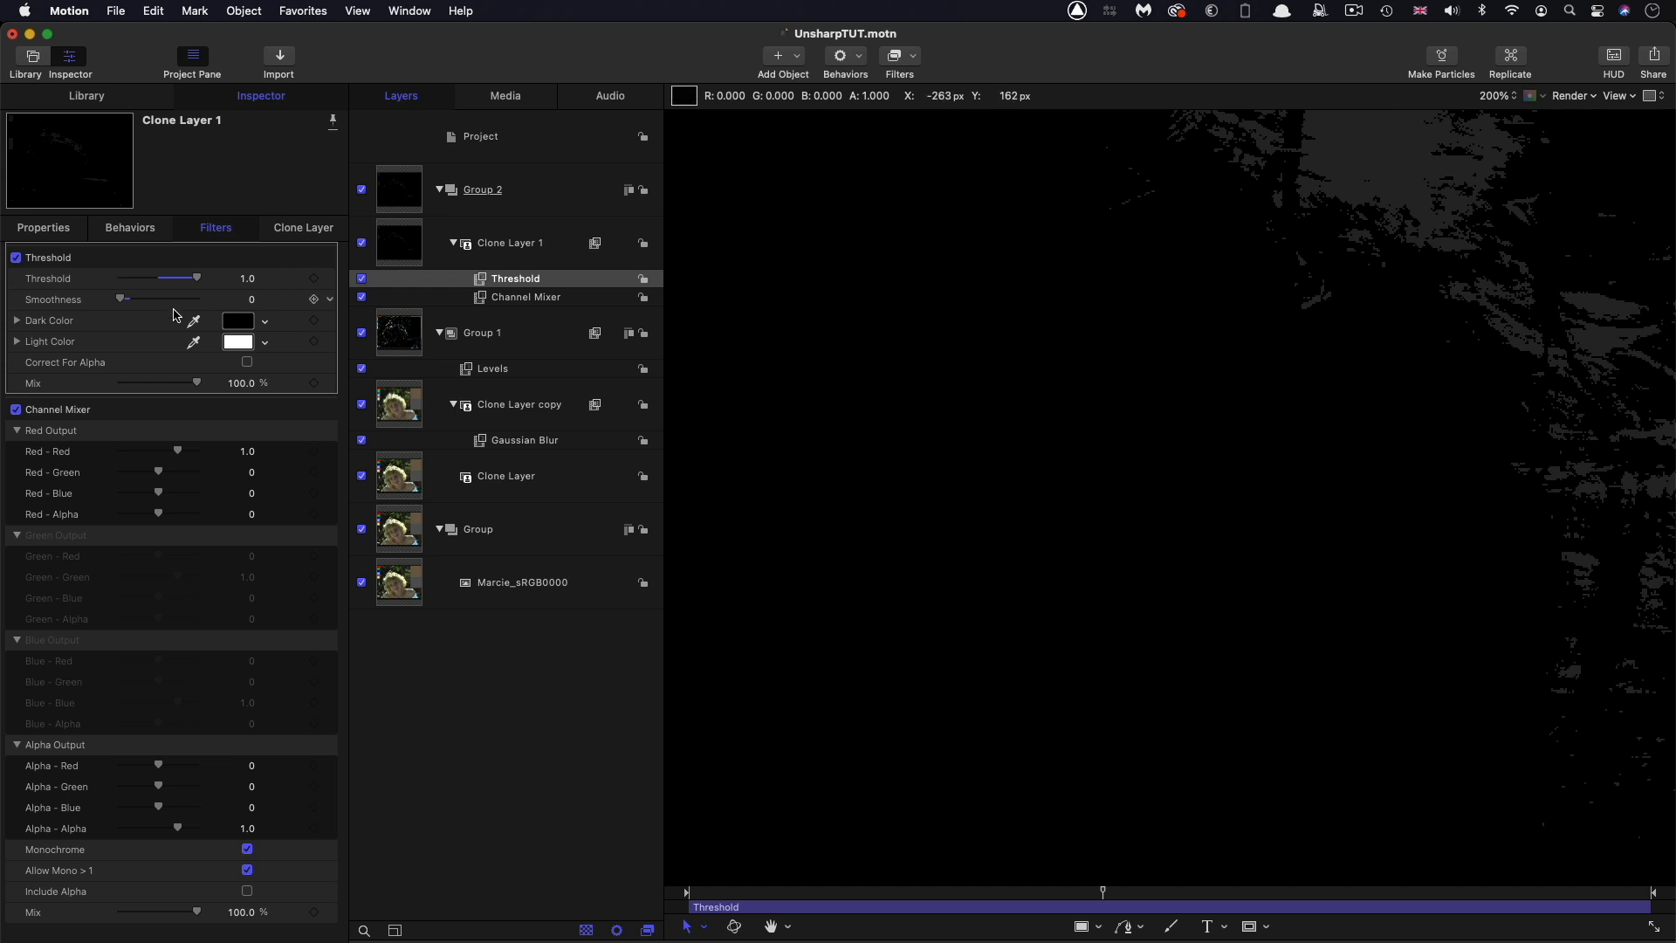
pyautogui.moveTo(122, 299); pyautogui.dragTo(127, 298)
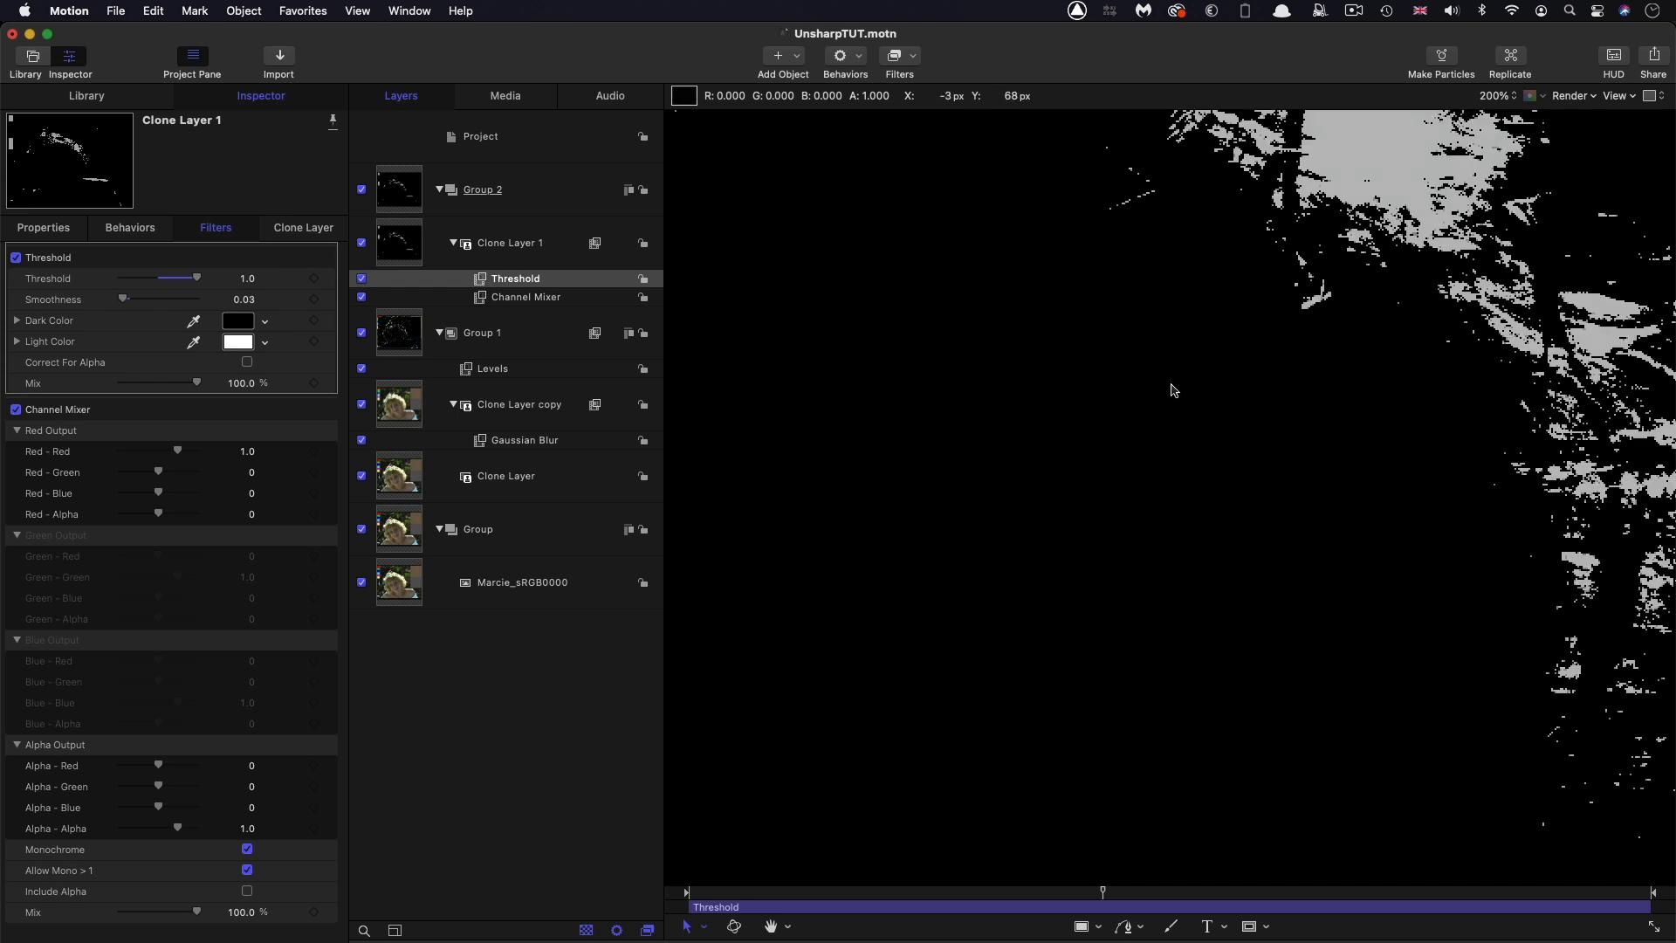
pyautogui.moveTo(197, 278); pyautogui.dragTo(152, 278)
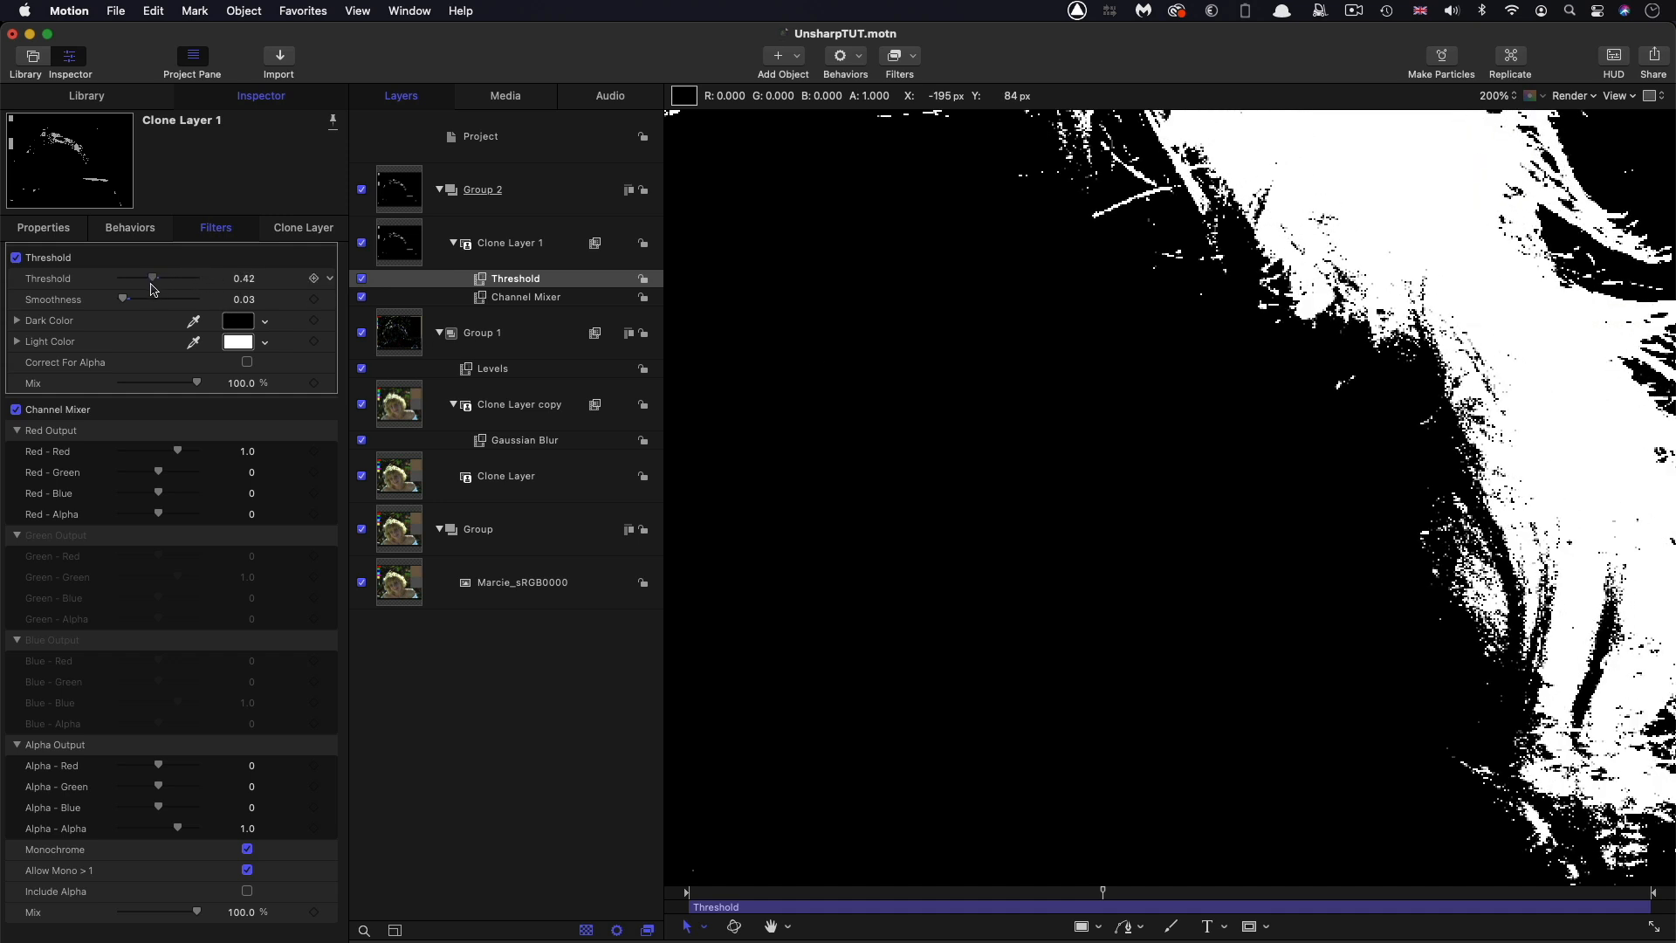
pyautogui.moveTo(152, 278); pyautogui.dragTo(139, 278)
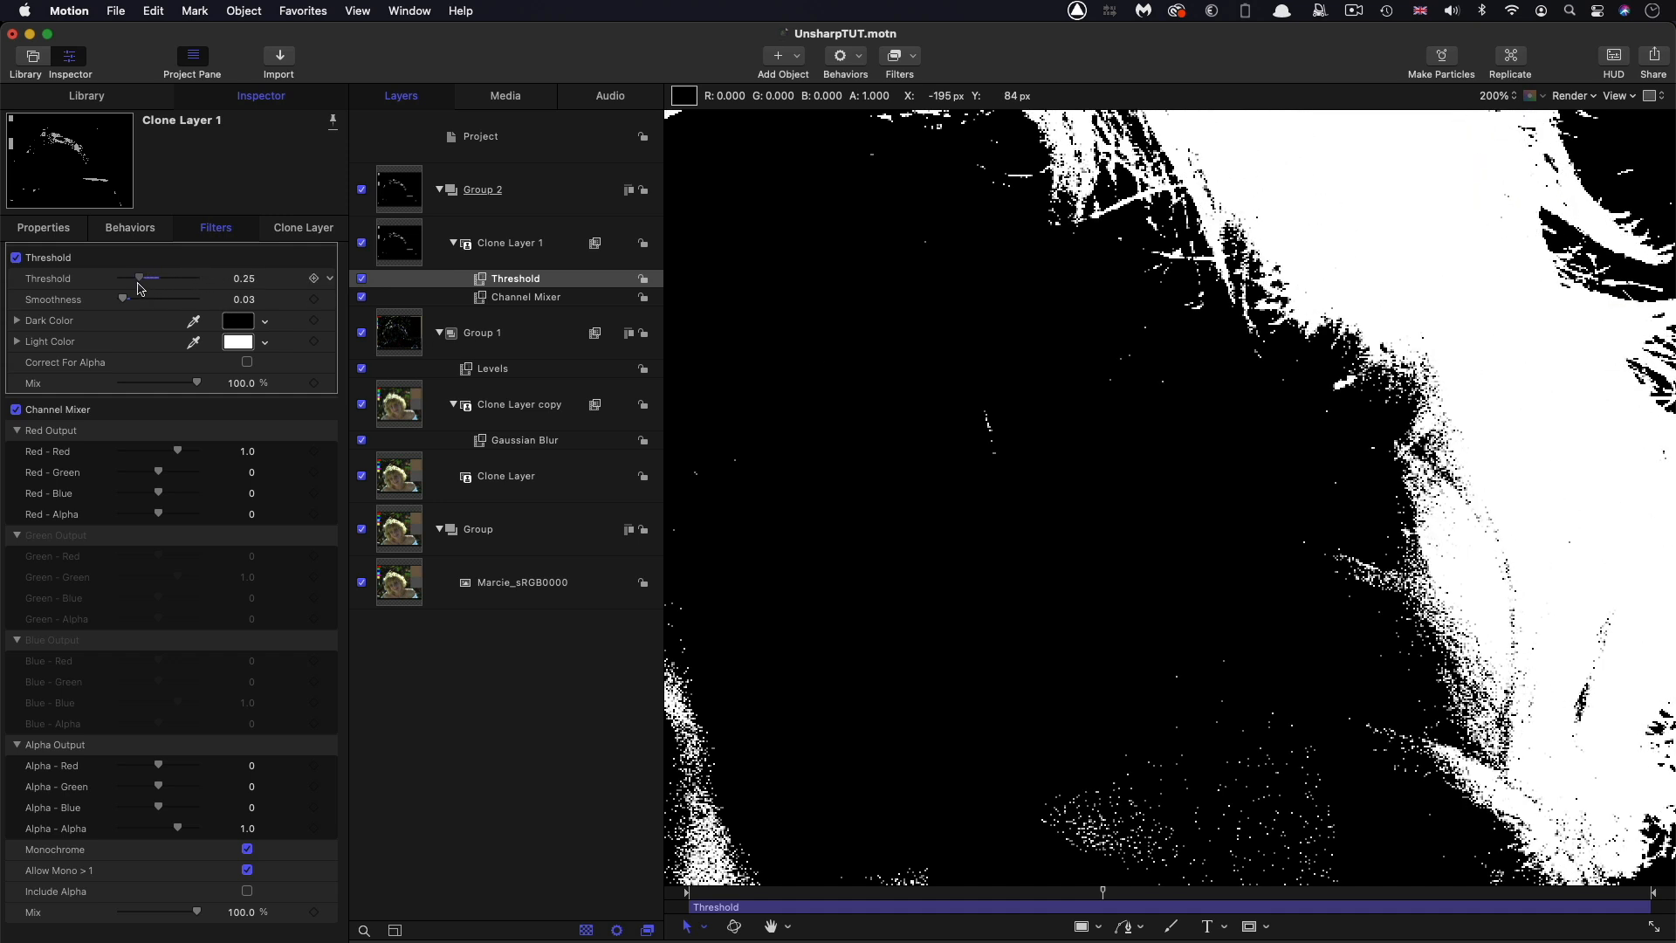
pyautogui.moveTo(137, 277); pyautogui.dragTo(118, 278)
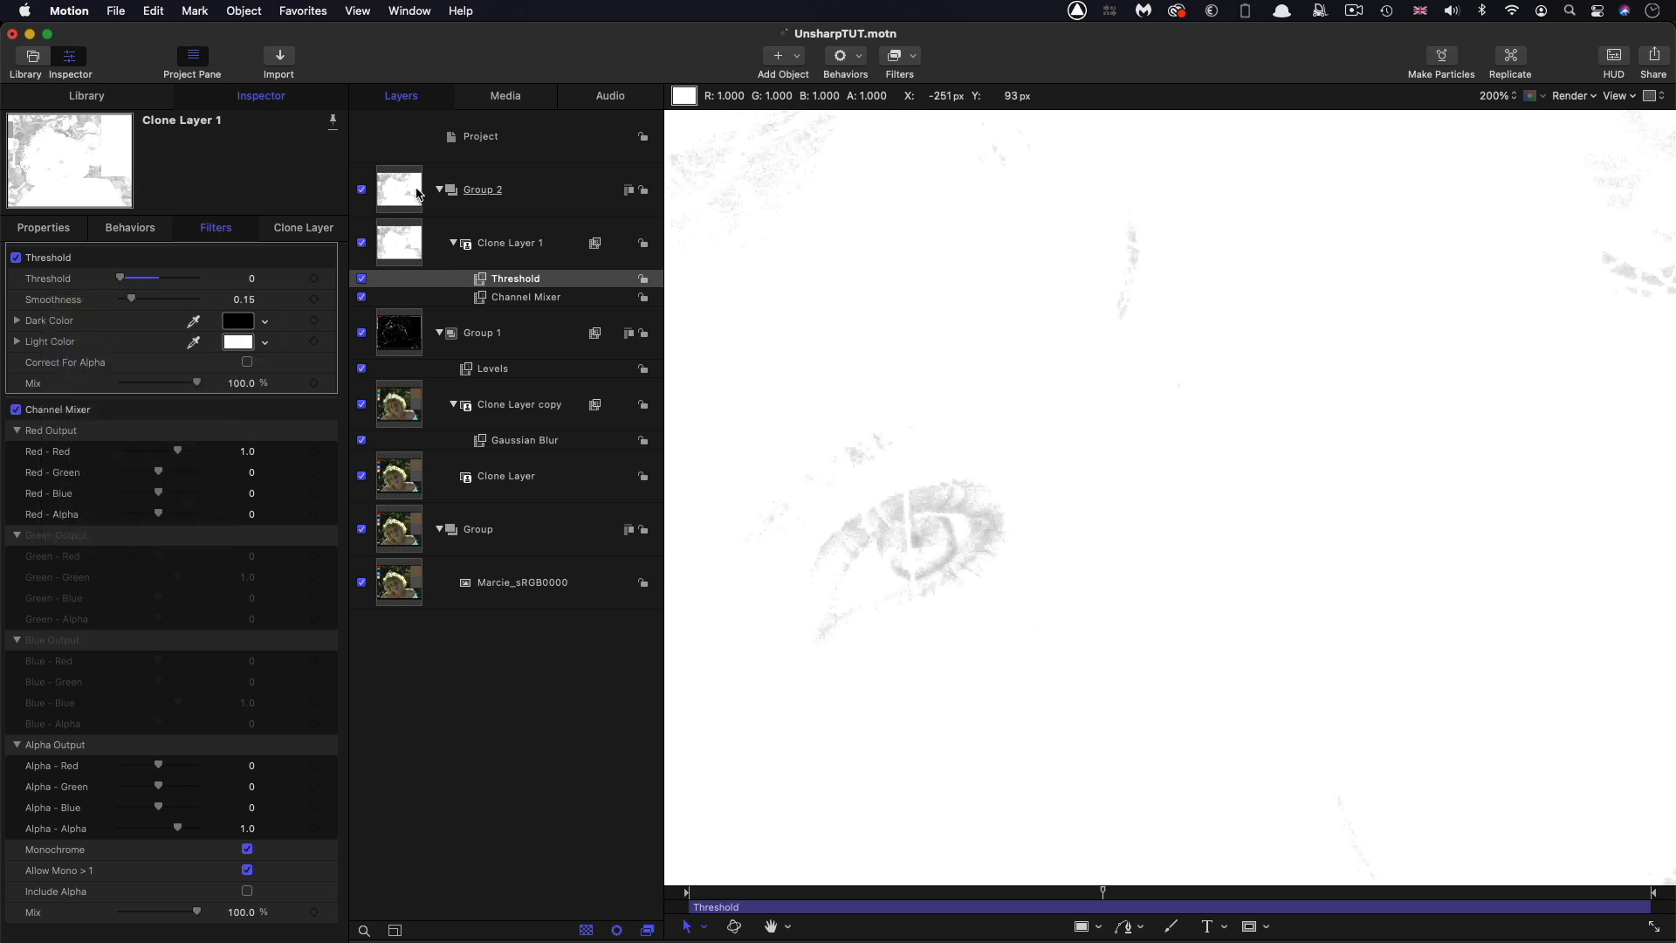
# Hide Group 2 and mask Group 1 with Clone Layer 1's luminance
pyautogui.click(362, 189)
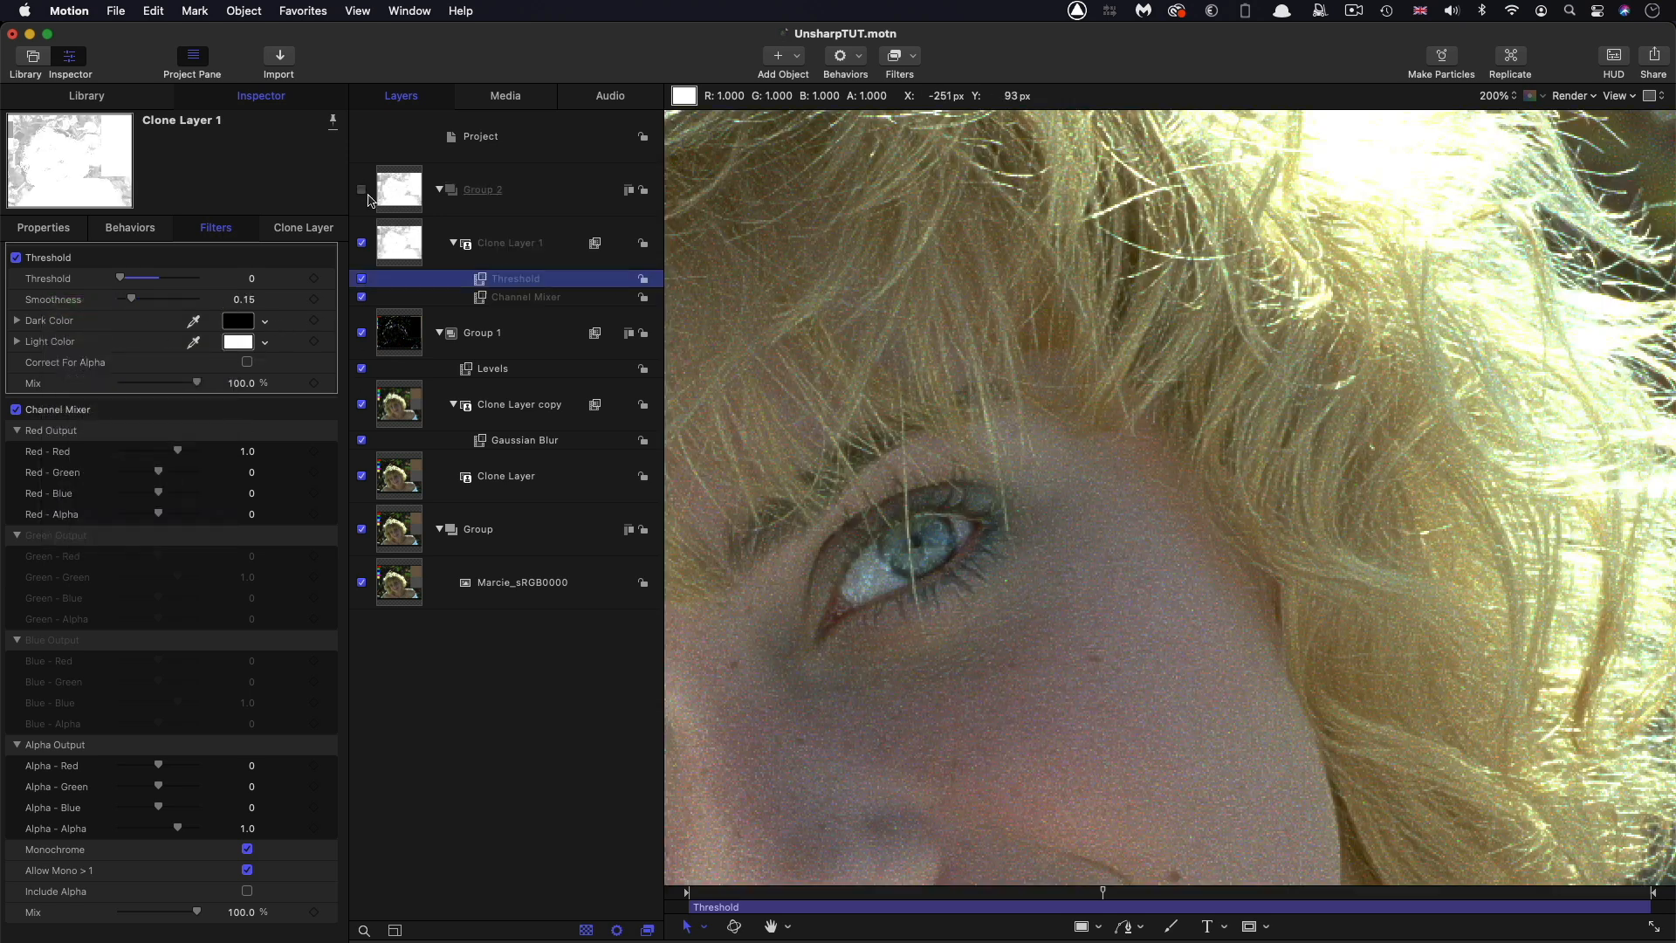
pyautogui.click(482, 333)
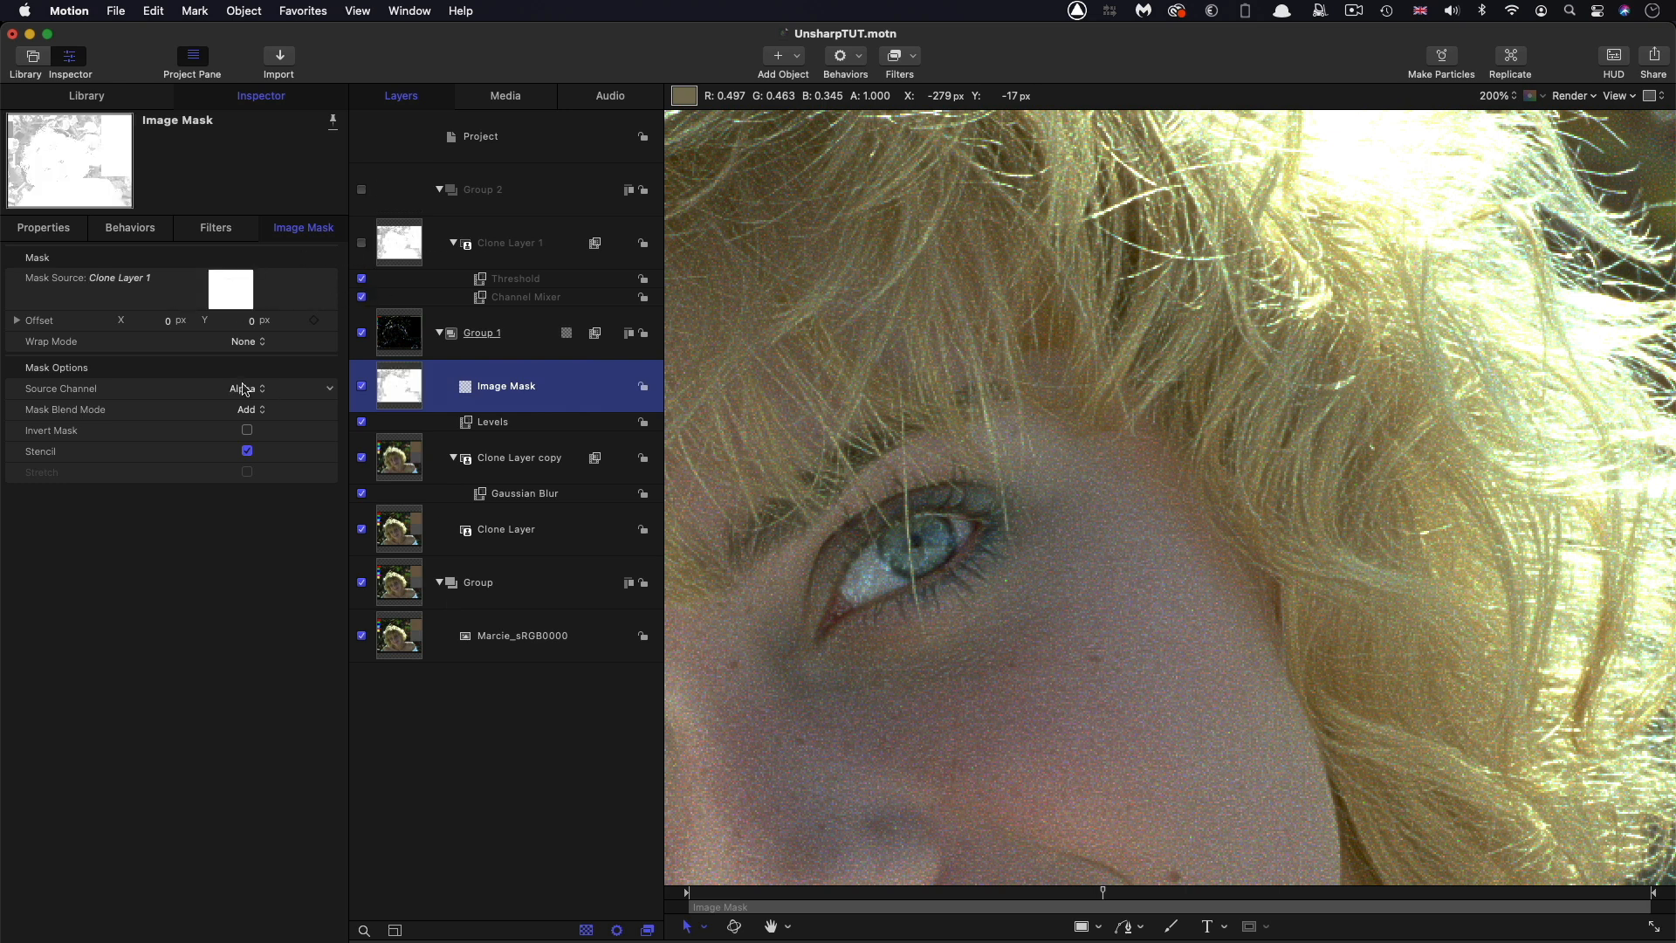
pyautogui.click(246, 387)
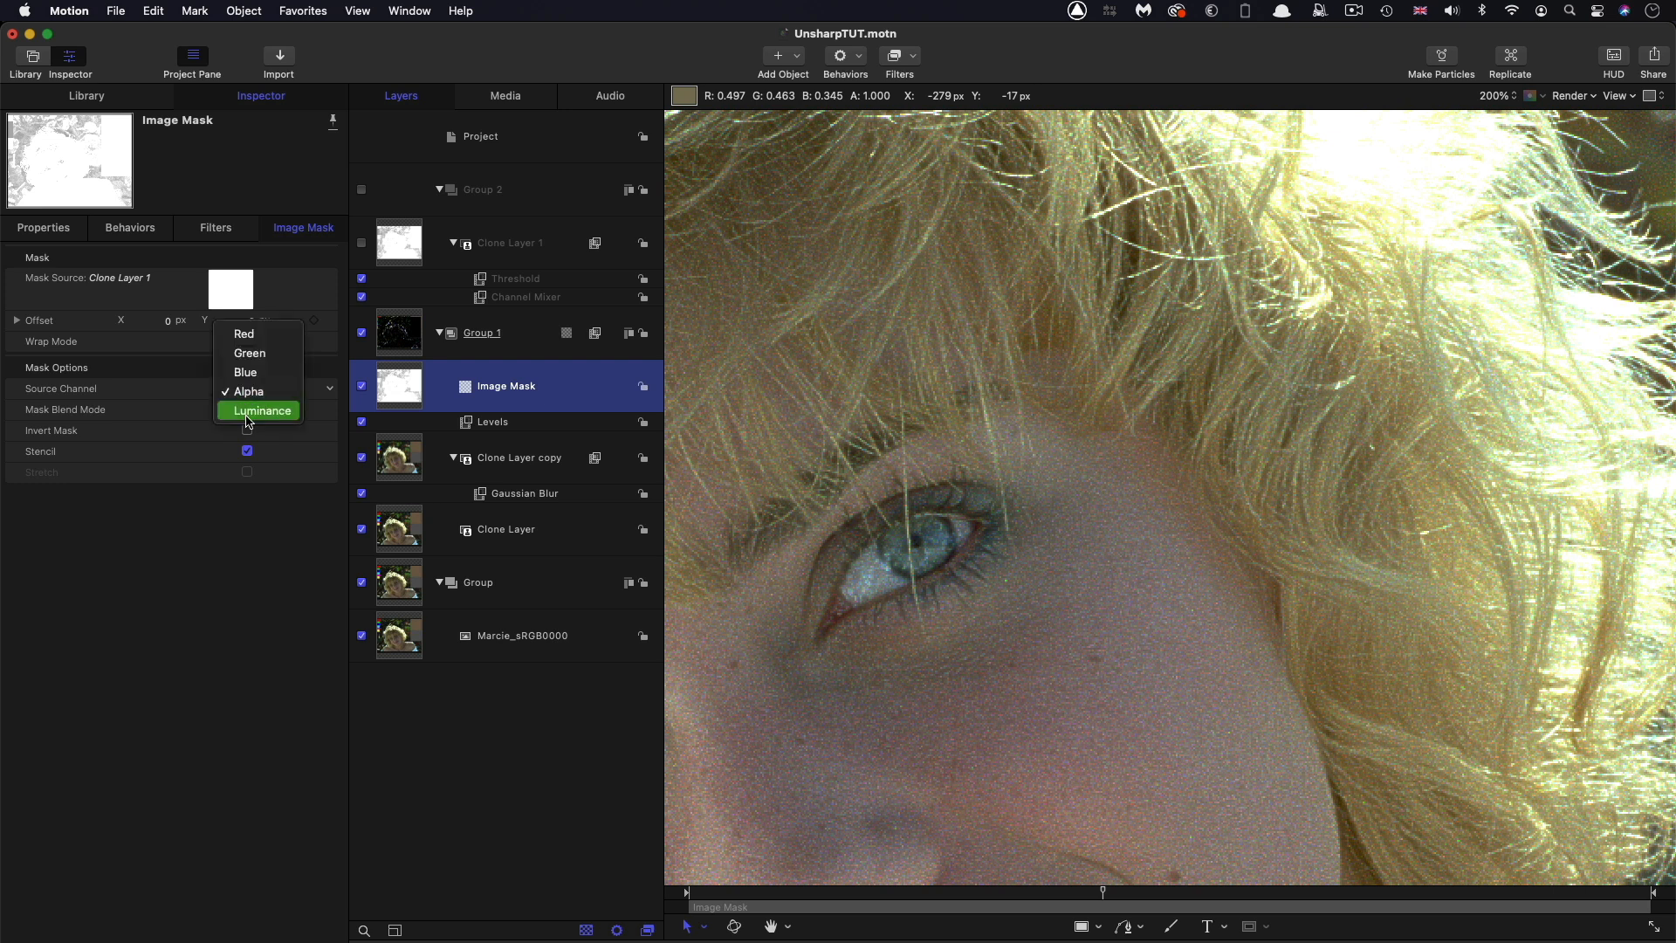
pyautogui.click(260, 410)
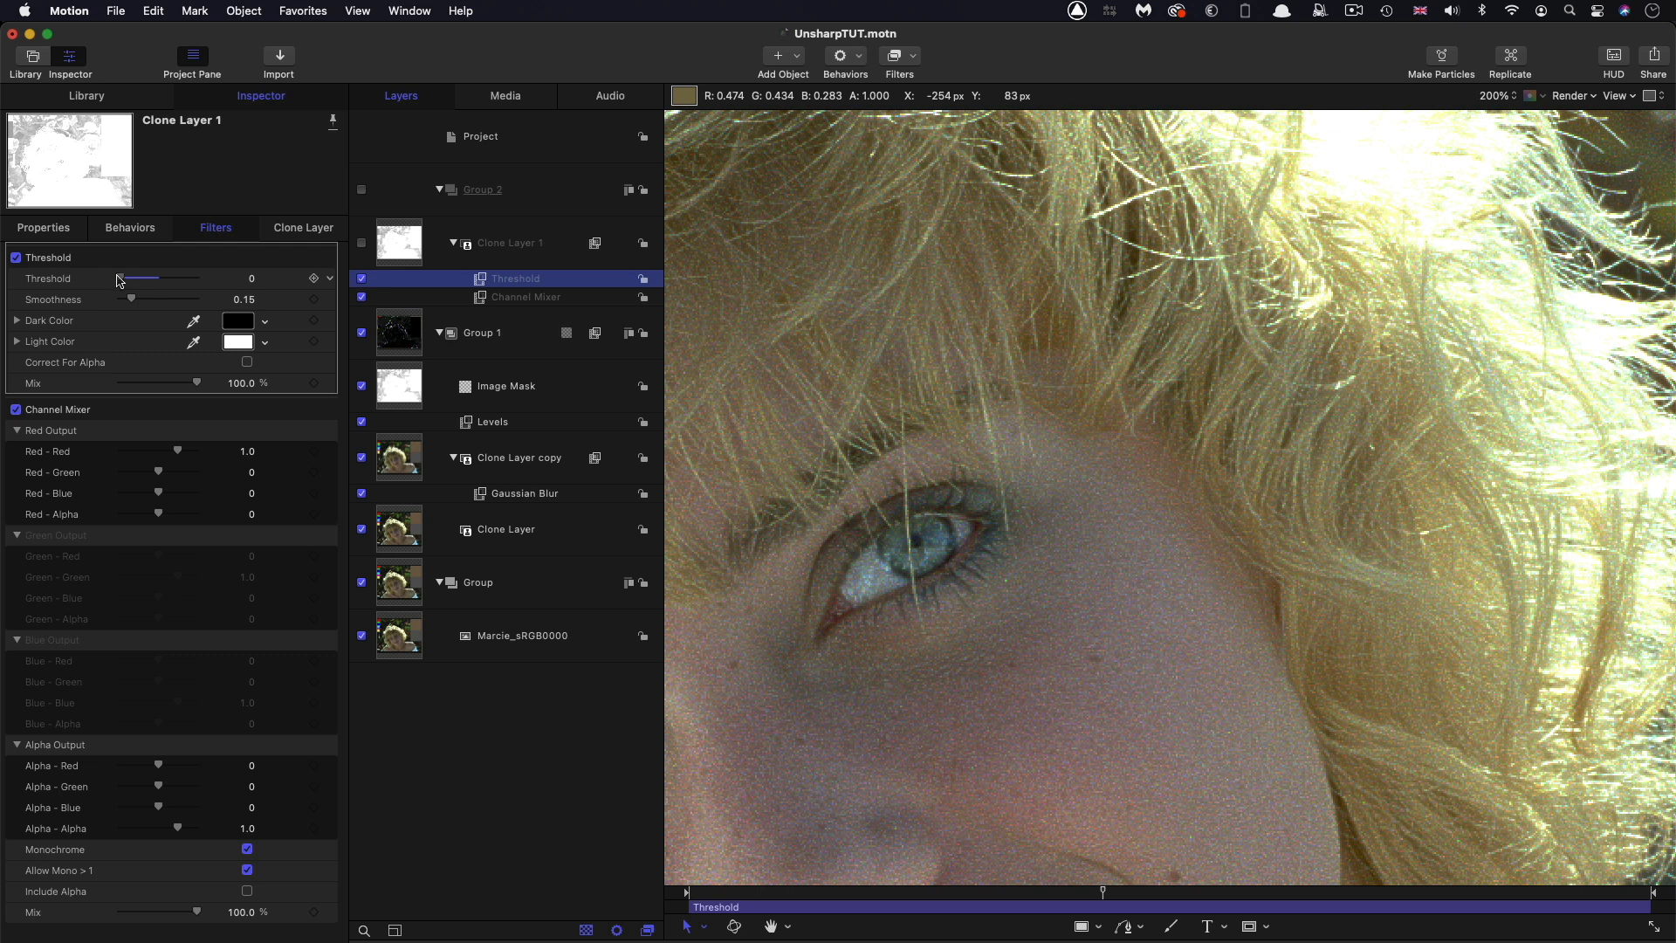
# Sweep Clone Layer 1's Threshold through values from 0 to 1.0 (0.19, 0.3, 0.38) to compare sharpened areas
pyautogui.moveTo(118, 278); pyautogui.dragTo(152, 277)
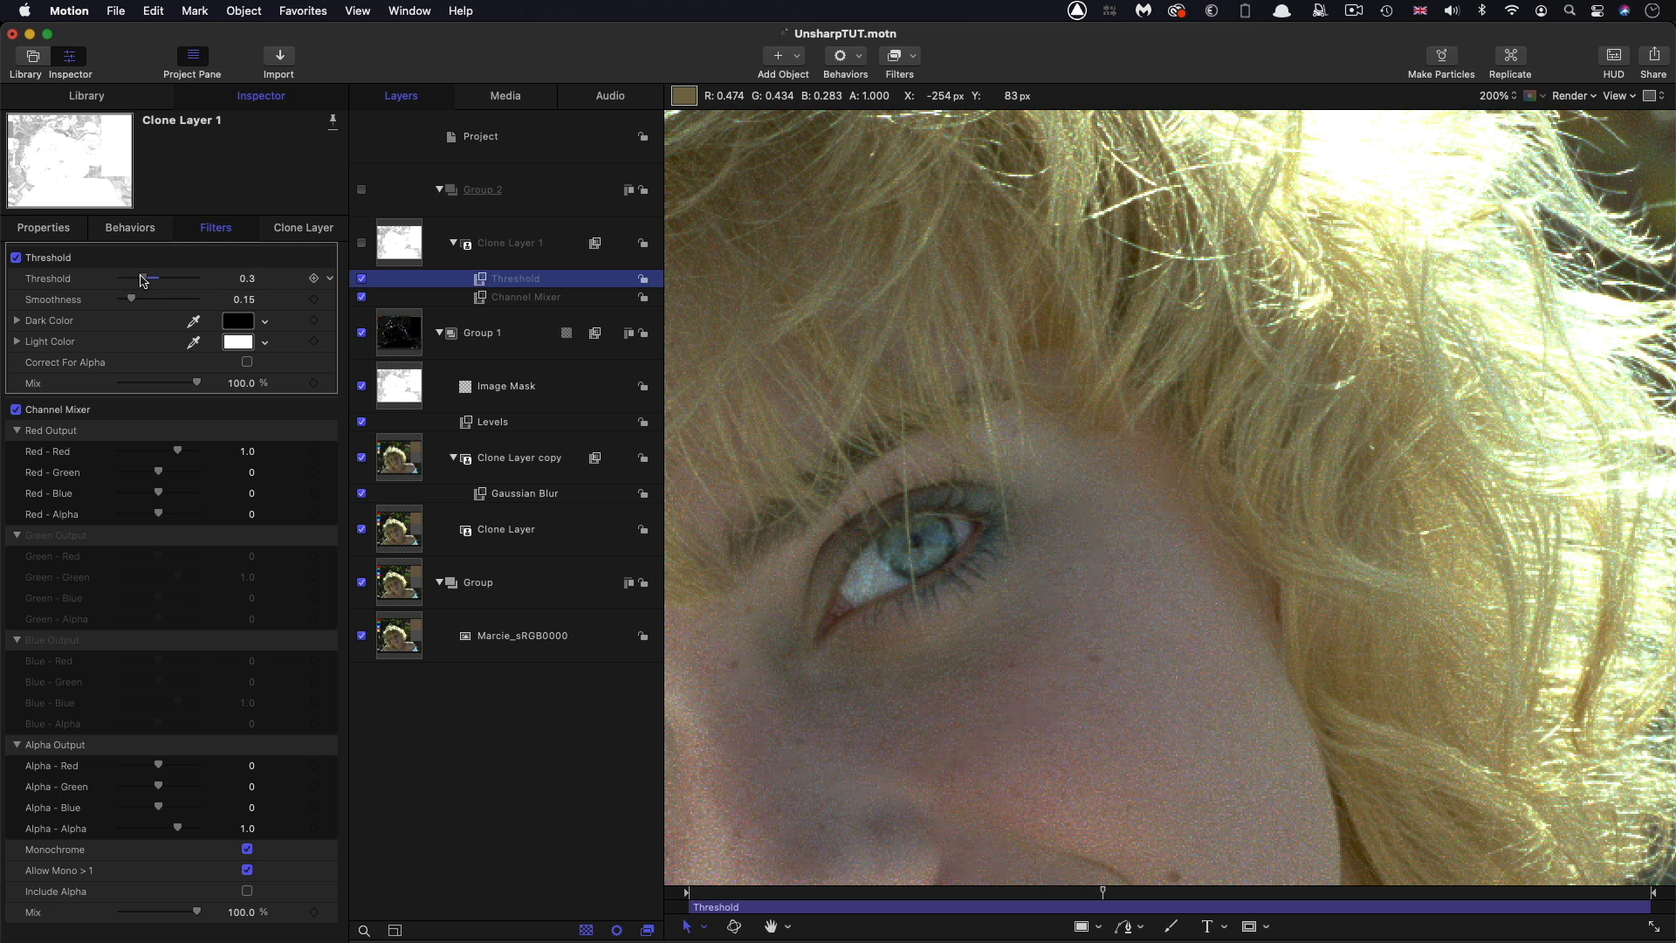
pyautogui.moveTo(149, 280); pyautogui.dragTo(132, 279)
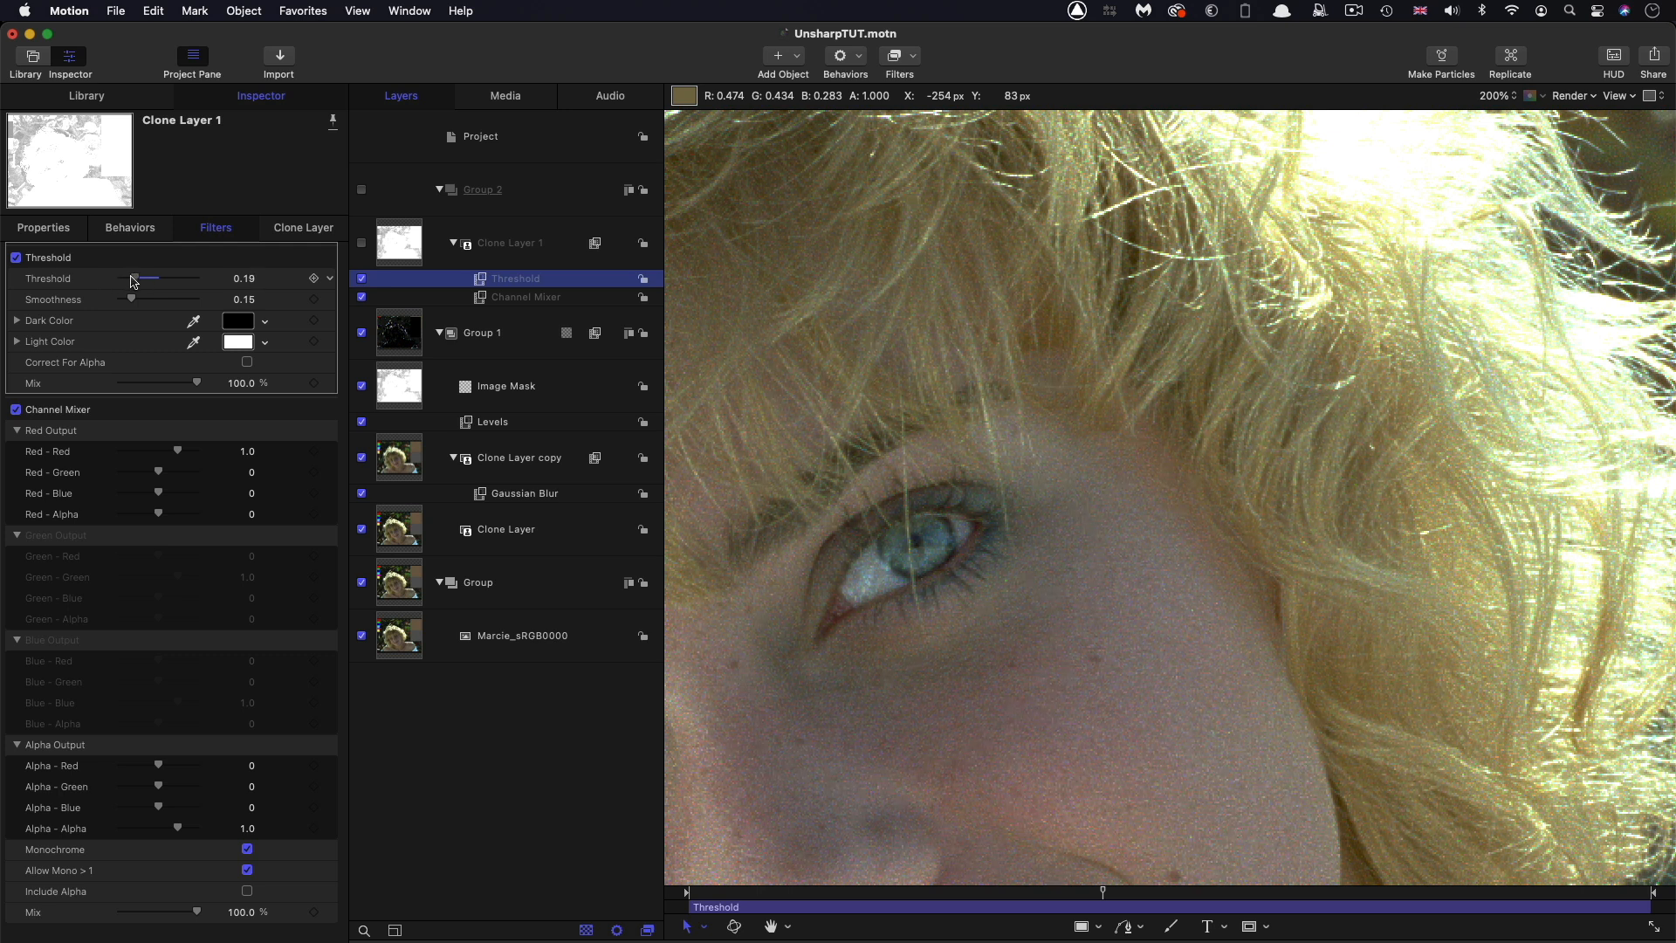
pyautogui.moveTo(133, 279); pyautogui.dragTo(153, 280)
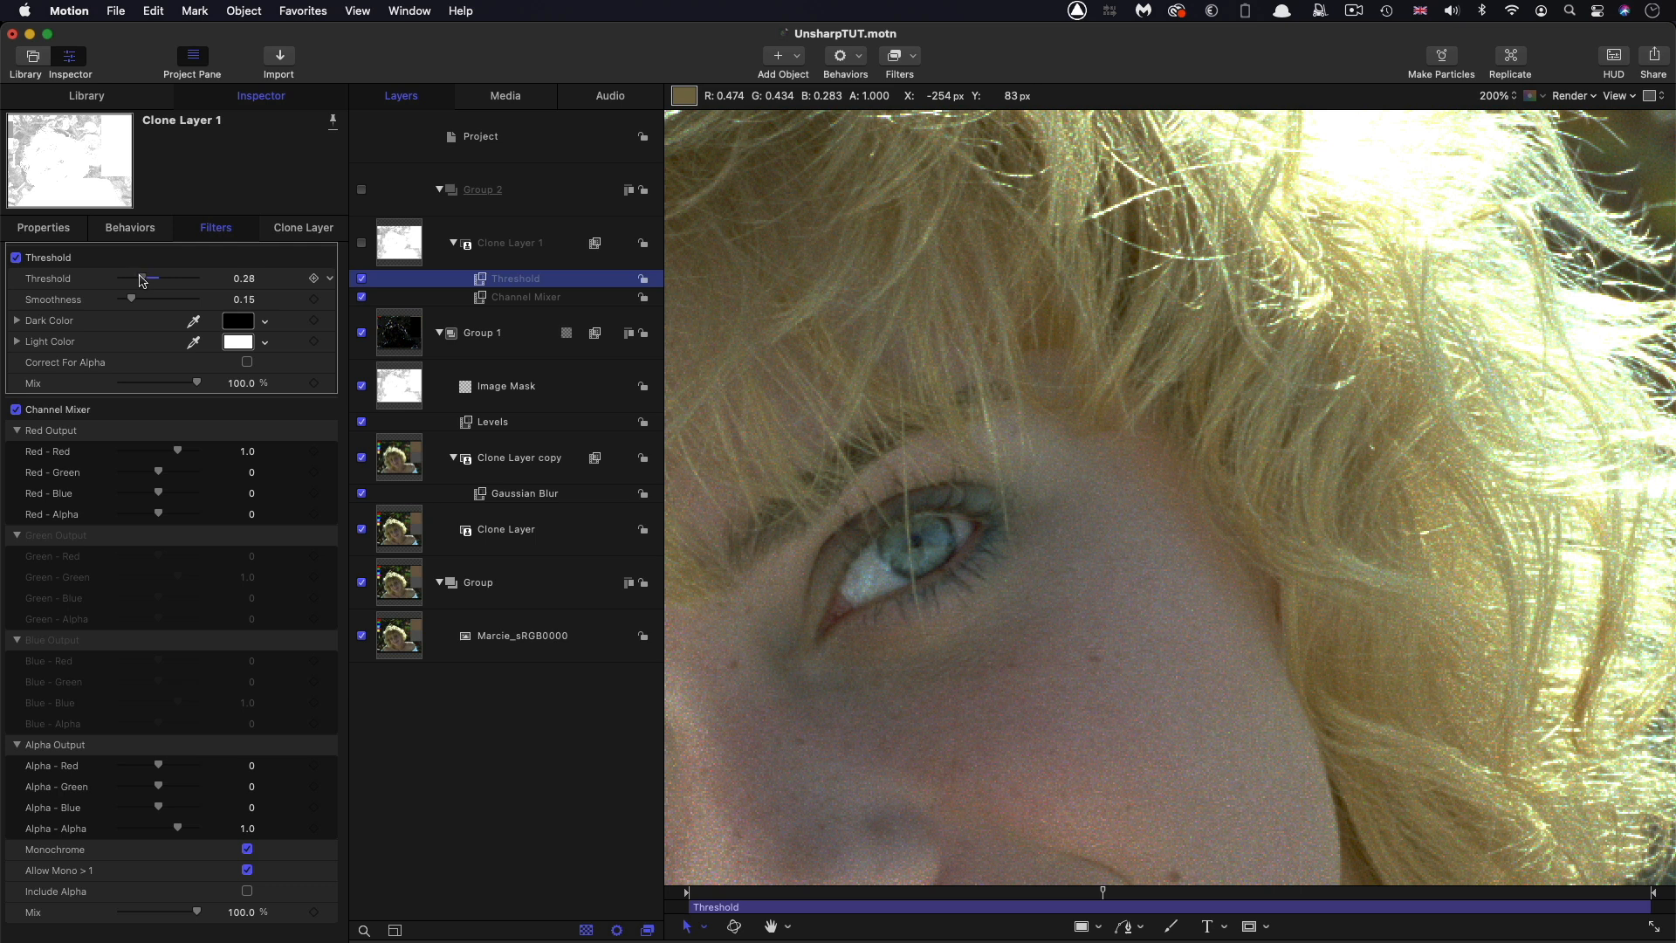
pyautogui.moveTo(141, 278); pyautogui.dragTo(152, 278)
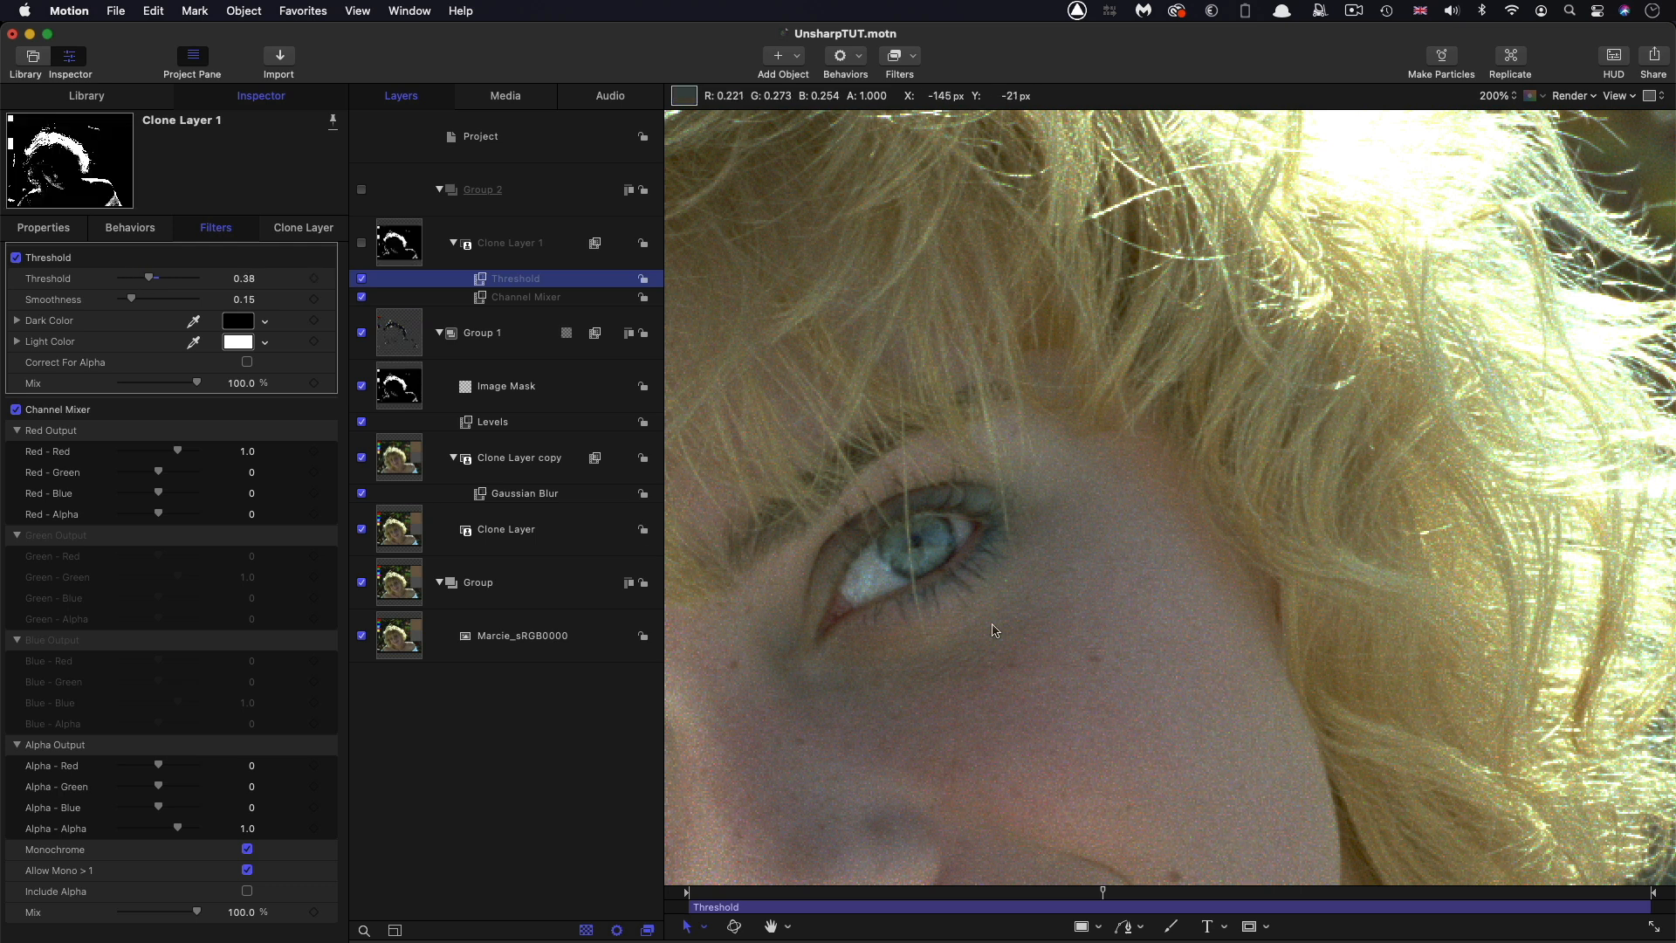
pyautogui.moveTo(149, 277); pyautogui.dragTo(139, 277)
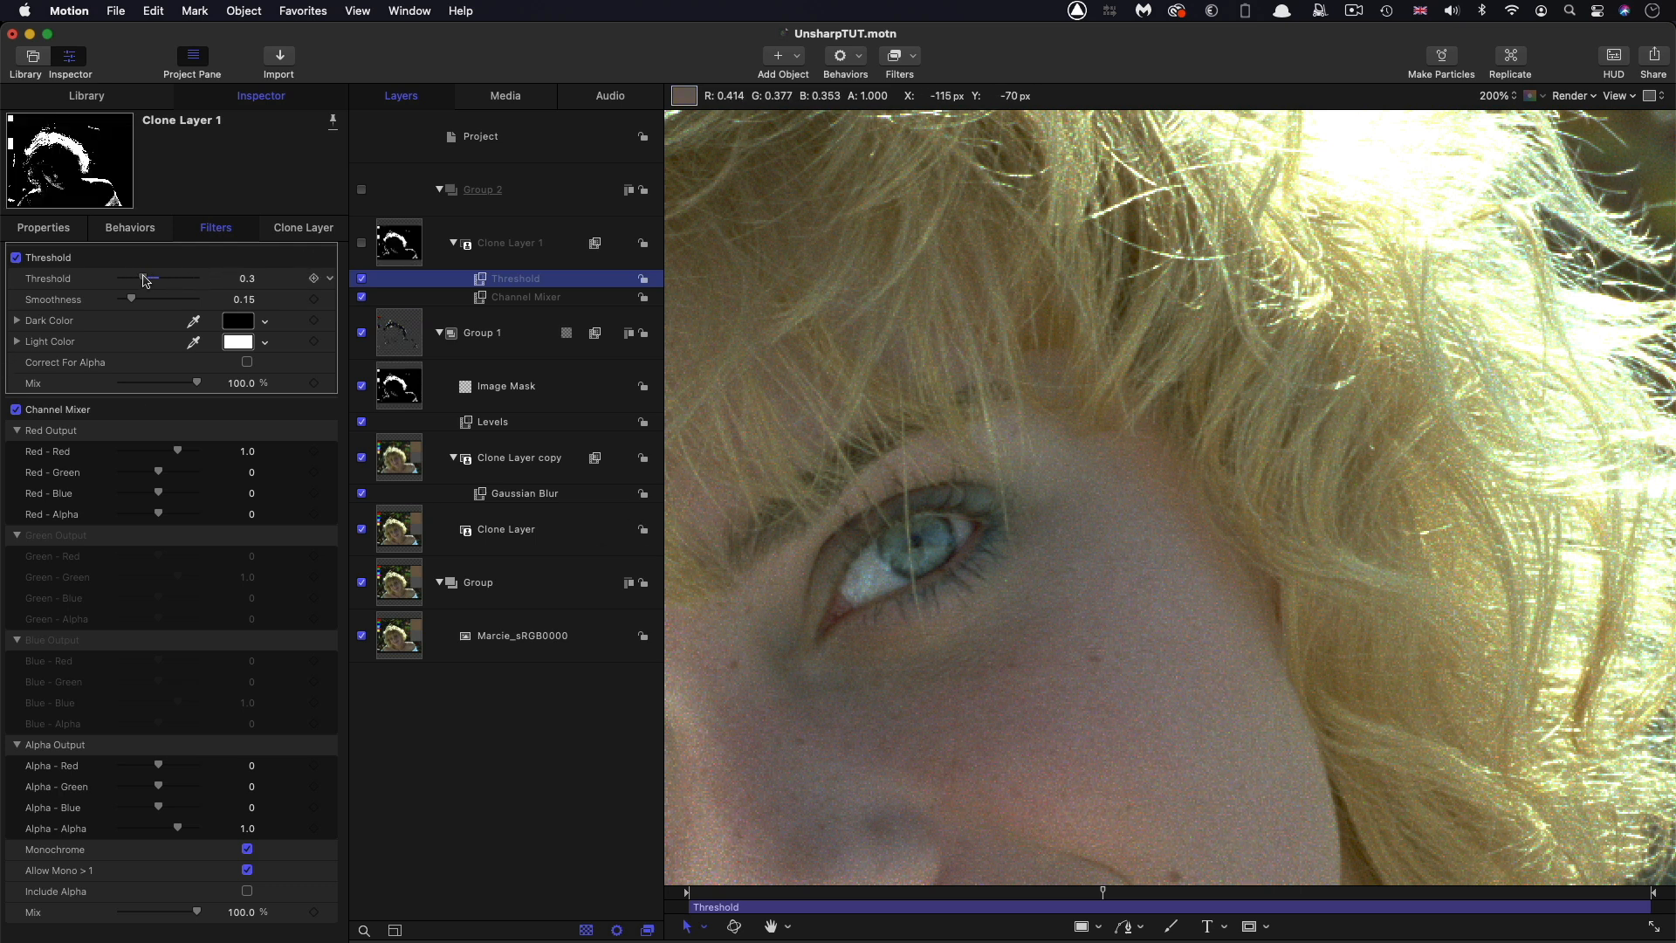
pyautogui.moveTo(147, 277); pyautogui.dragTo(198, 278)
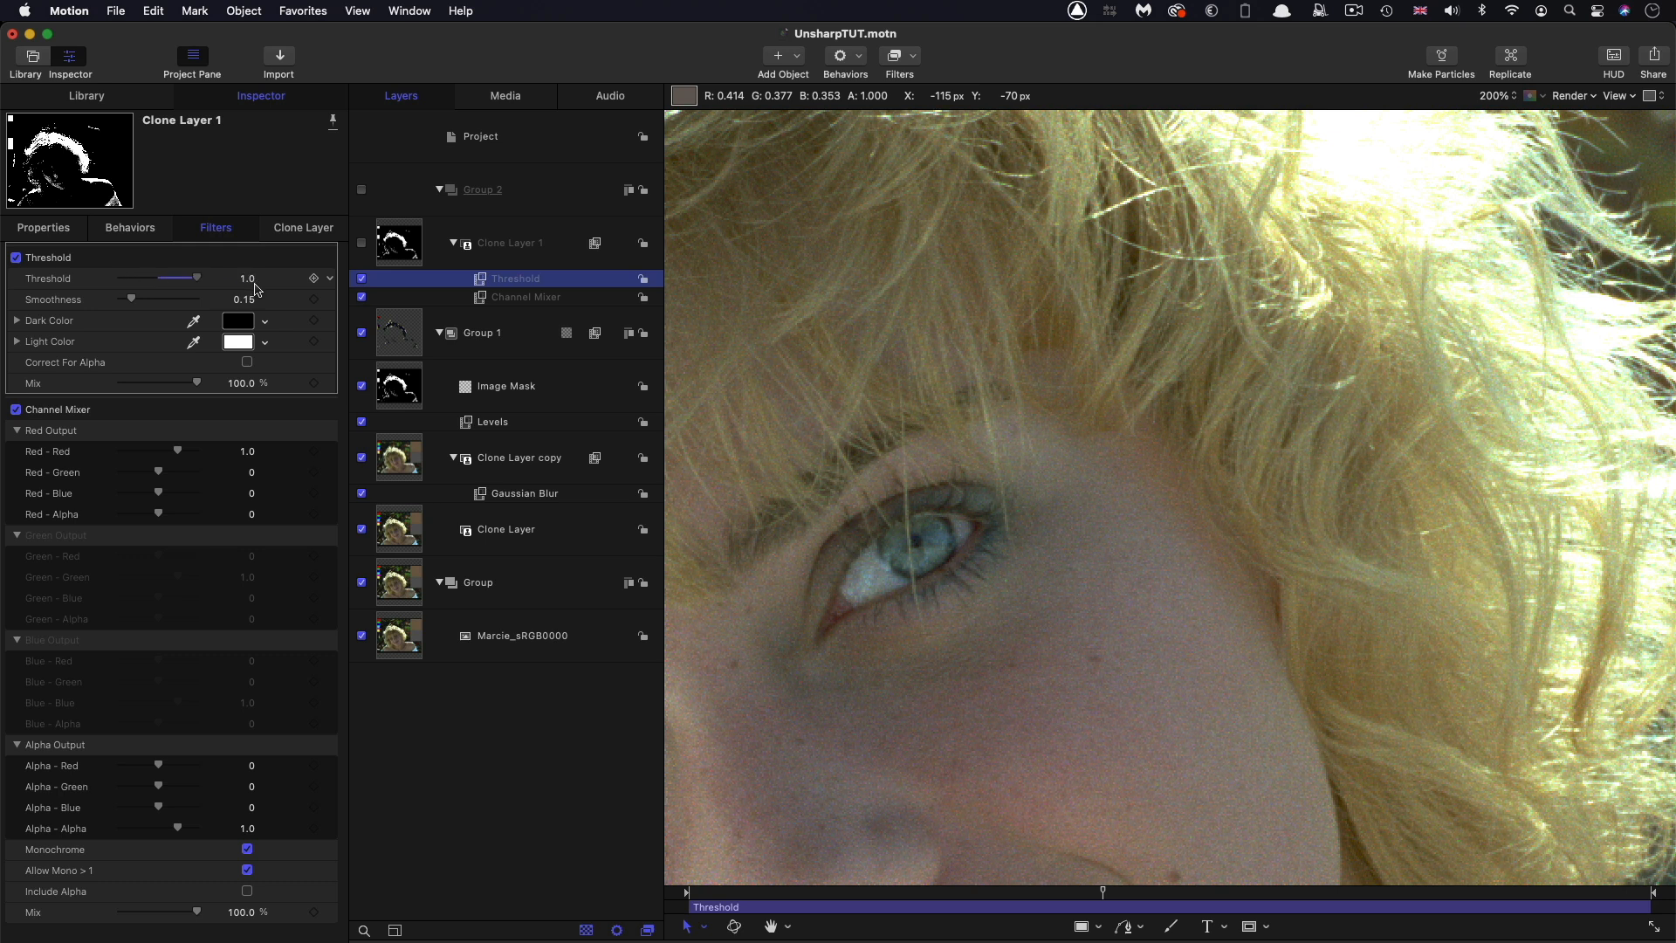
pyautogui.moveTo(200, 278); pyautogui.dragTo(147, 277)
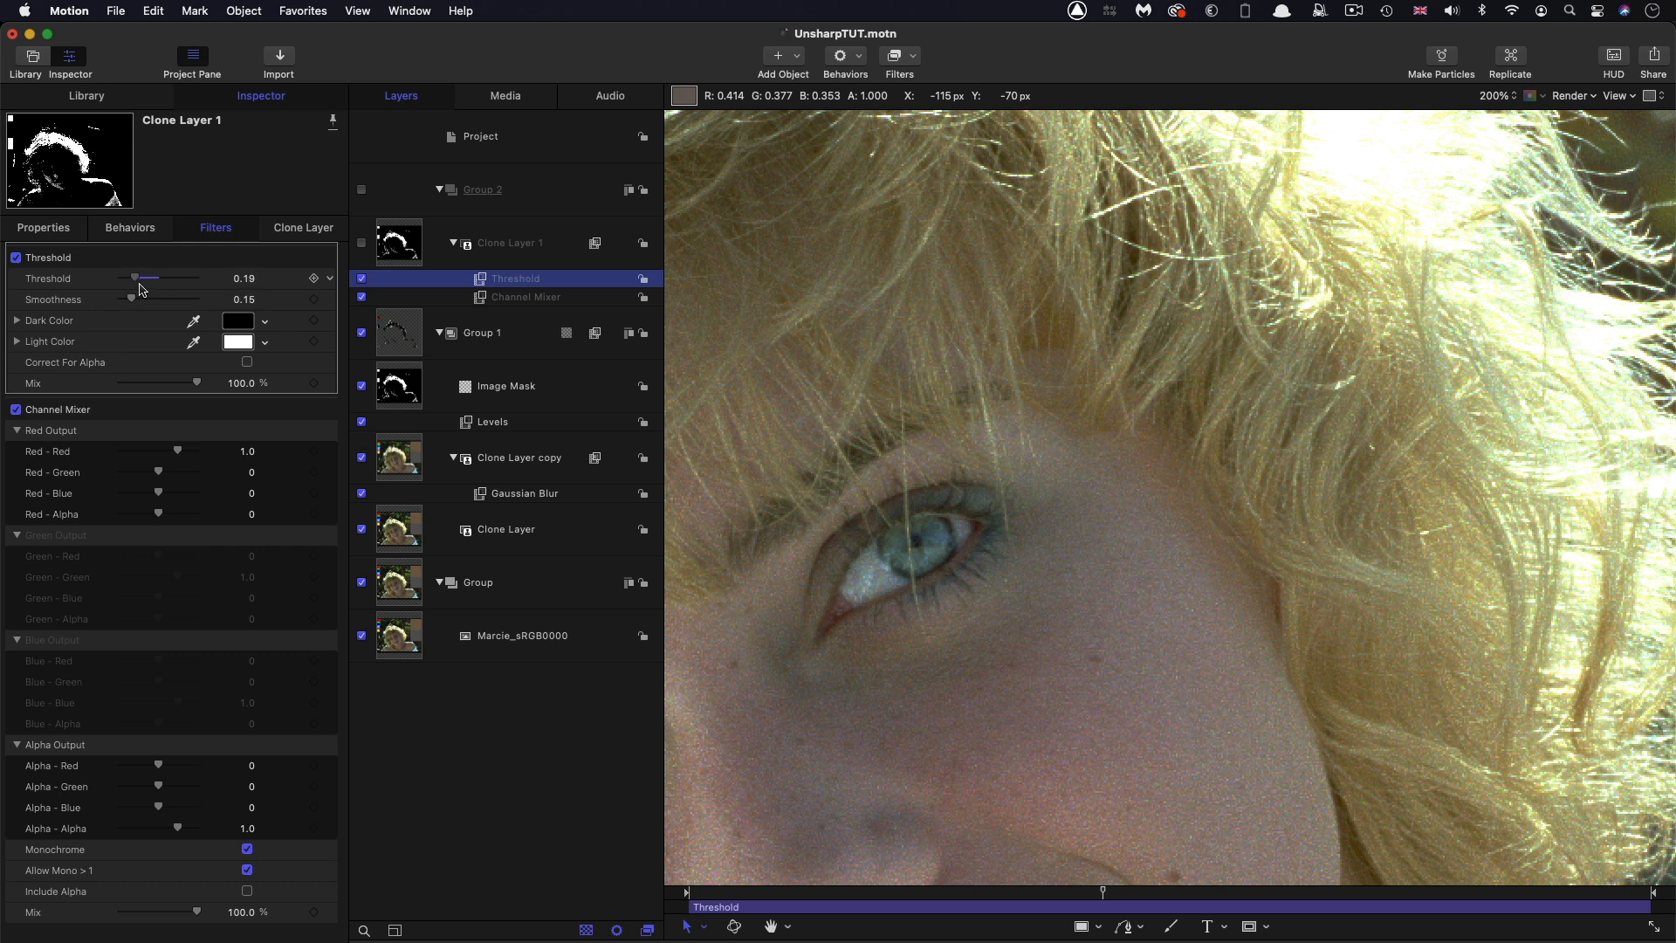
pyautogui.moveTo(149, 278); pyautogui.dragTo(157, 277)
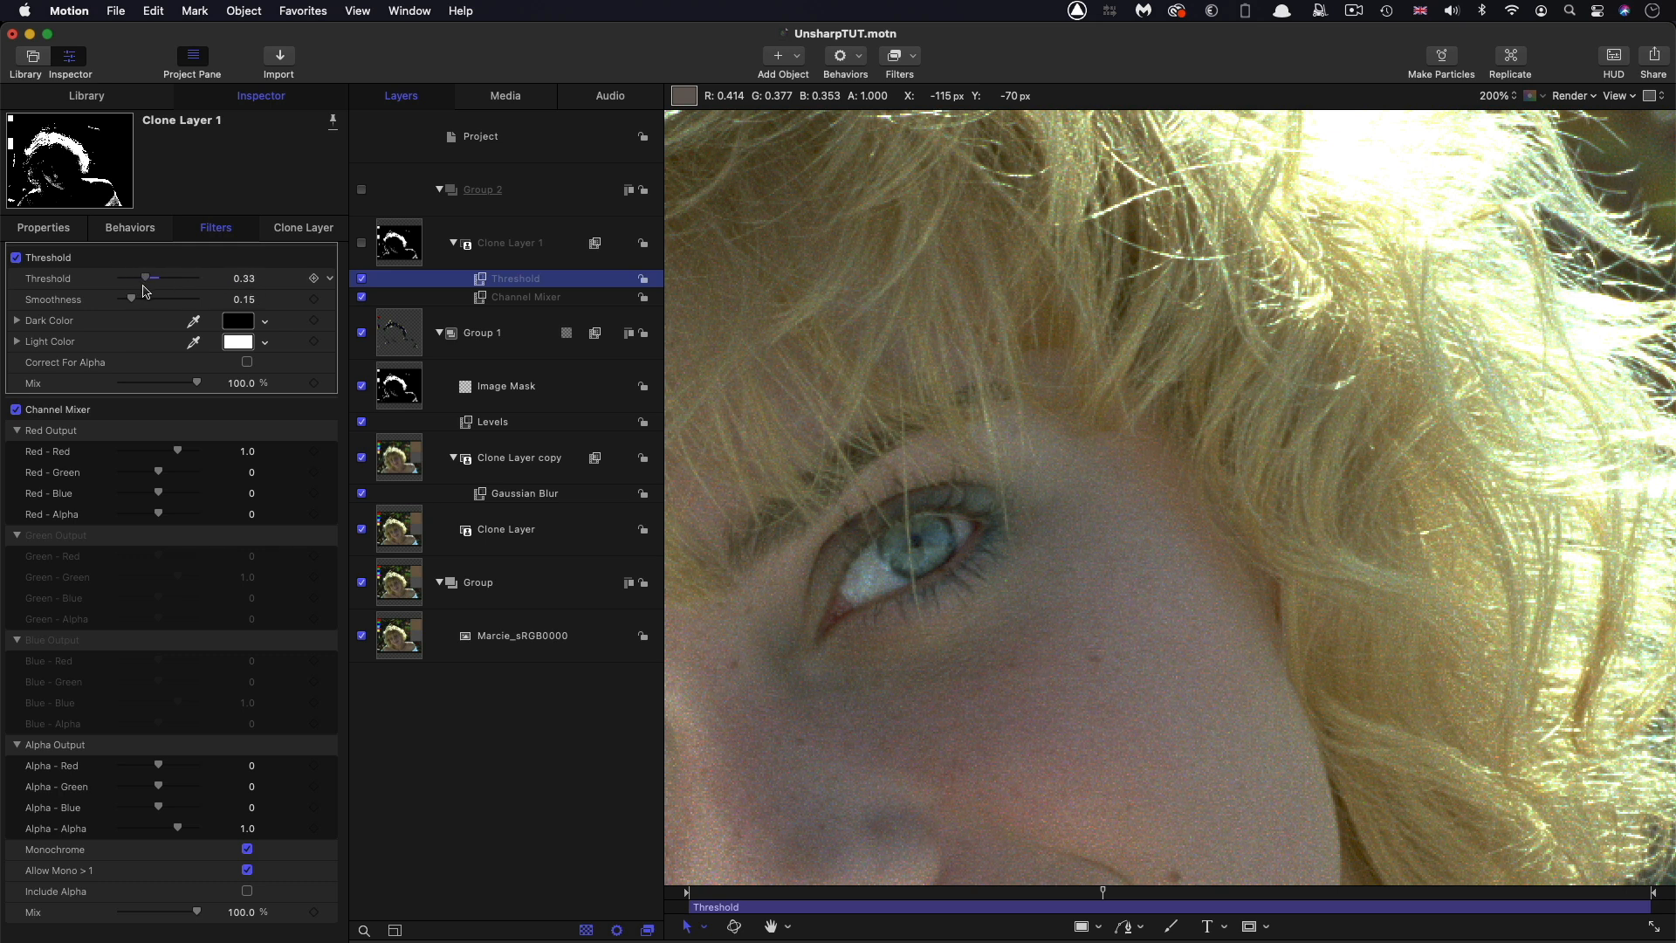
pyautogui.moveTo(153, 278); pyautogui.dragTo(138, 277)
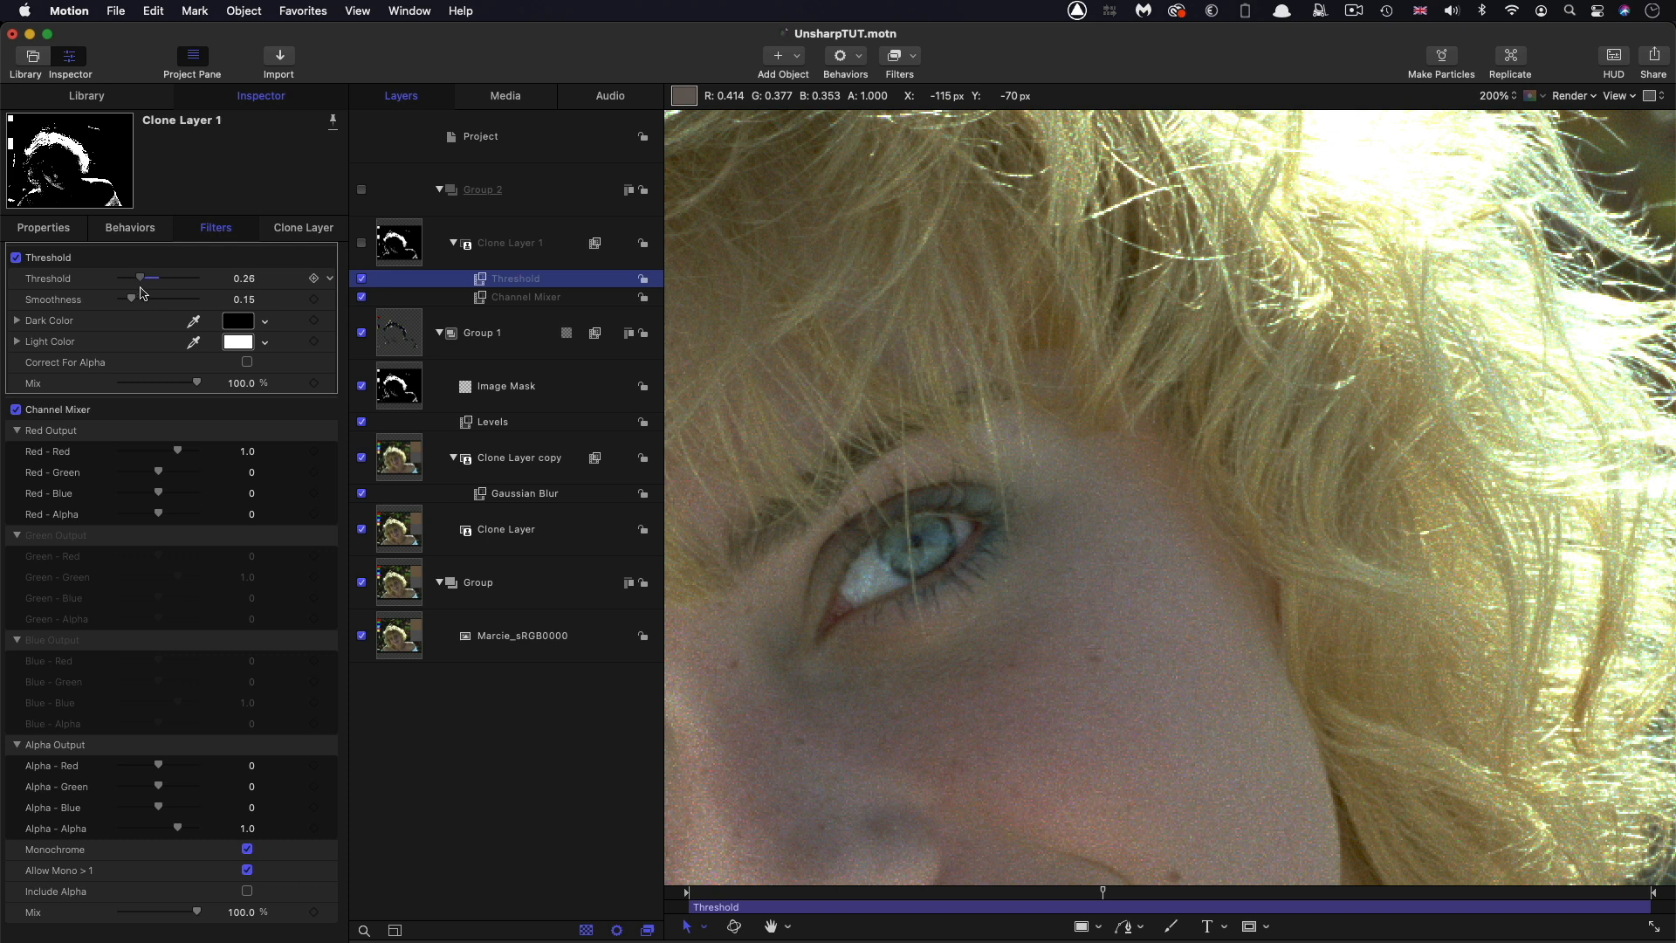
pyautogui.moveTo(139, 277); pyautogui.dragTo(119, 278)
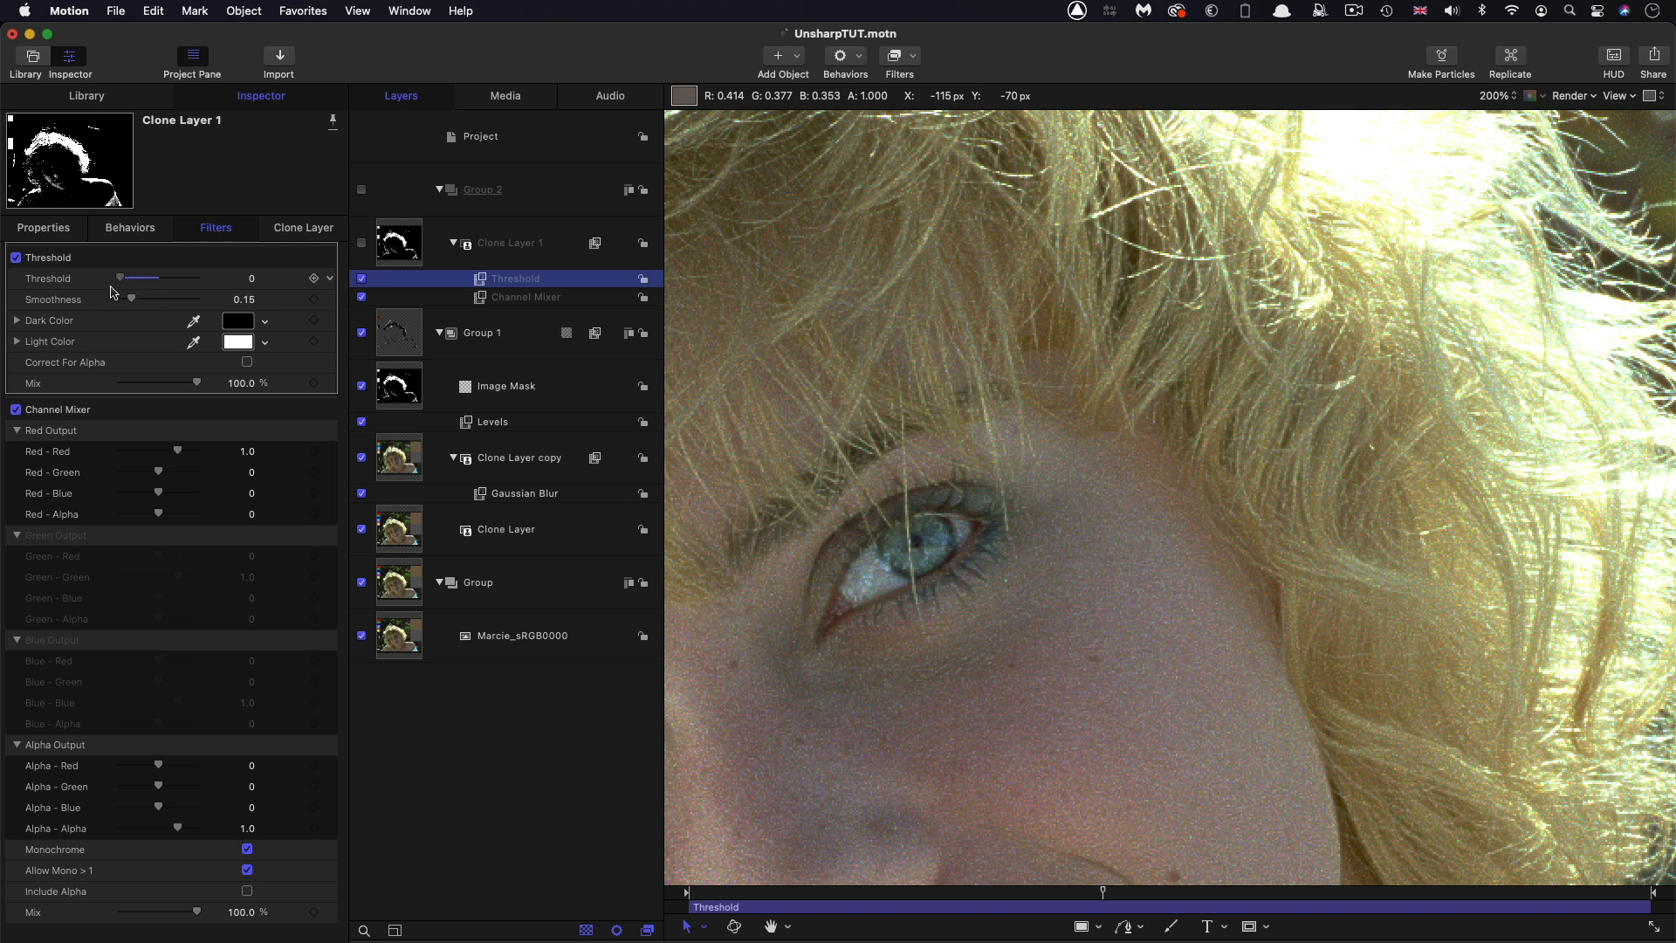
pyautogui.moveTo(119, 278); pyautogui.dragTo(139, 278)
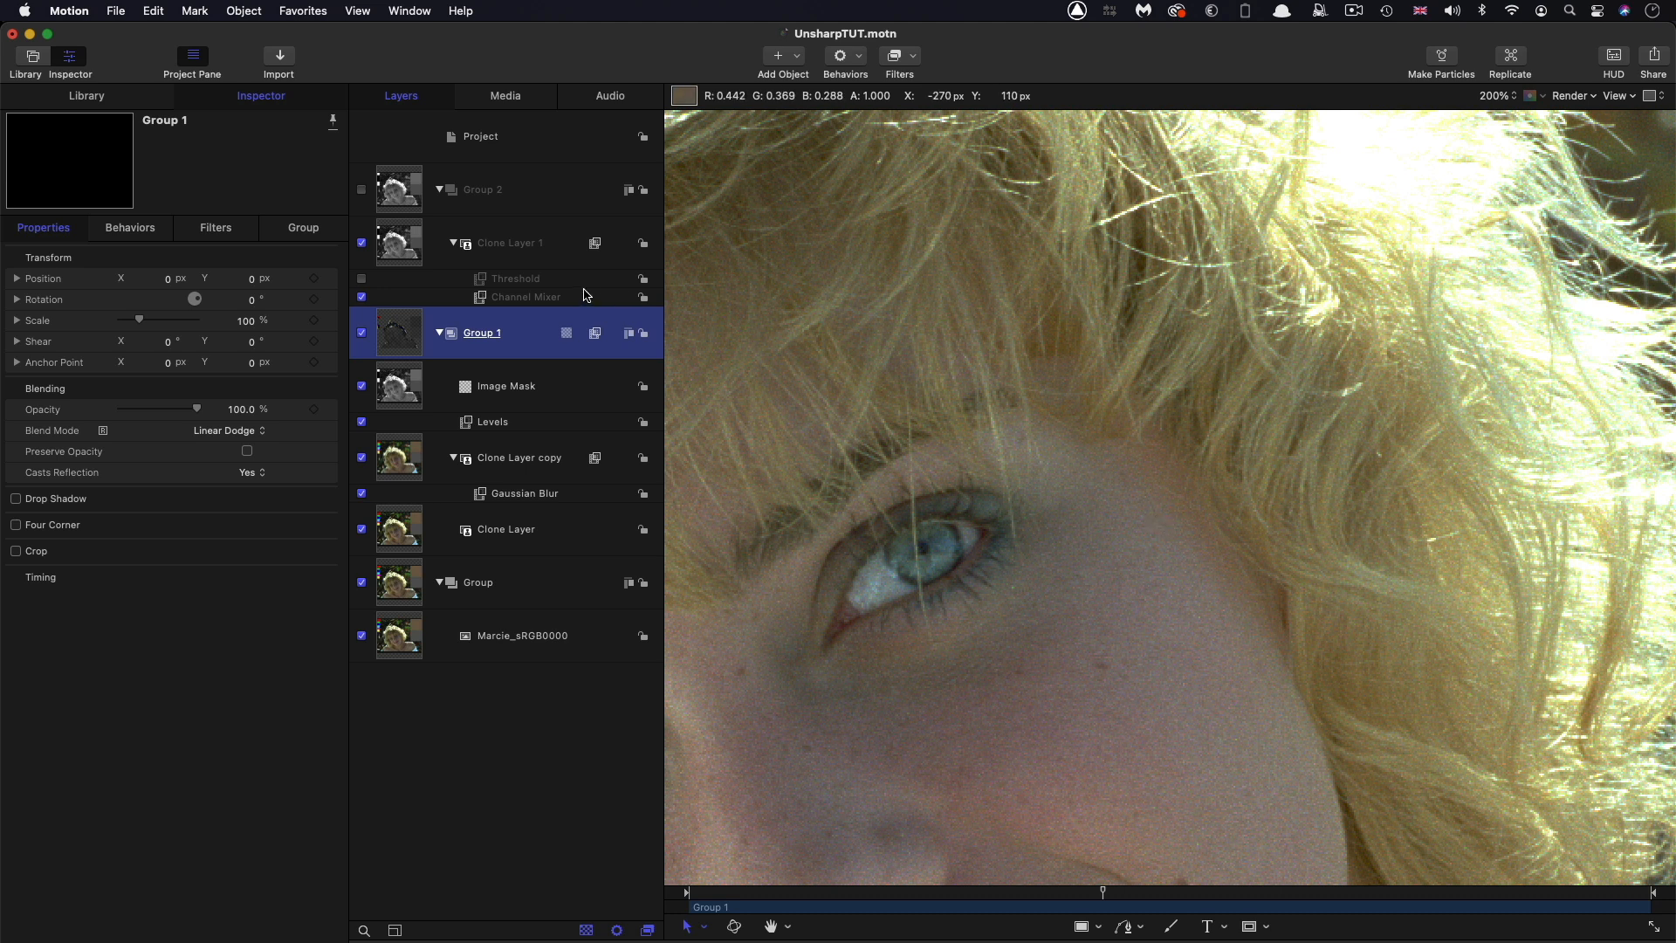
pyautogui.moveTo(364, 387)
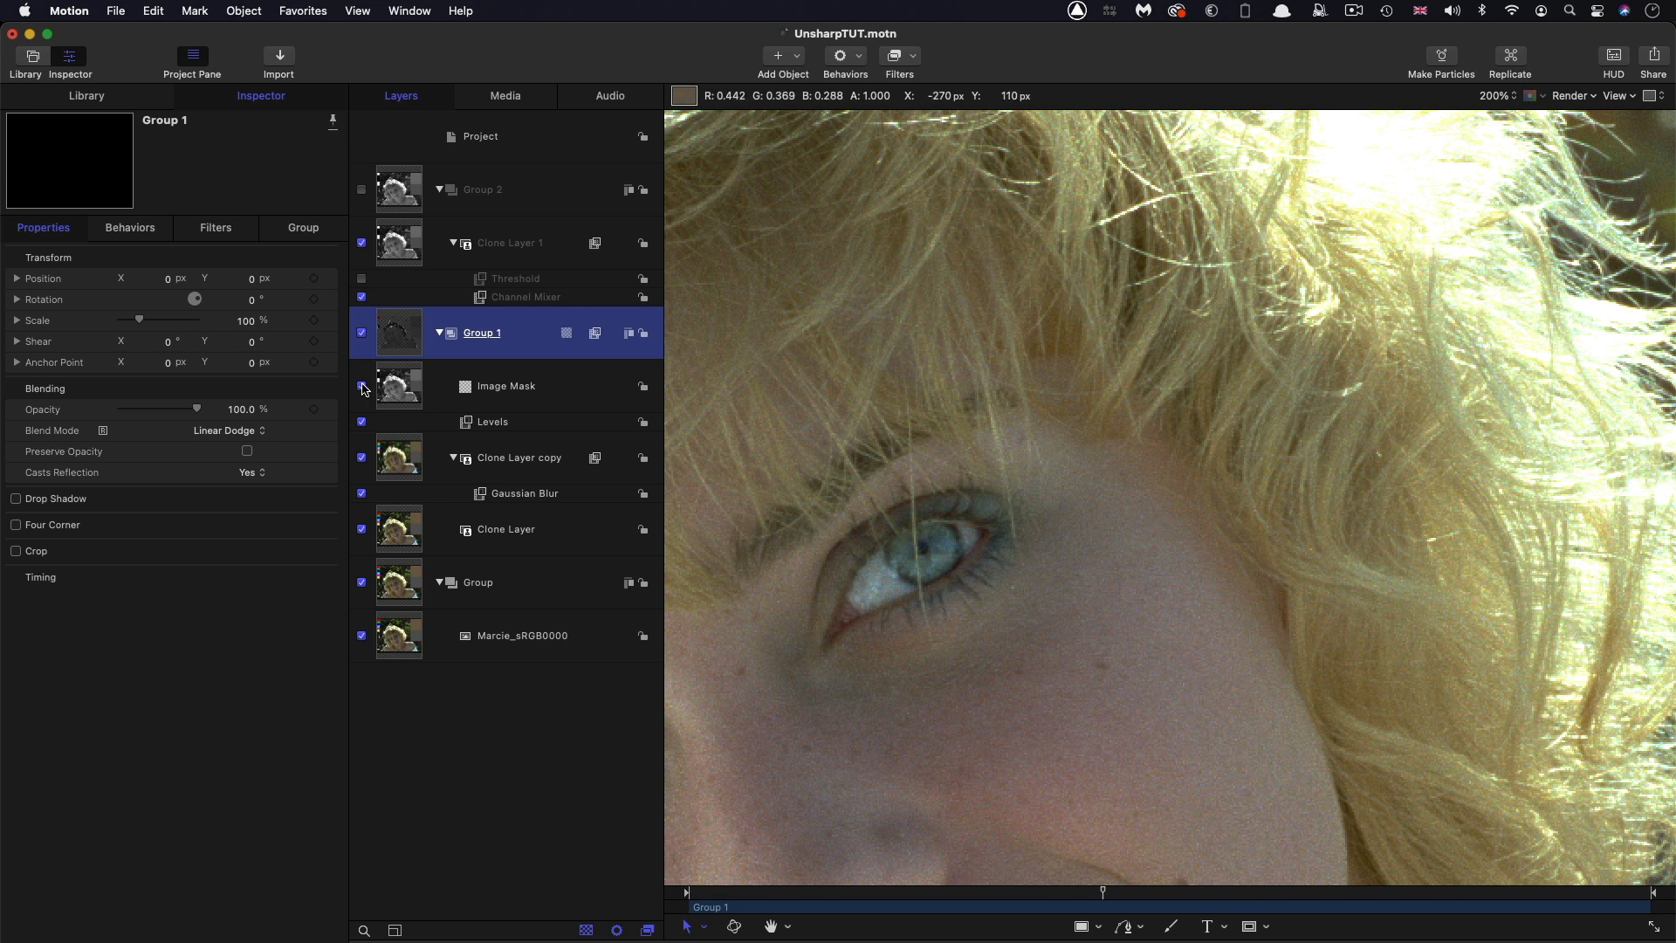
# Disable Group 1's Image Mask, set Clone Layer copy's Gaussian Blur Amount to 32, and review Levels
pyautogui.click(361, 386)
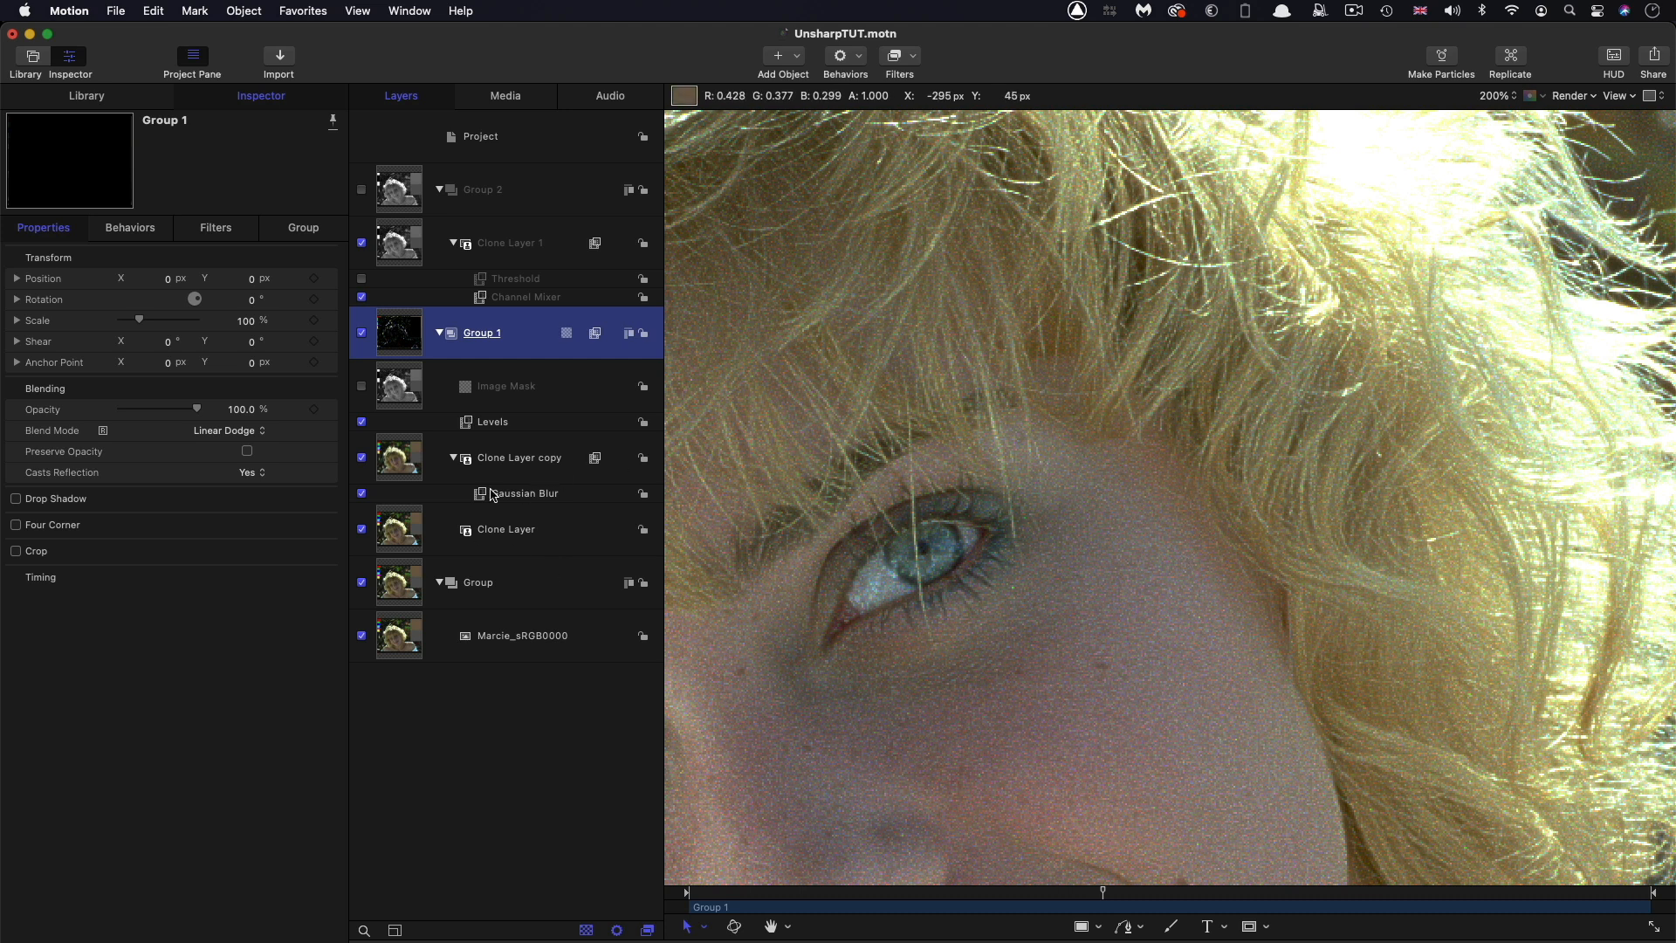
pyautogui.click(493, 421)
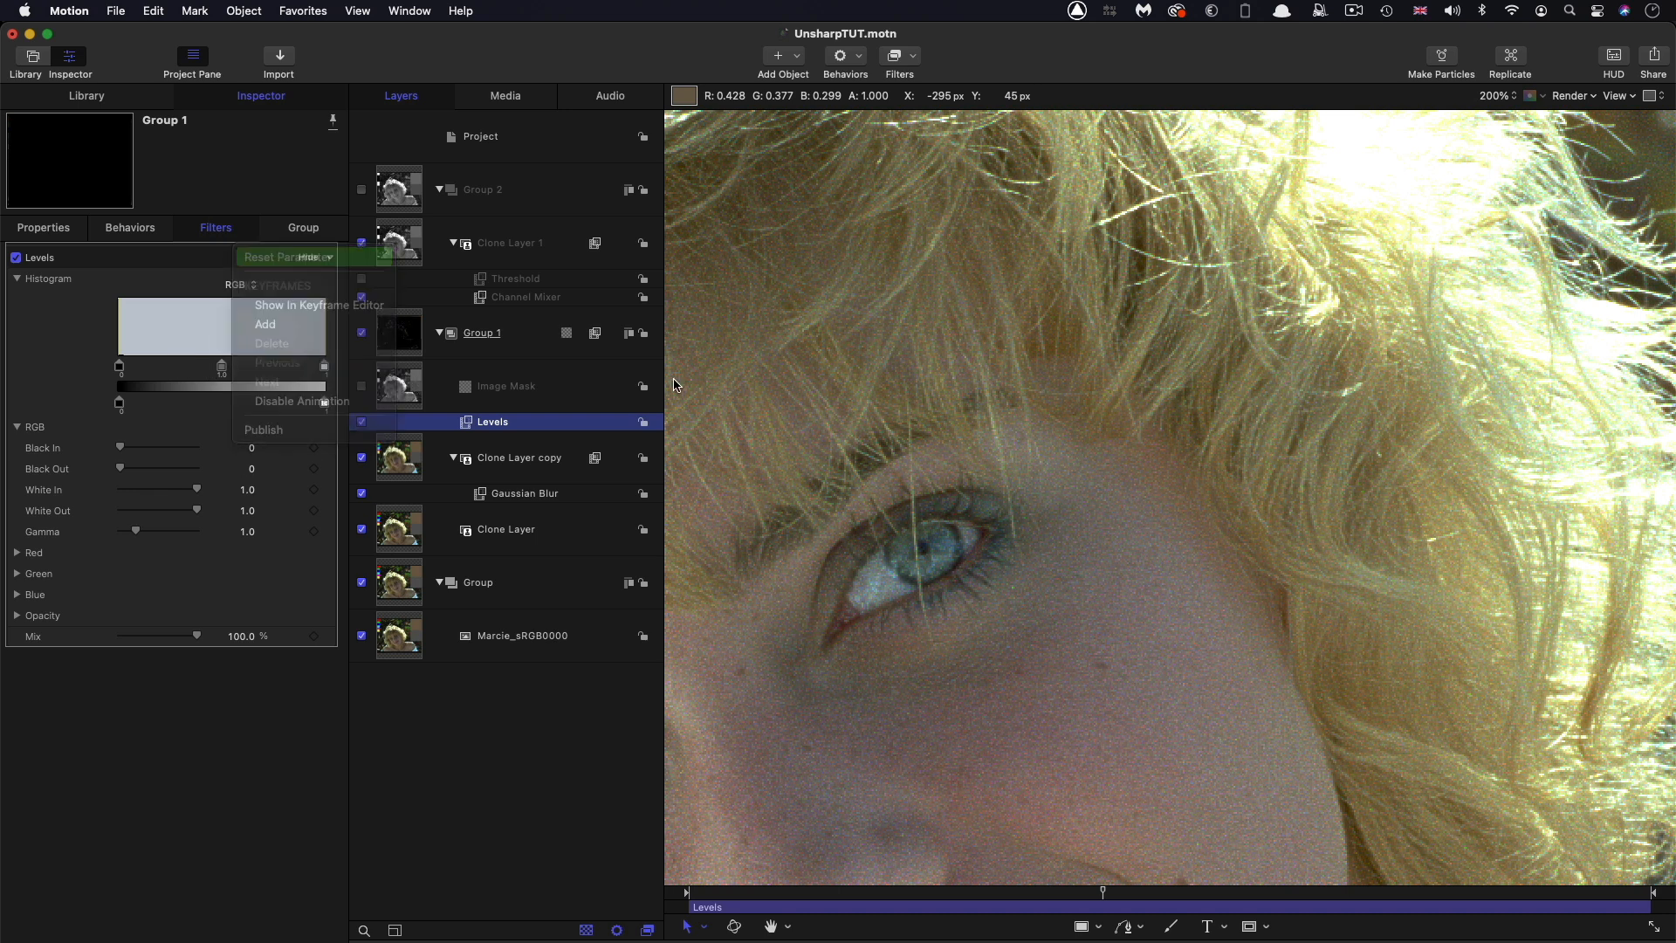
pyautogui.click(524, 492)
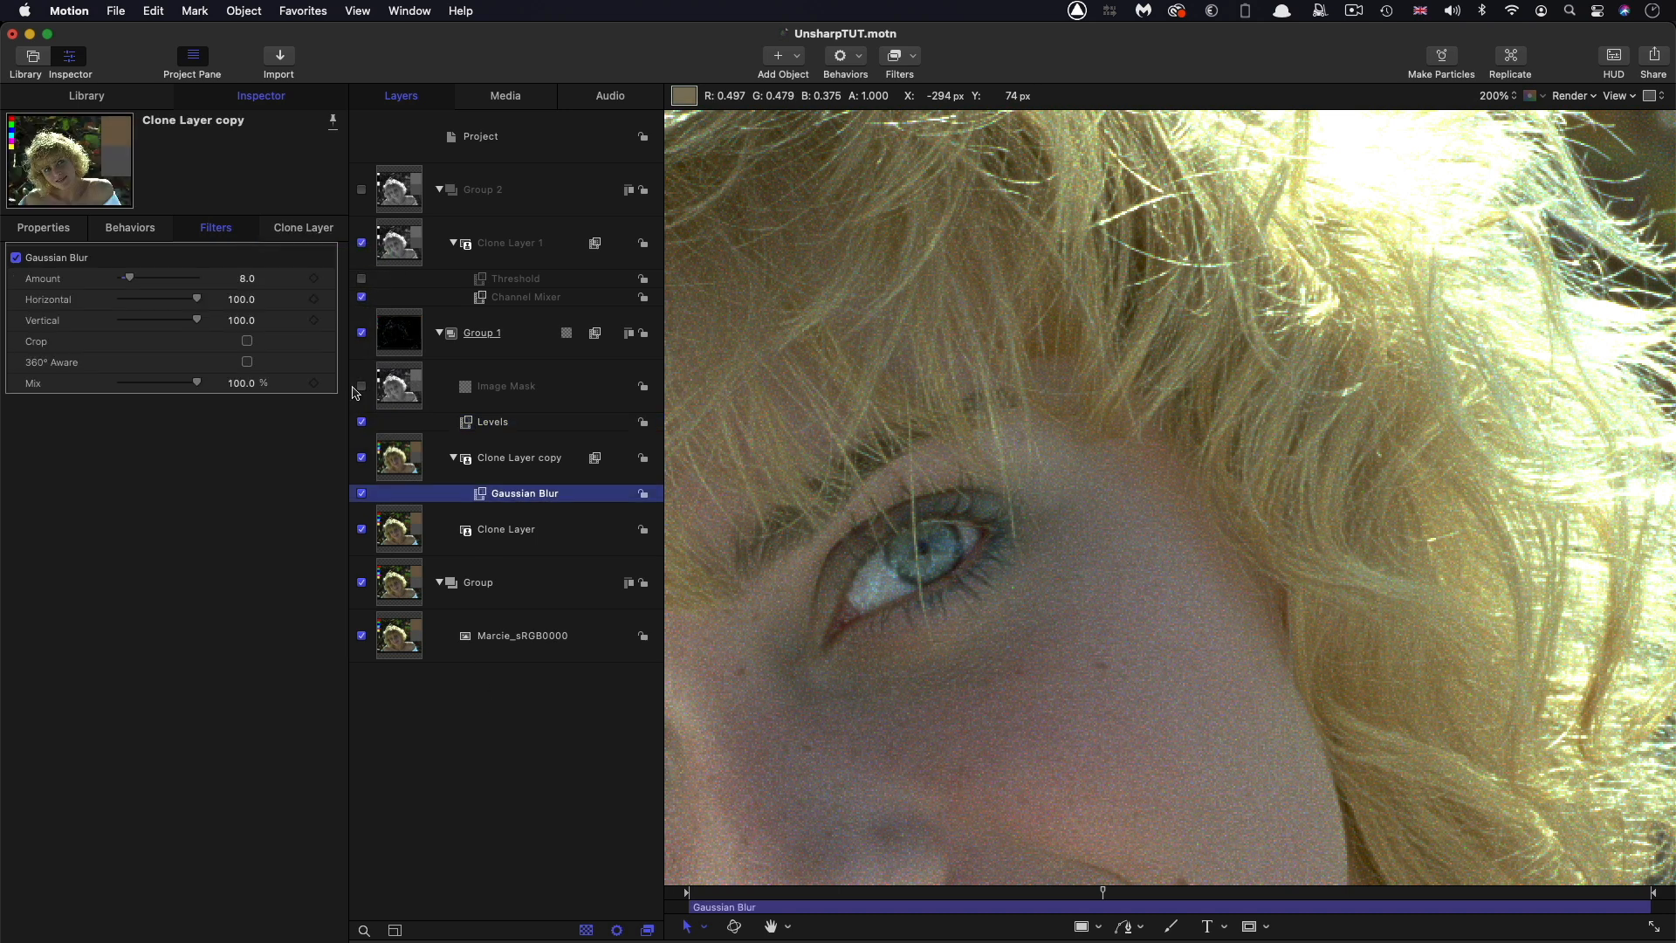
pyautogui.doubleClick(246, 278)
pyautogui.write('32')
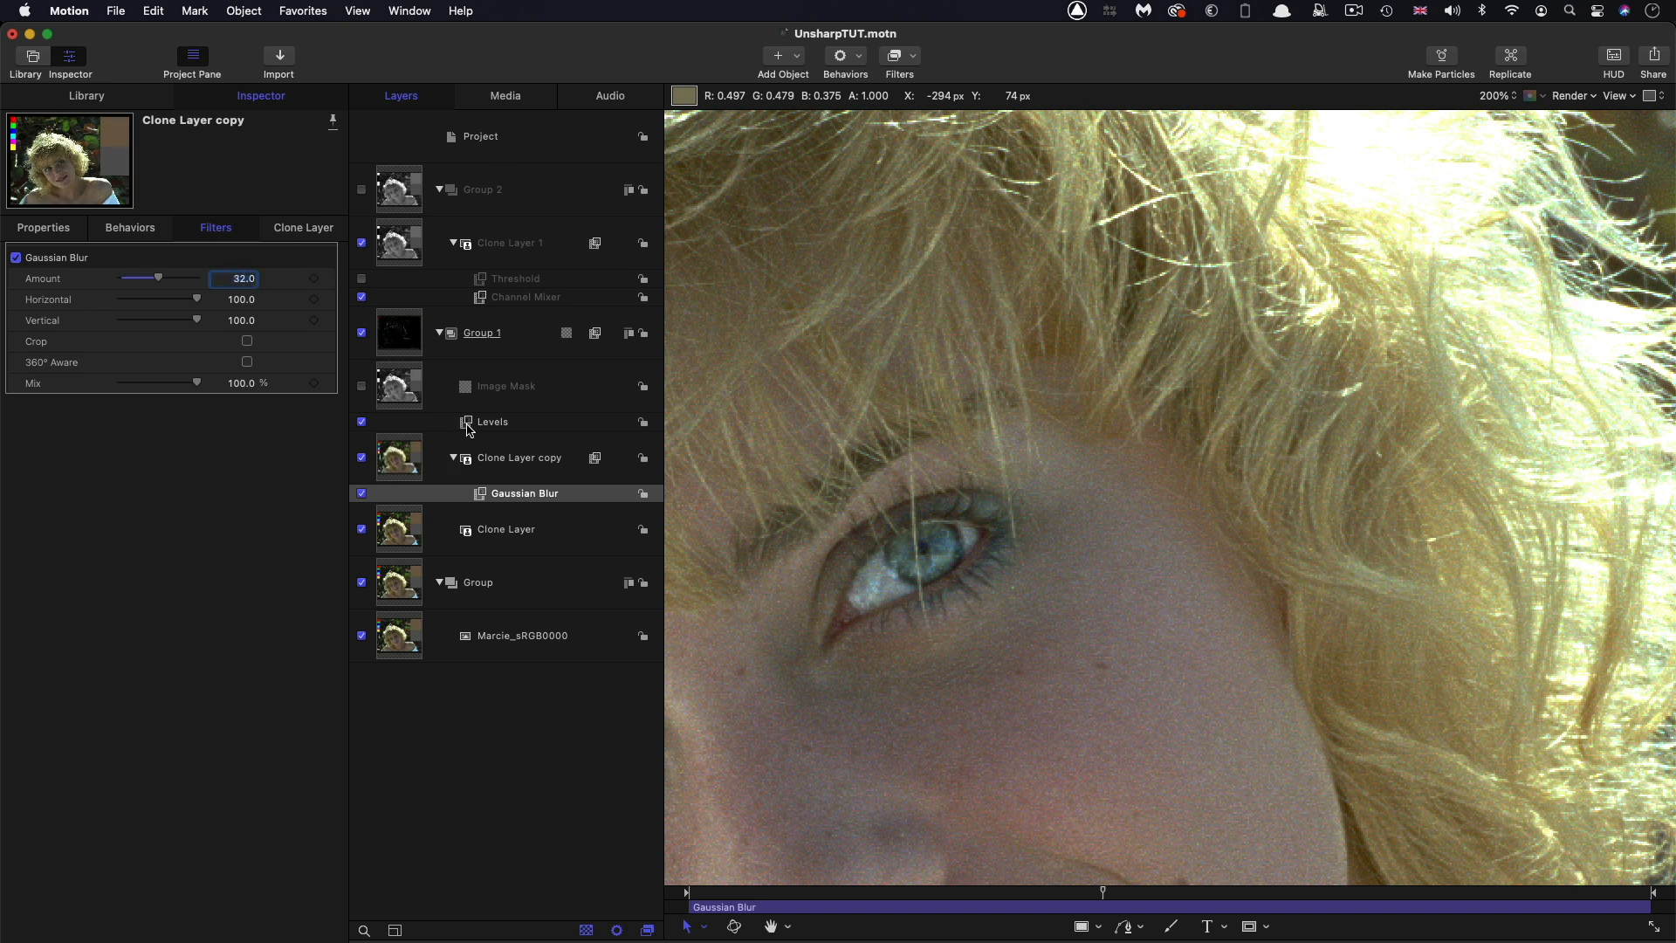
pyautogui.click(493, 421)
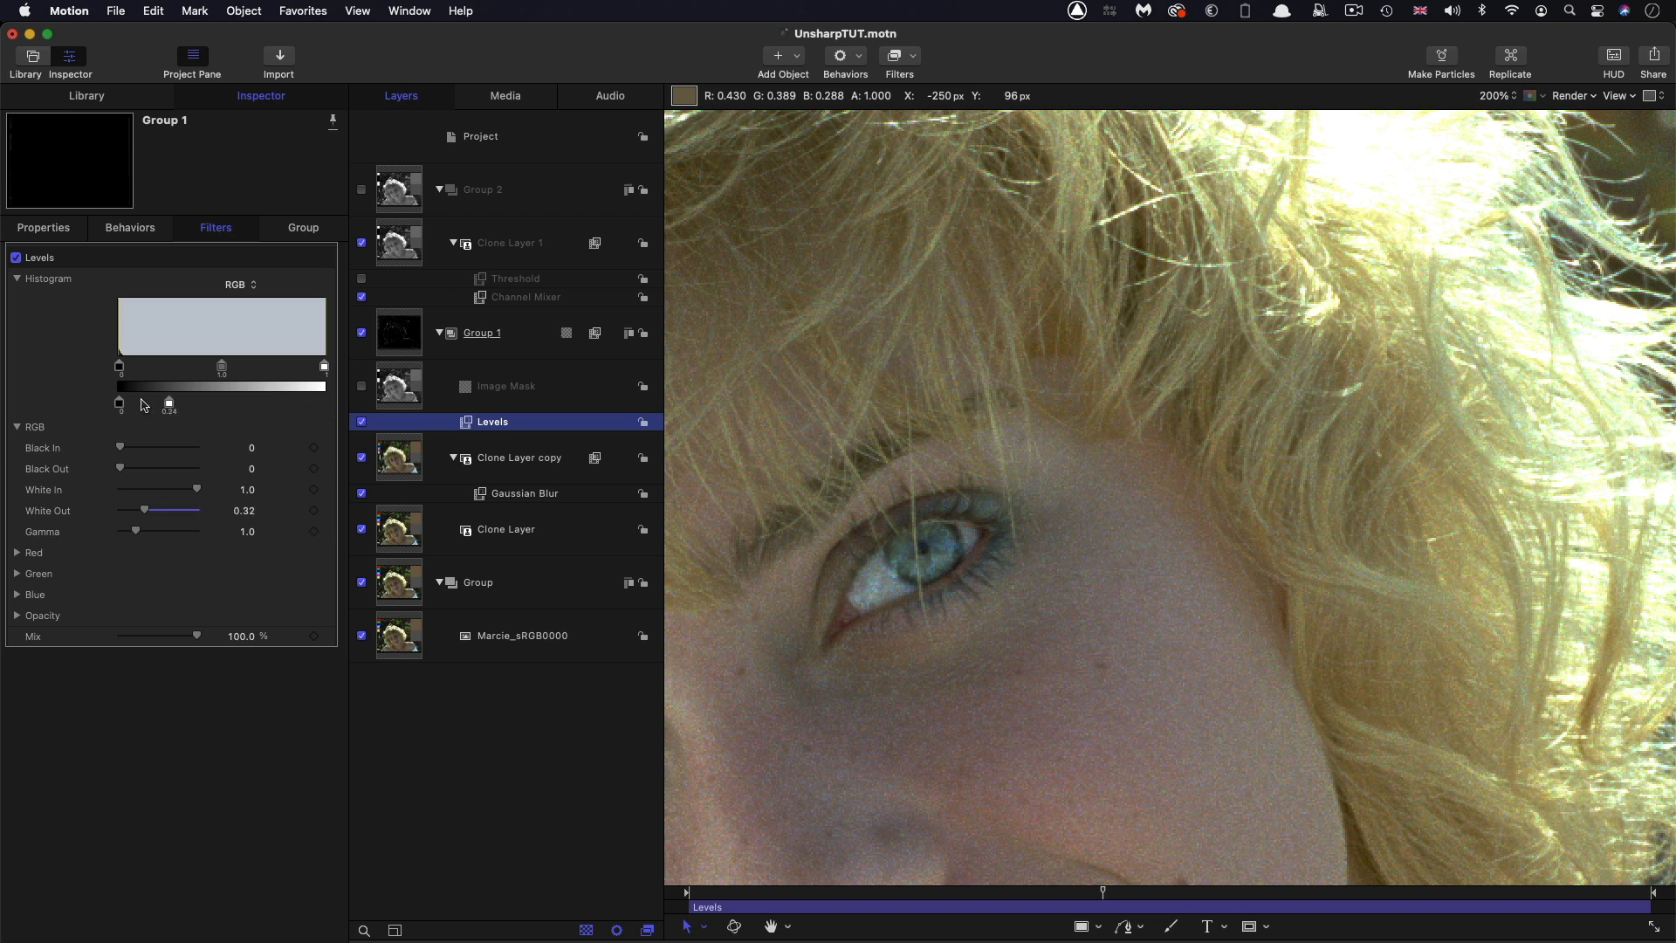
# Adjust Group 1's Levels White Out slider in two drags, ending at about 0.64
pyautogui.moveTo(167, 404); pyautogui.dragTo(196, 404)
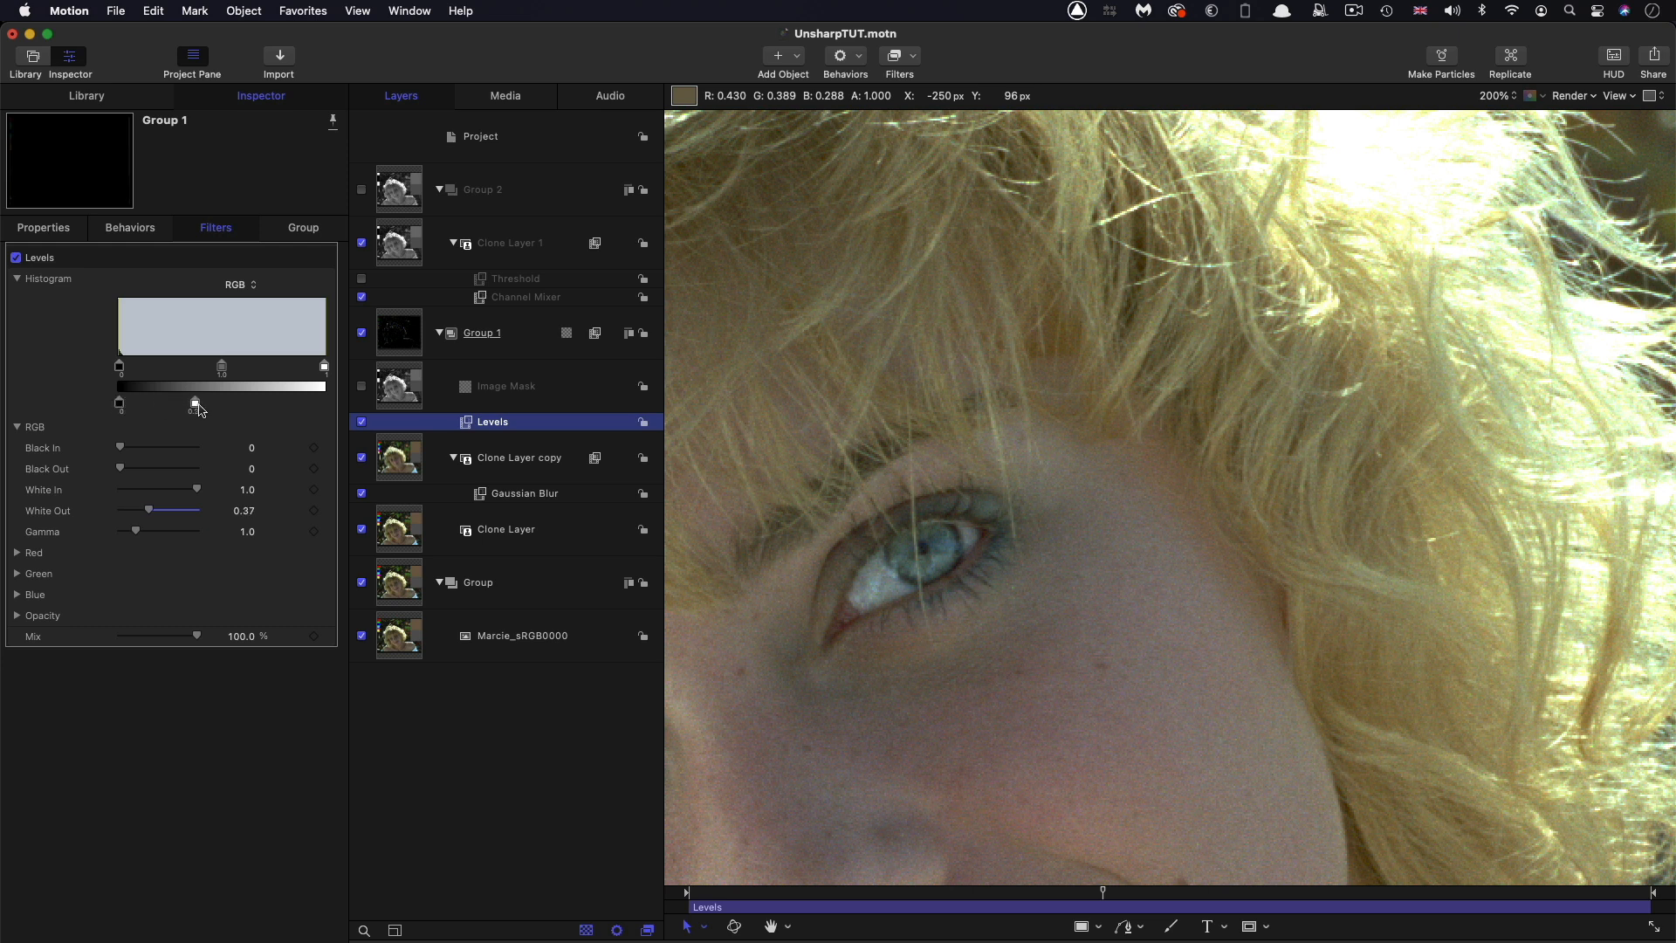
pyautogui.moveTo(196, 403); pyautogui.dragTo(229, 403)
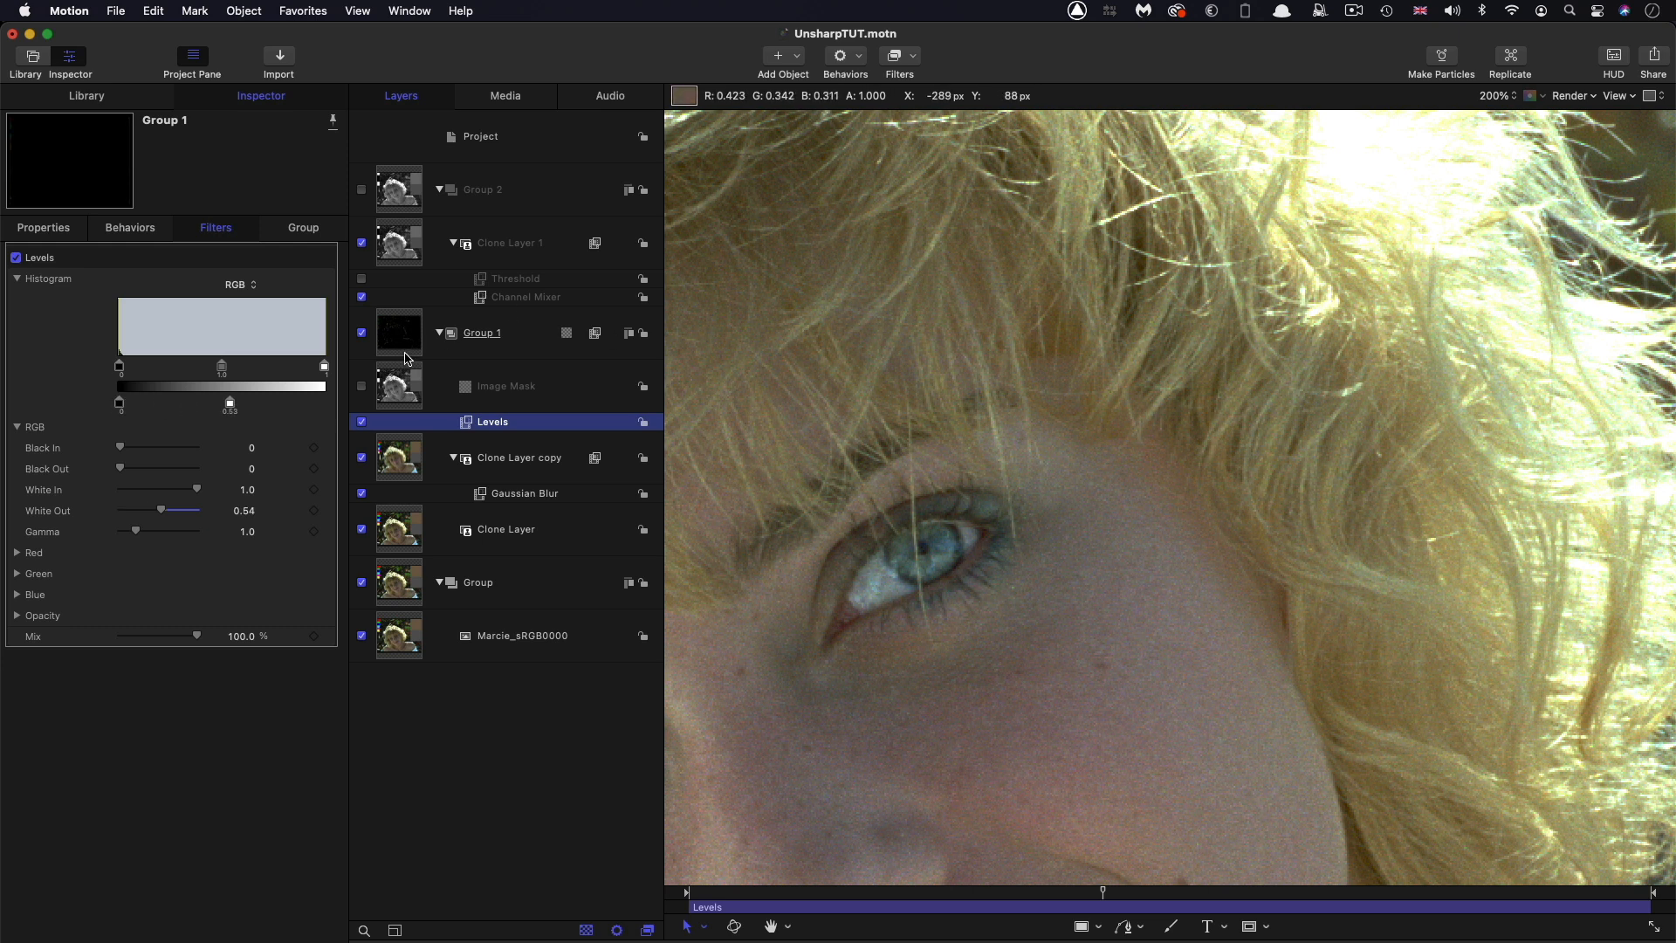